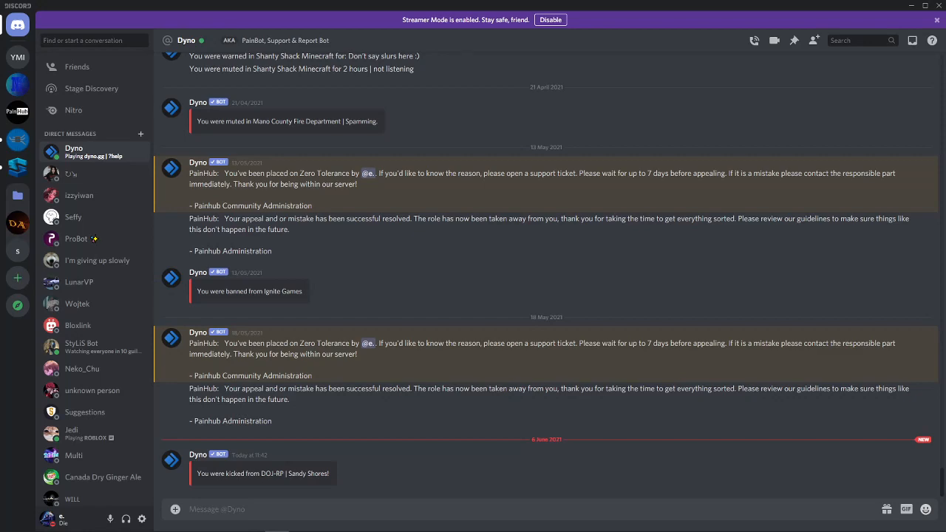
mouse_move(286, 334)
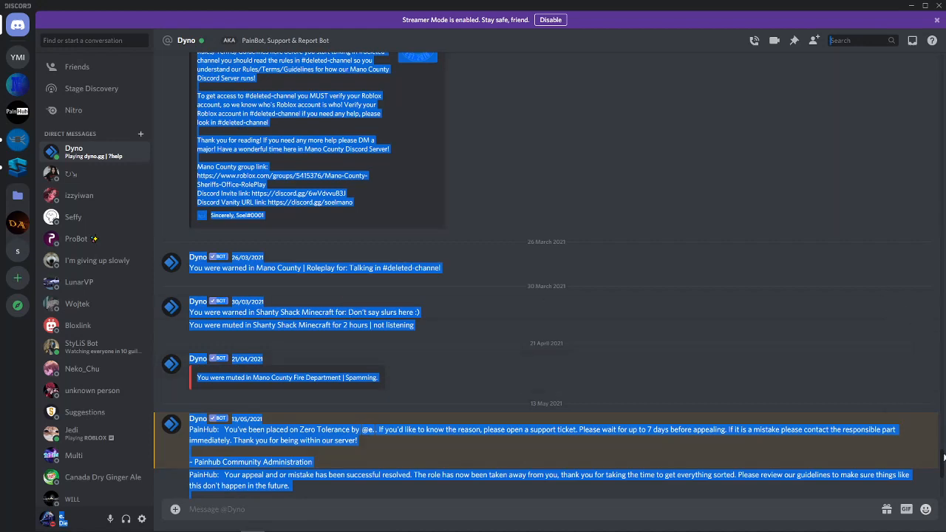
- Scroll the Dyno DM to reveal the DOJ-RP | Sandy Shores server invite
scroll("down", 3)
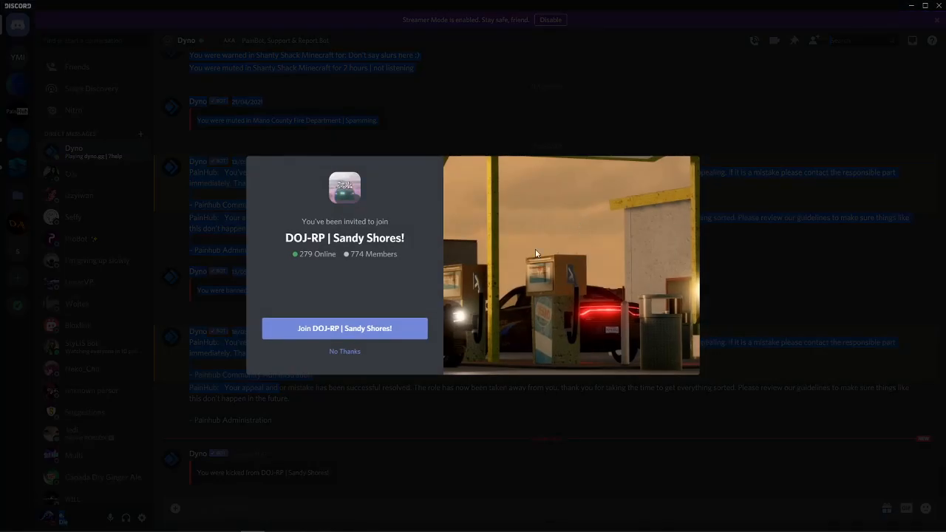
- Join the DOJ-RP | Sandy Shores server and switch to its #general channel
left_click(344, 328)
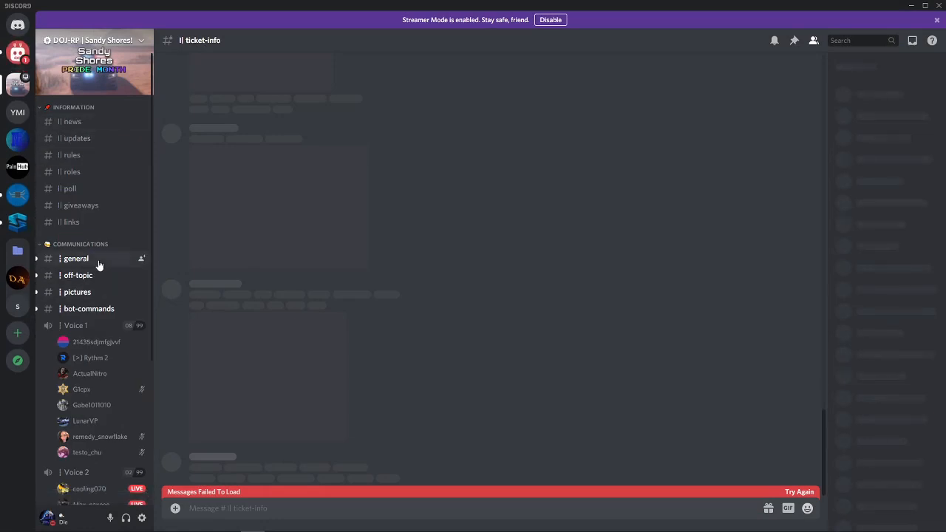
left_click(77, 257)
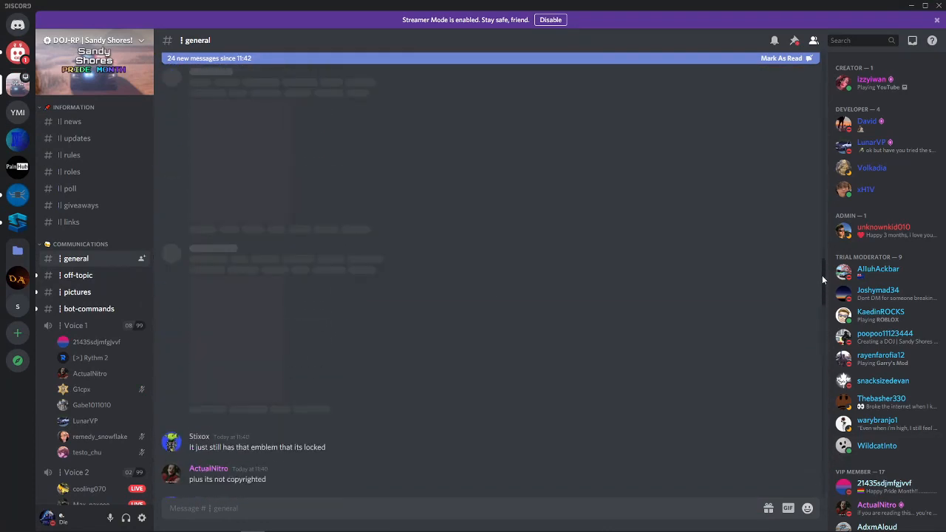
- Read back through the older messages in the #general chat history
scroll("down", 3)
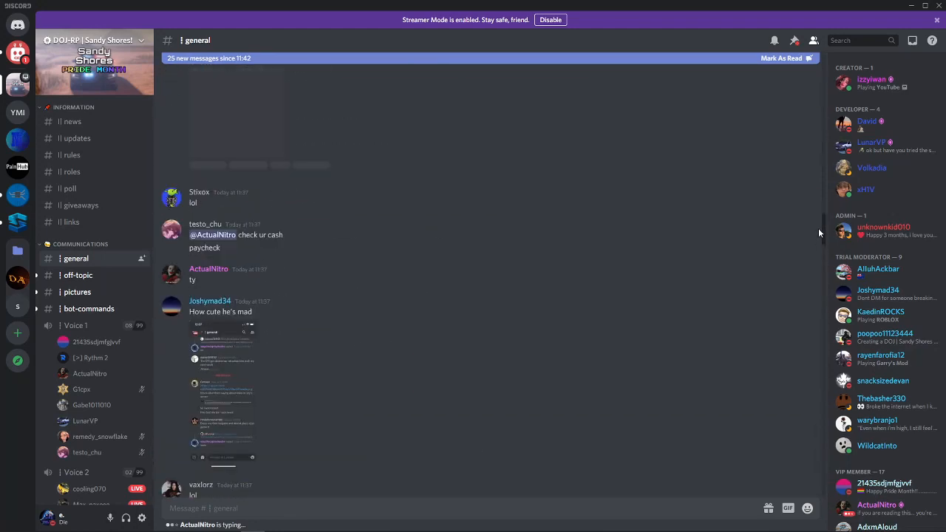
scroll("down", 3)
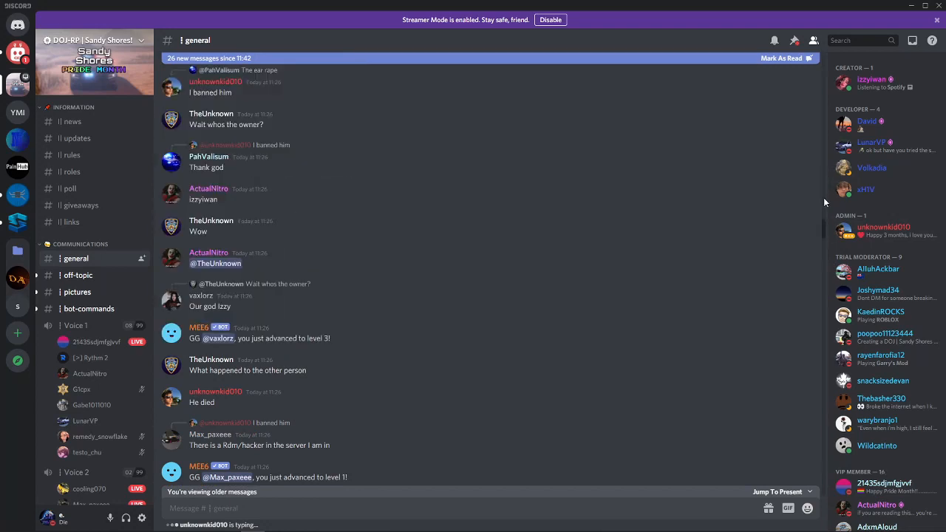
mouse_move(825, 231)
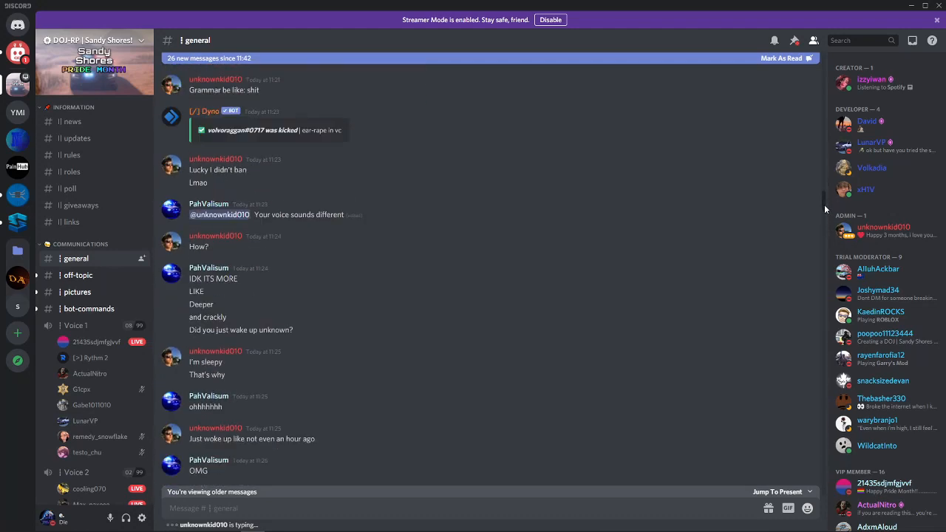
scroll("down", 3)
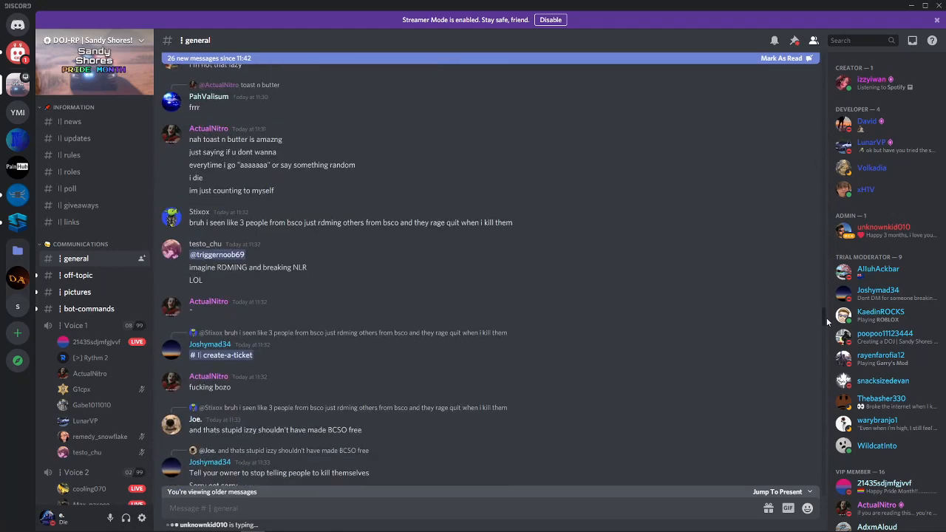
scroll("down", 3)
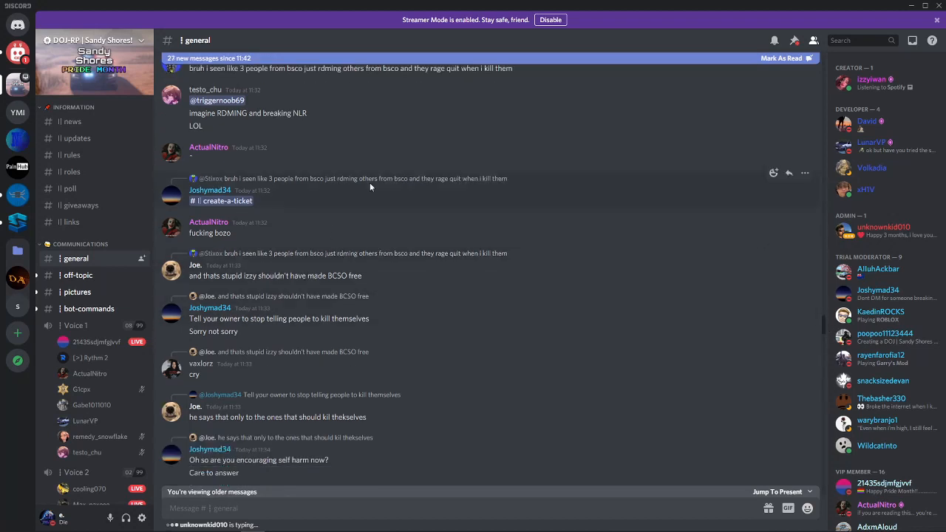
mouse_move(892, 139)
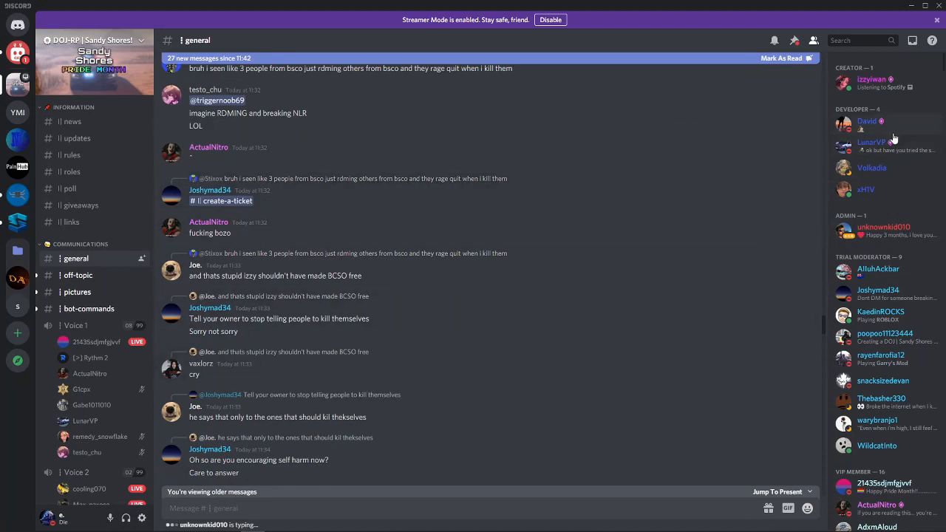
mouse_move(827, 328)
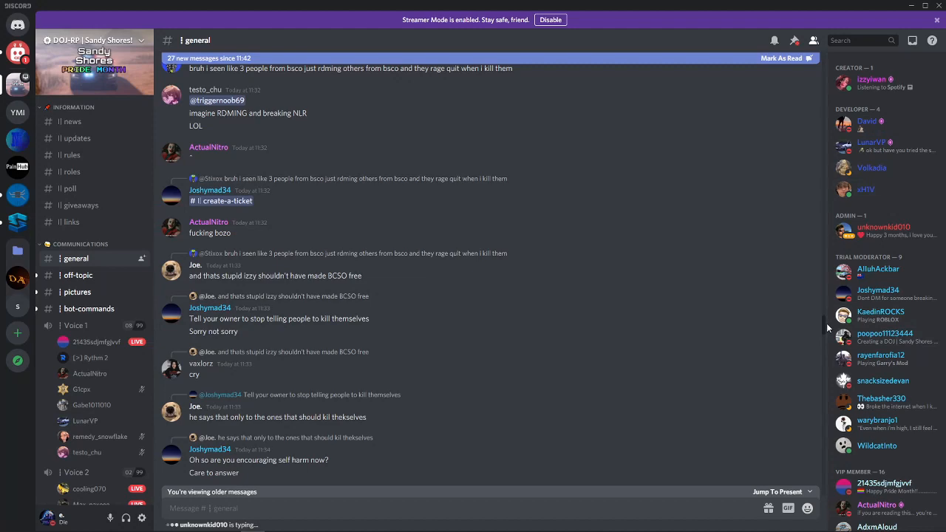
scroll("down", 3)
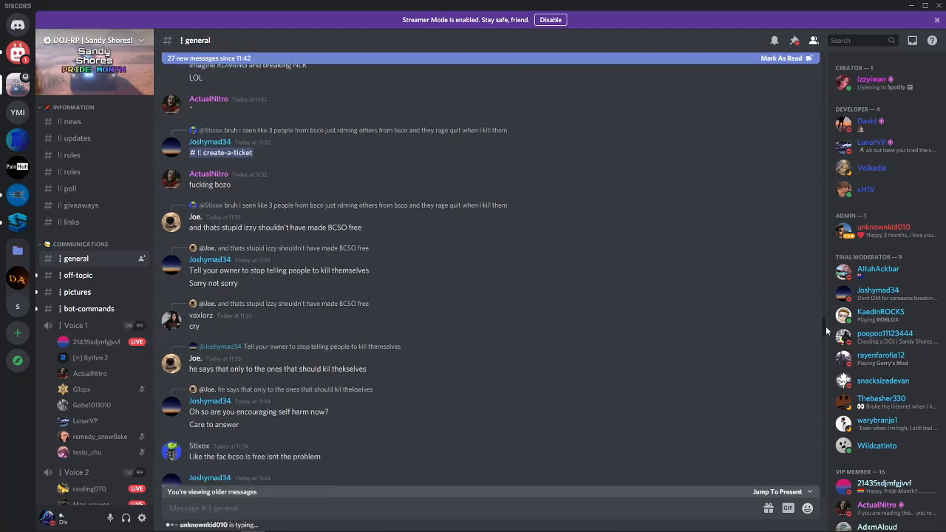
scroll("down", 3)
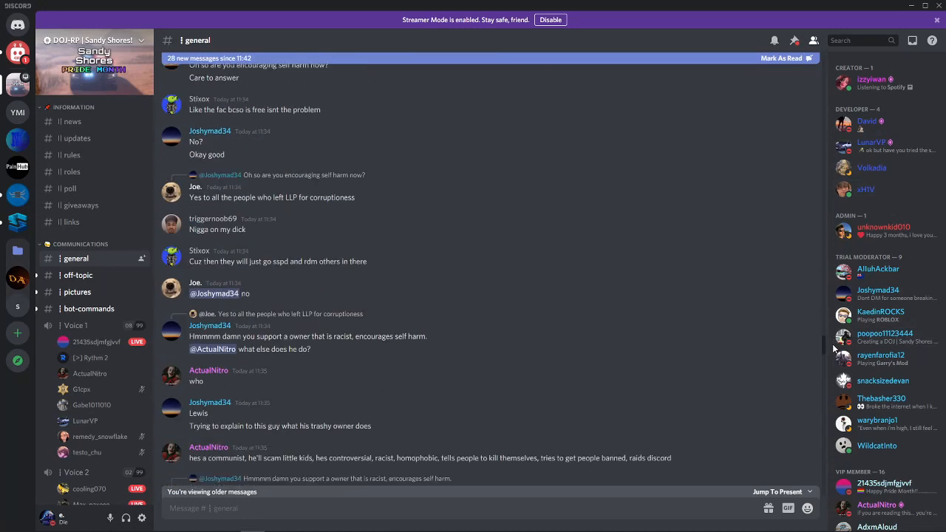
scroll("down", 3)
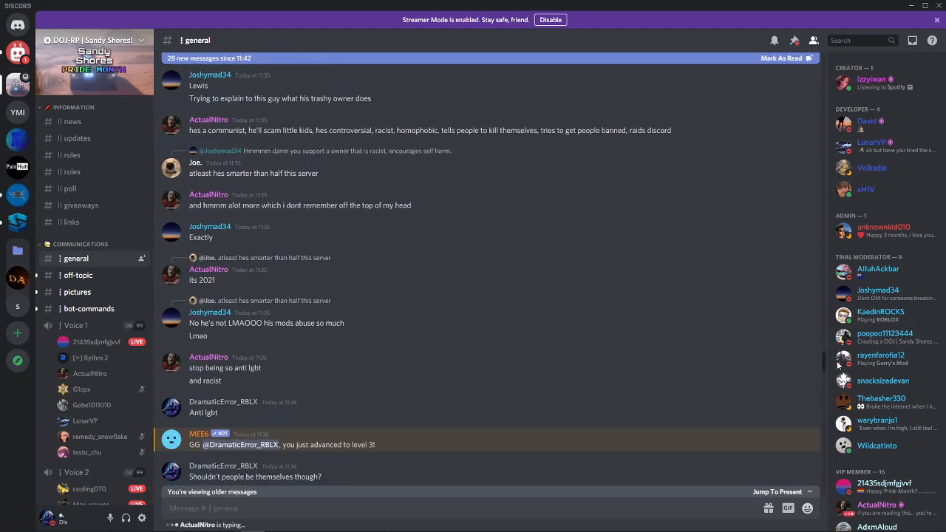
scroll("down", 3)
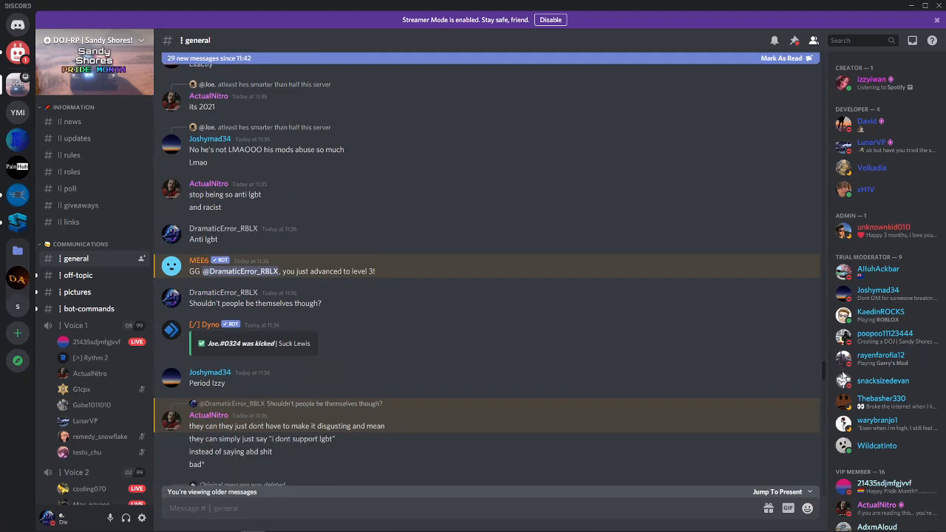
scroll("down", 3)
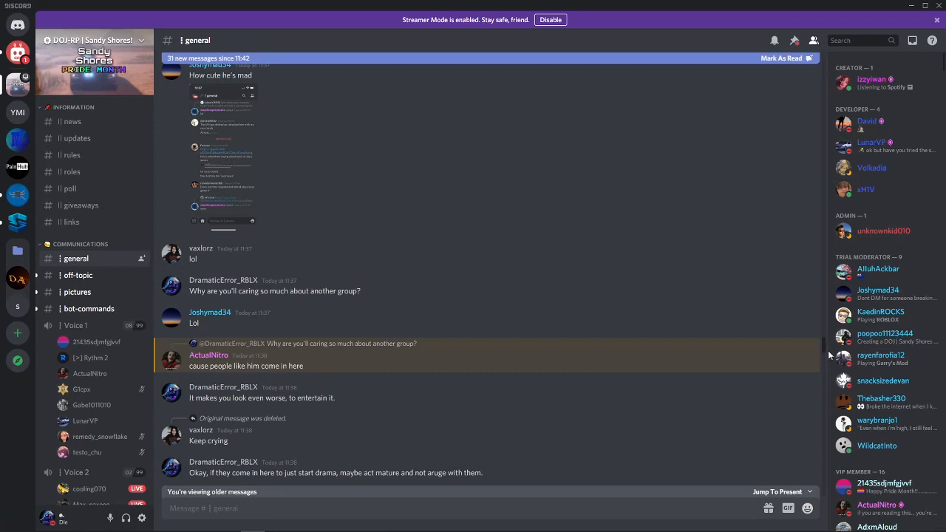
scroll("down", 3)
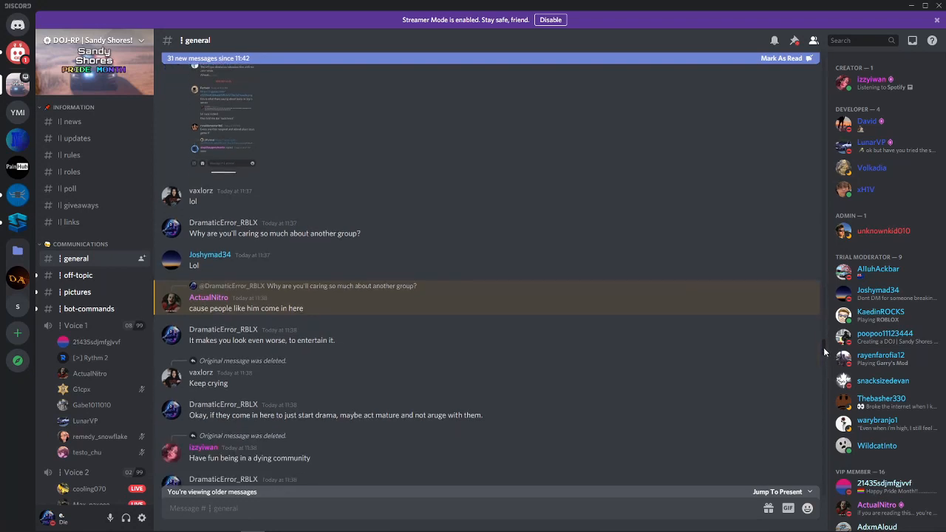
scroll("down", 3)
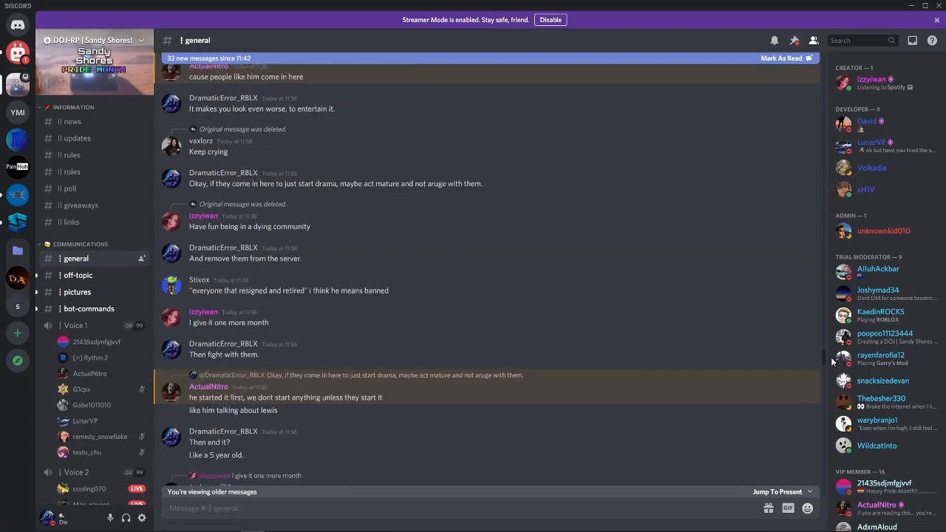
scroll("down", 3)
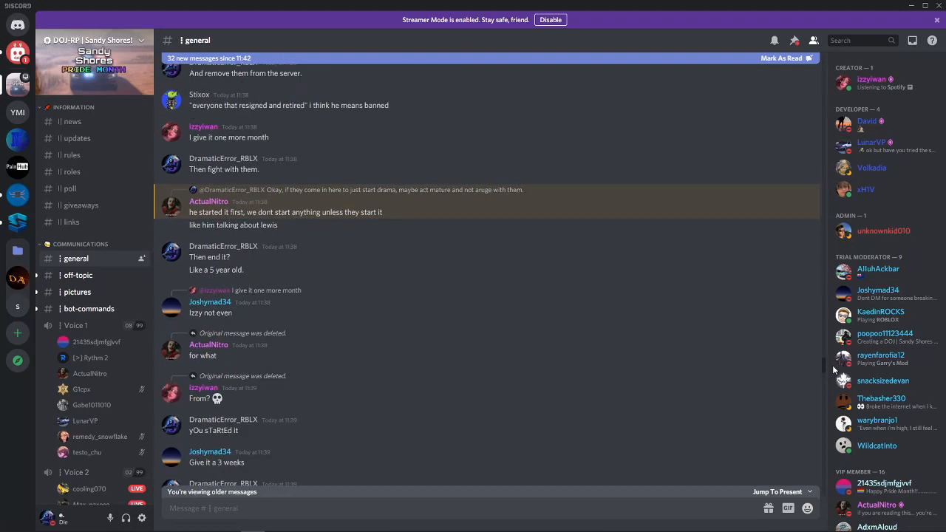
scroll("down", 3)
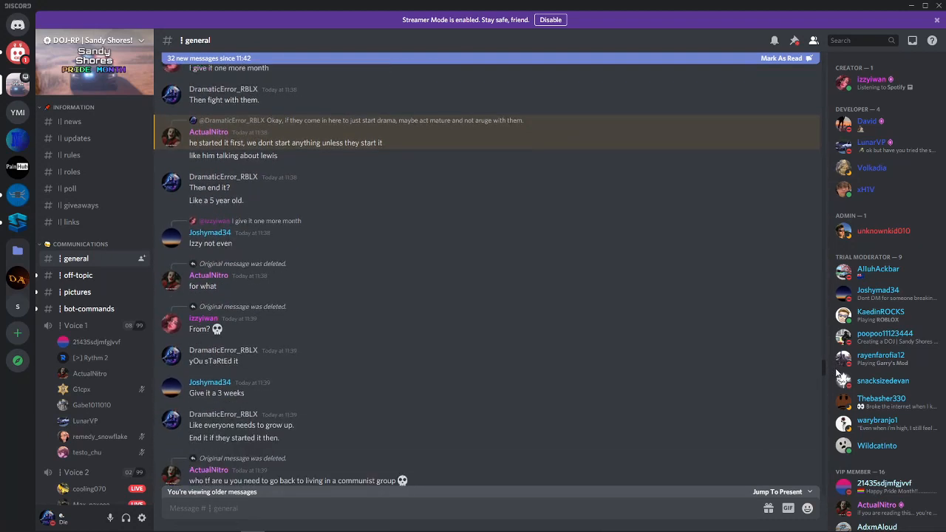
scroll("down", 3)
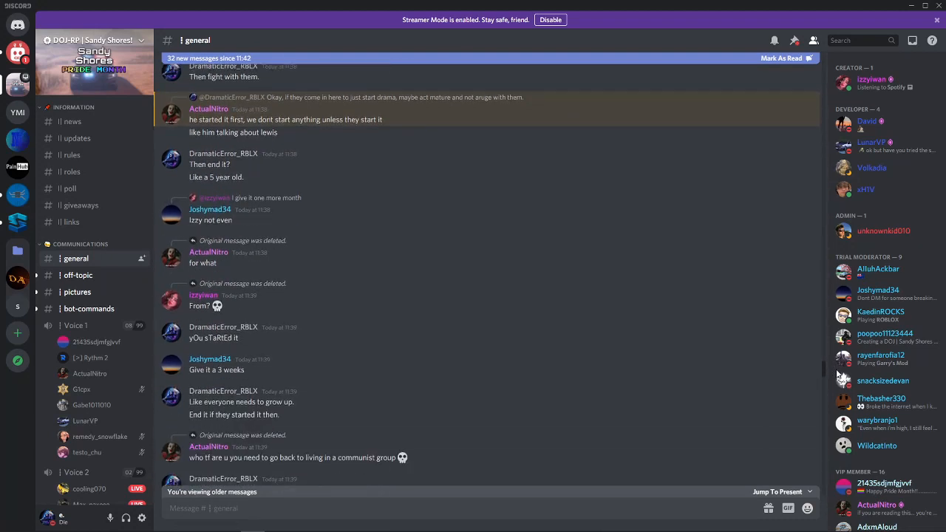
scroll("down", 3)
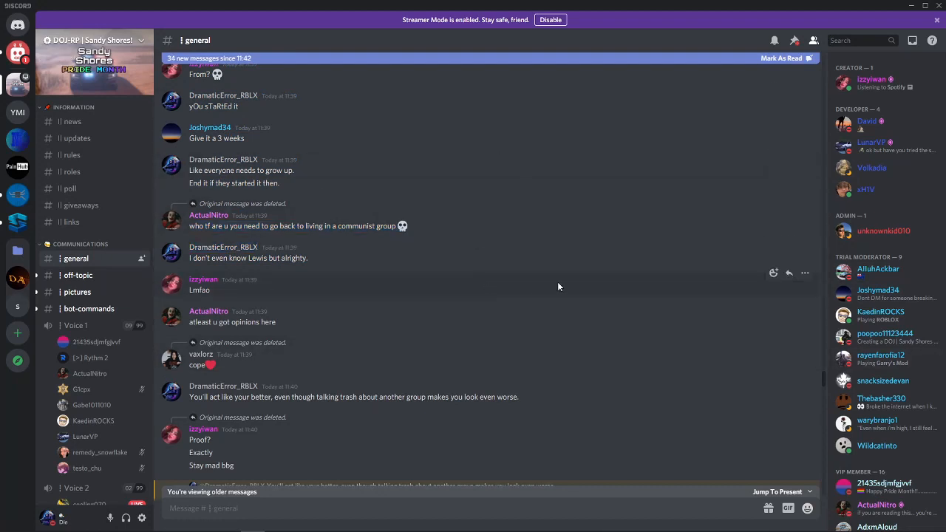
scroll("down", 3)
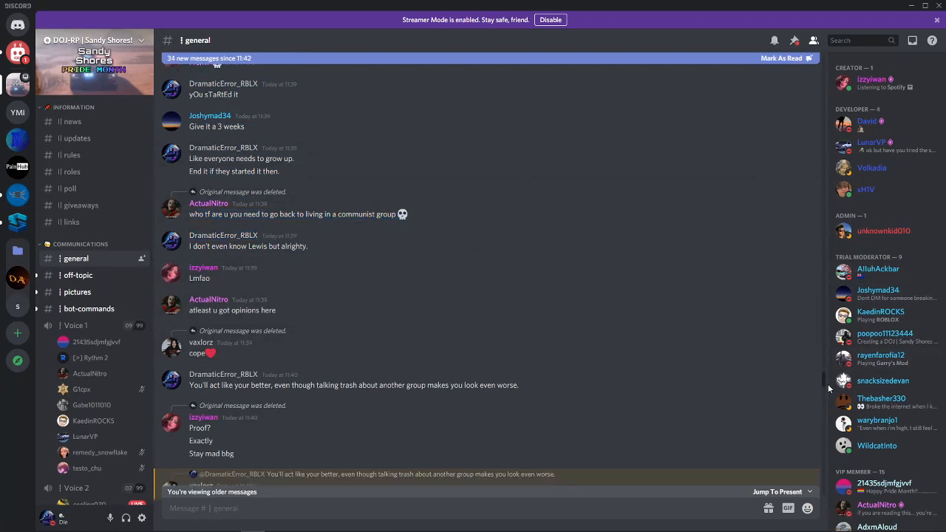
scroll("down", 3)
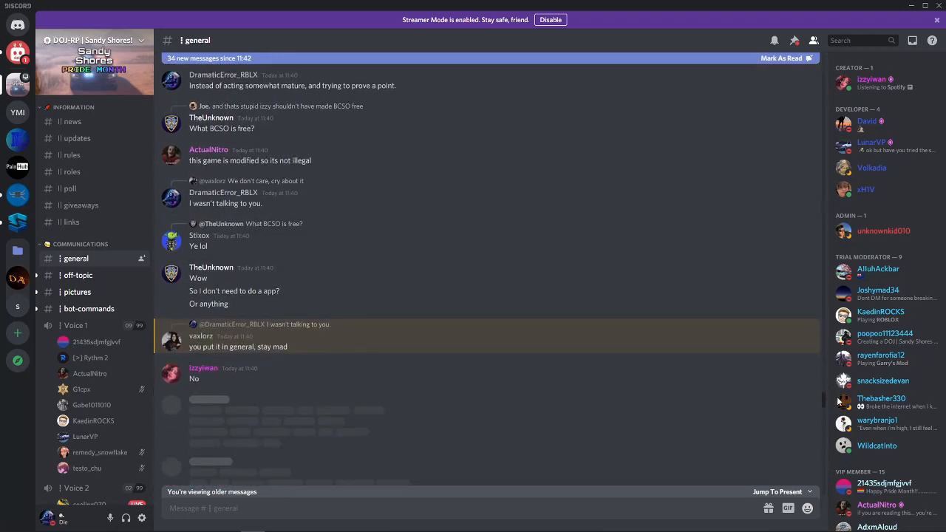
scroll("down", 3)
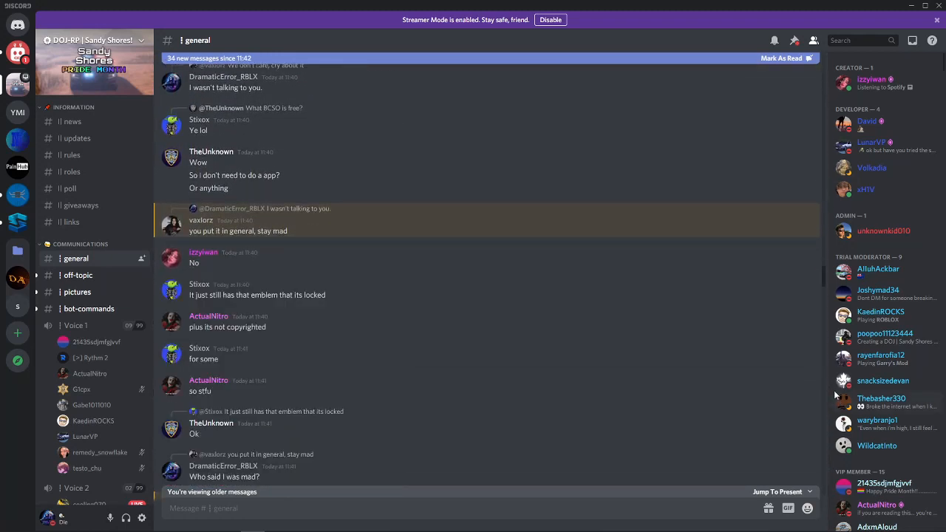
scroll("down", 3)
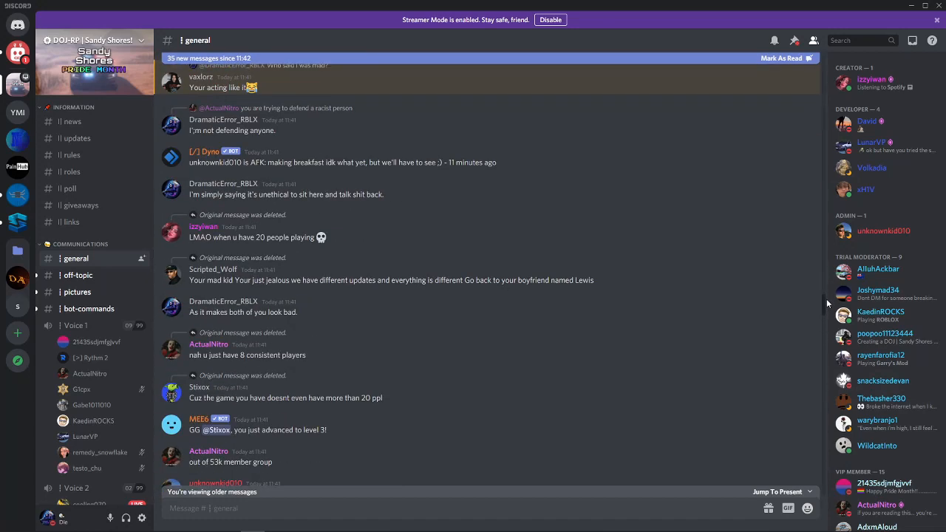
scroll("down", 3)
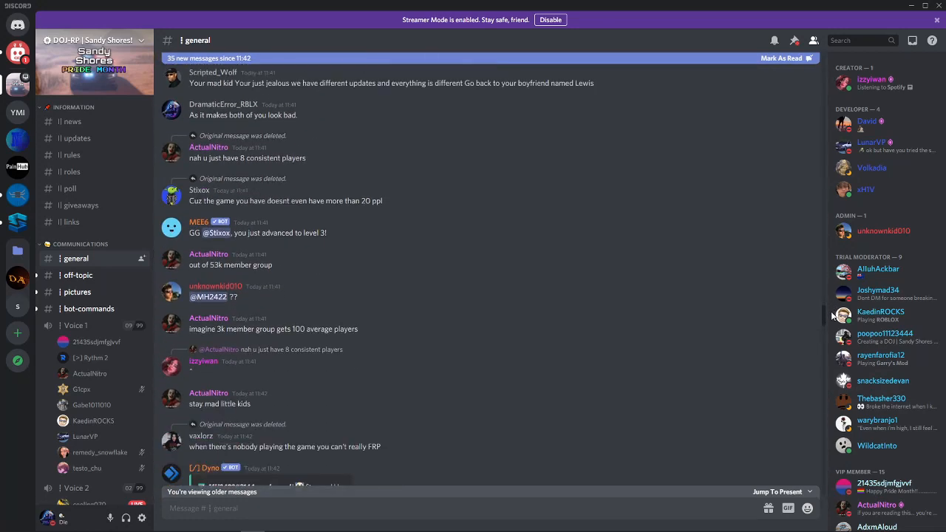
scroll("down", 3)
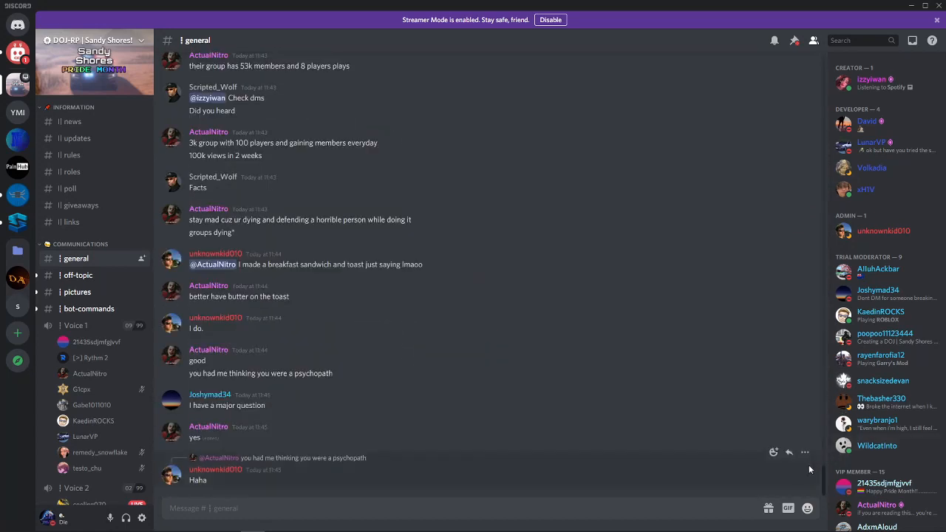
mouse_move(837, 415)
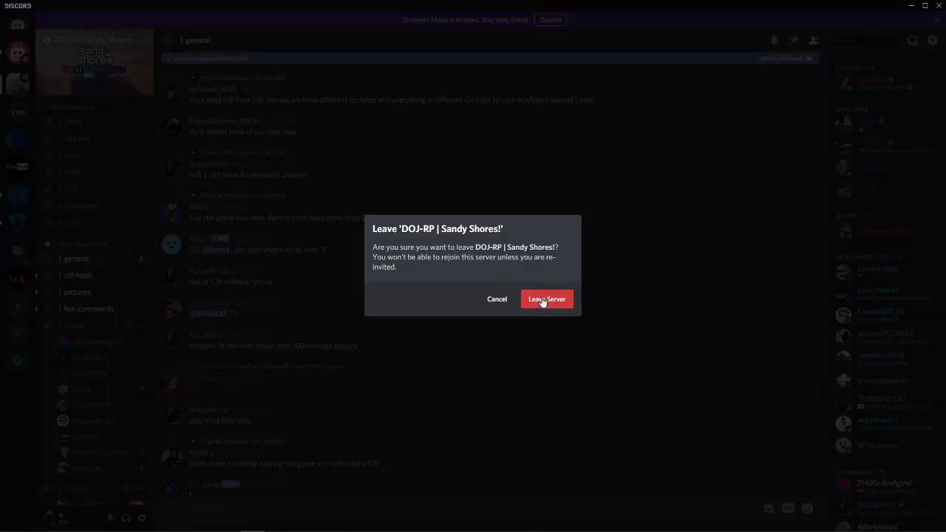
- Confirm leaving the DOJ-RP Sandy Shores server and switch to the Roblox game page
left_click(547, 299)
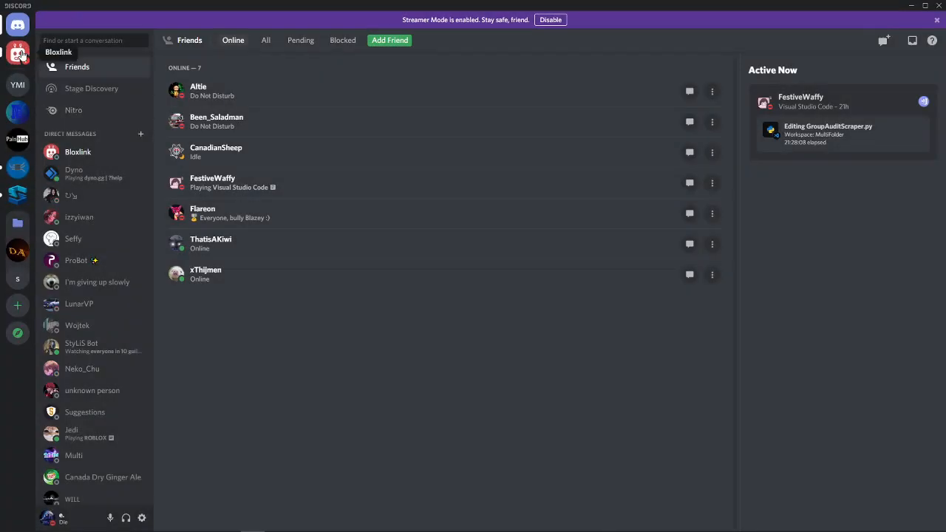
left_click(77, 150)
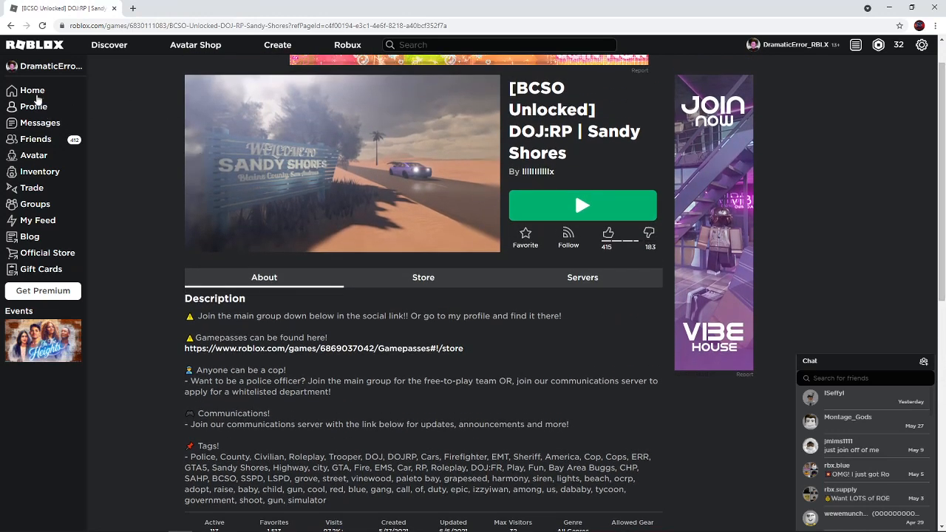
- Go via Home and my Profile to the Avatar Editor showing the current outfit
left_click(33, 90)
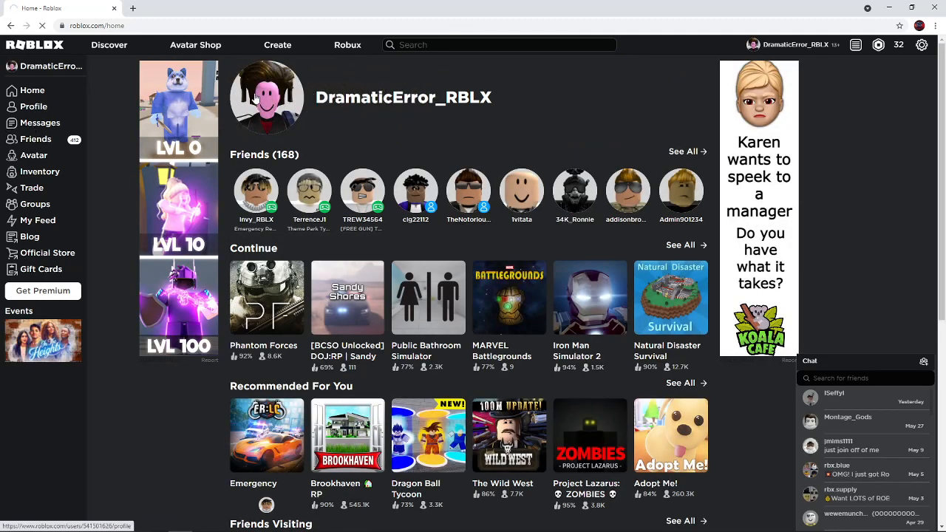
left_click(266, 98)
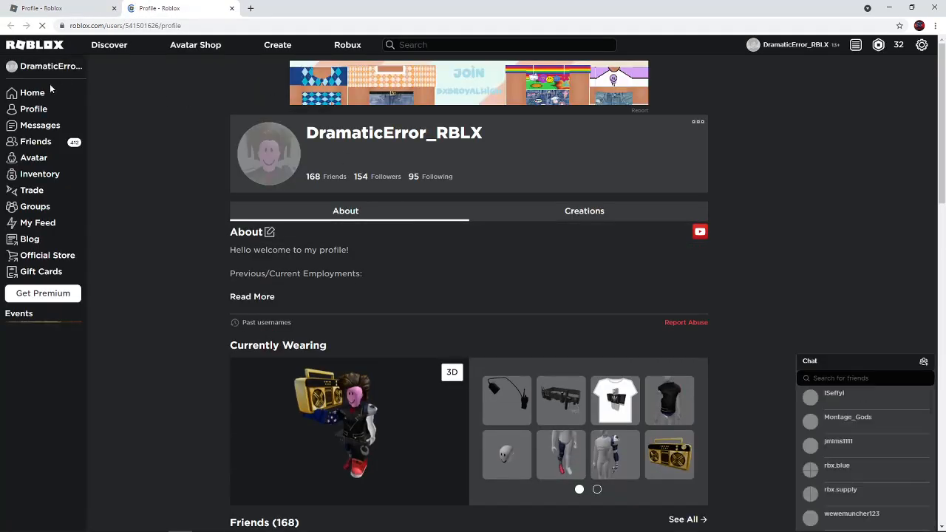
left_click(32, 155)
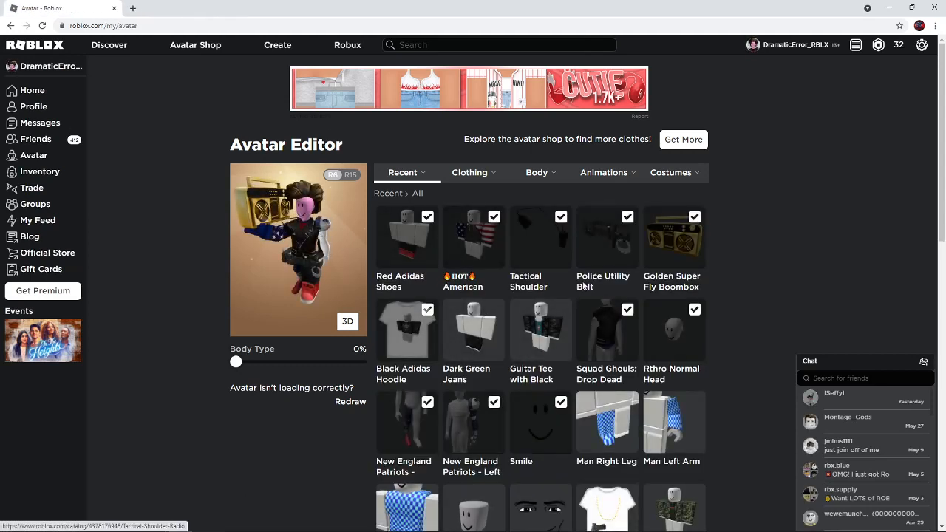
mouse_move(432, 343)
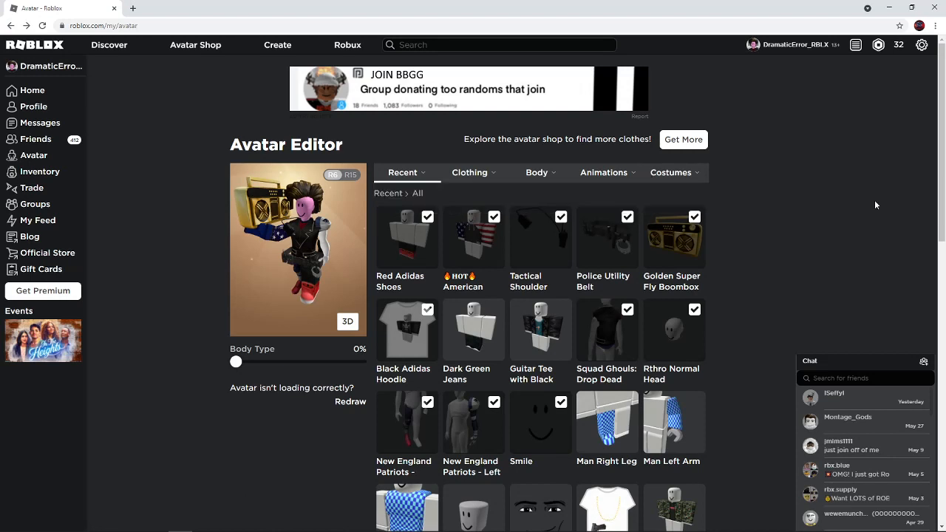
- Make the browser full-screen and open the Sandy Shores | DOJ-RP group from my groups
scroll("down", 3)
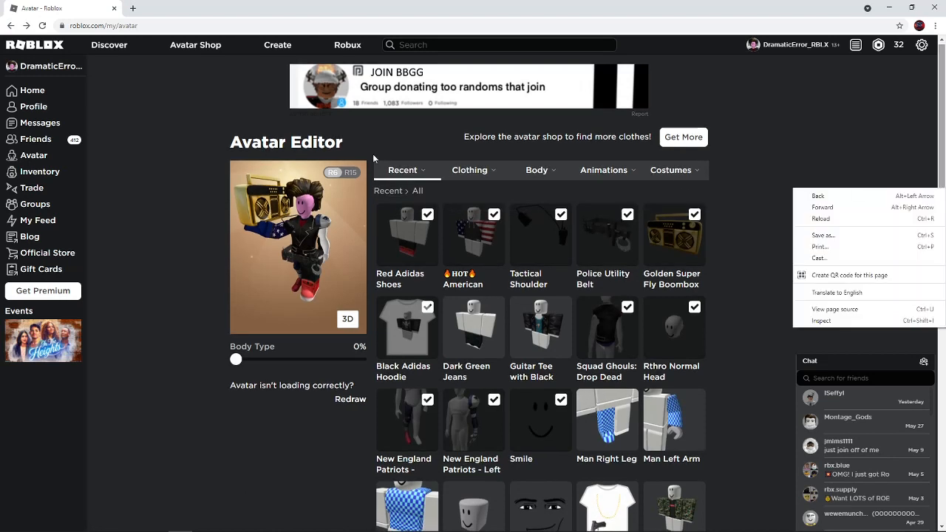
mouse_move(128, 84)
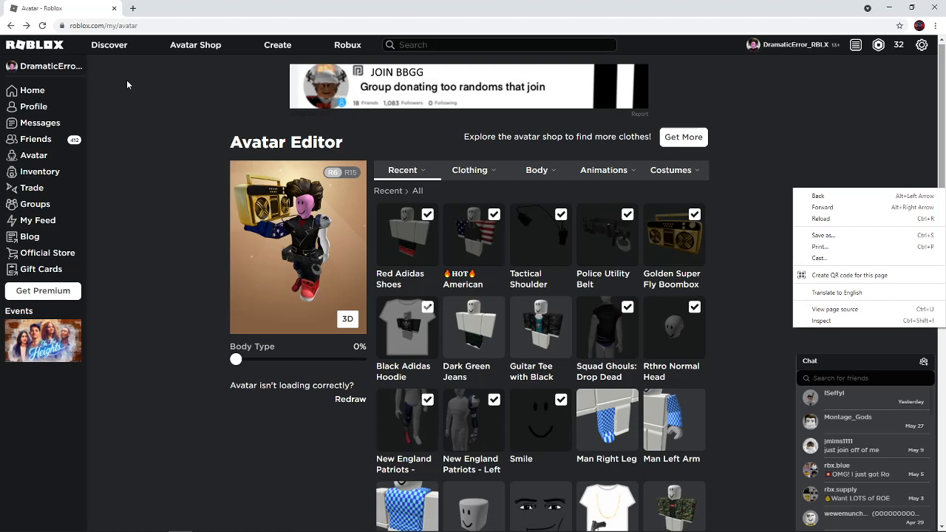
mouse_move(245, 209)
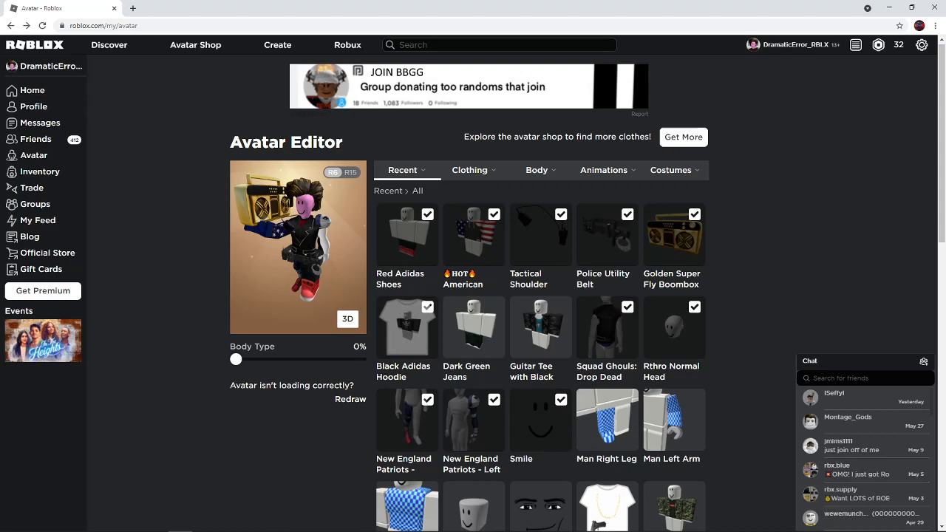
key("F11")
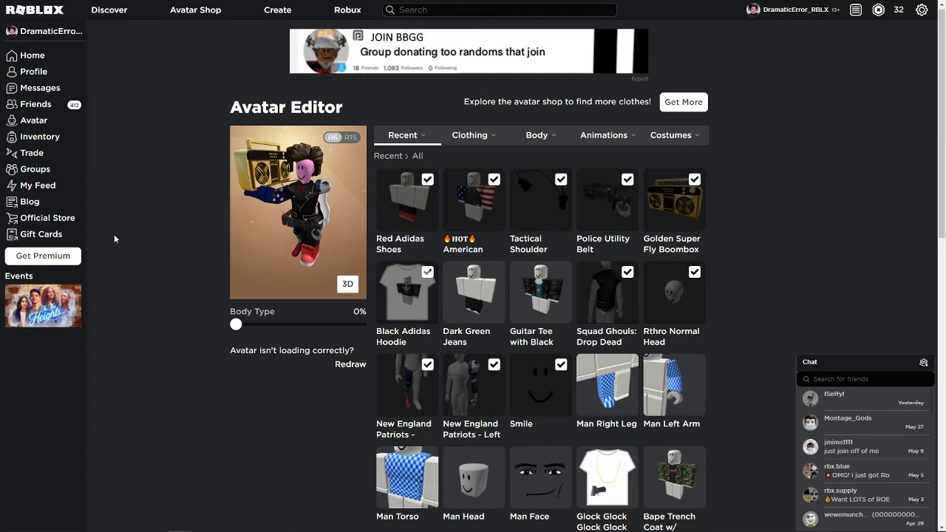
left_click(35, 169)
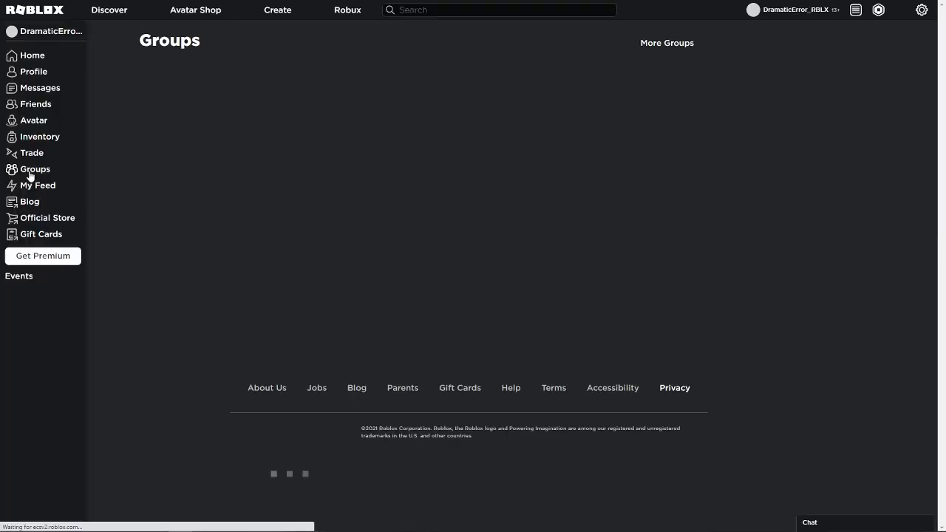
left_click(36, 169)
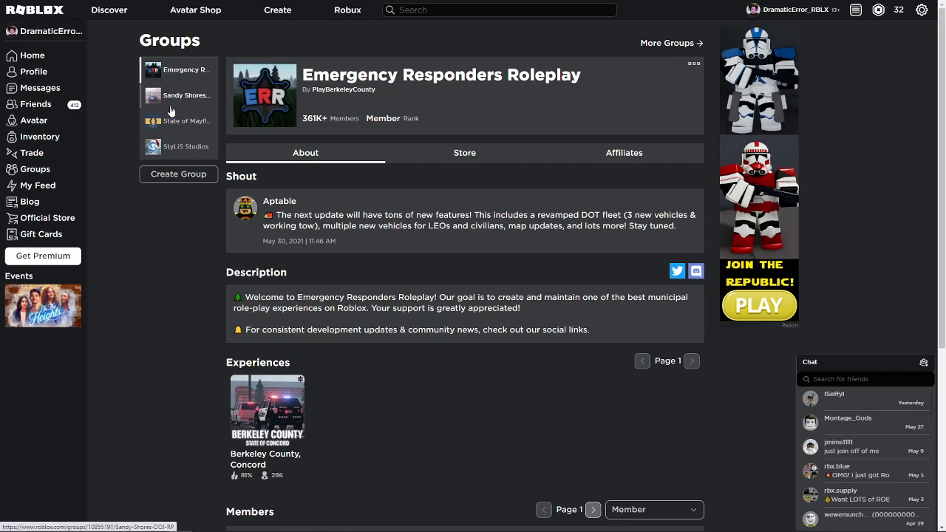
left_click(186, 94)
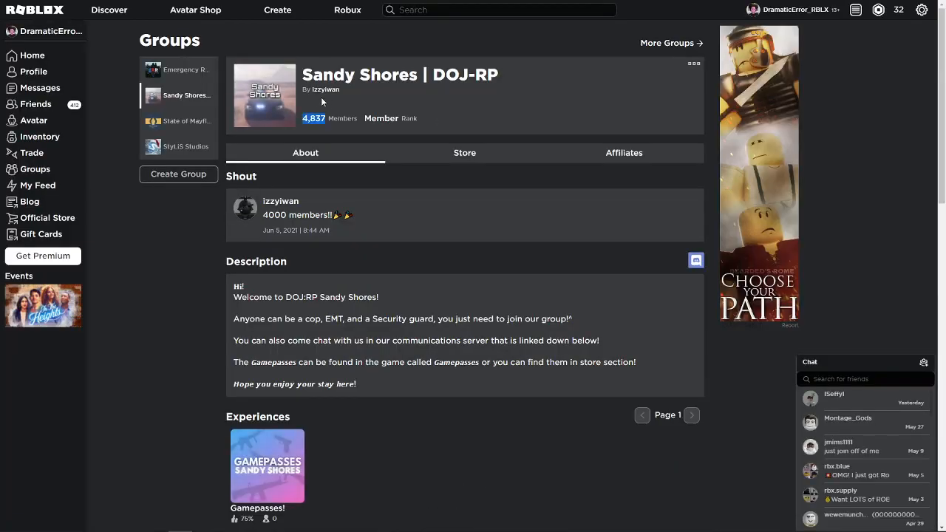
mouse_move(496, 192)
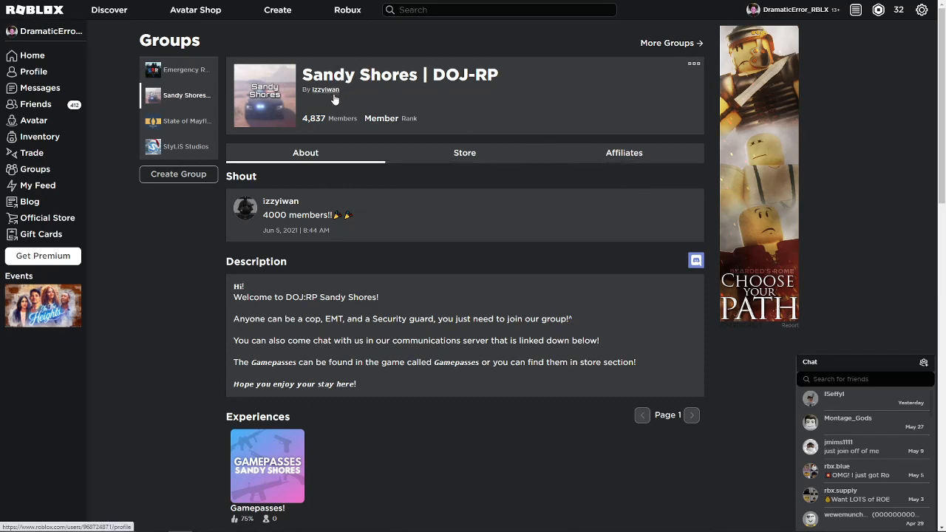
- Look over the group's member rank list and scroll through its wall posts
scroll("down", 3)
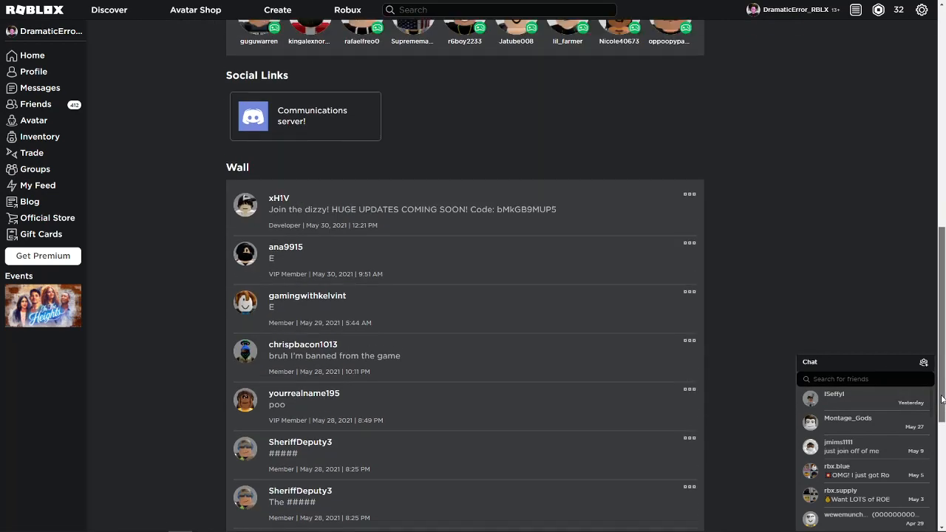
left_click(652, 121)
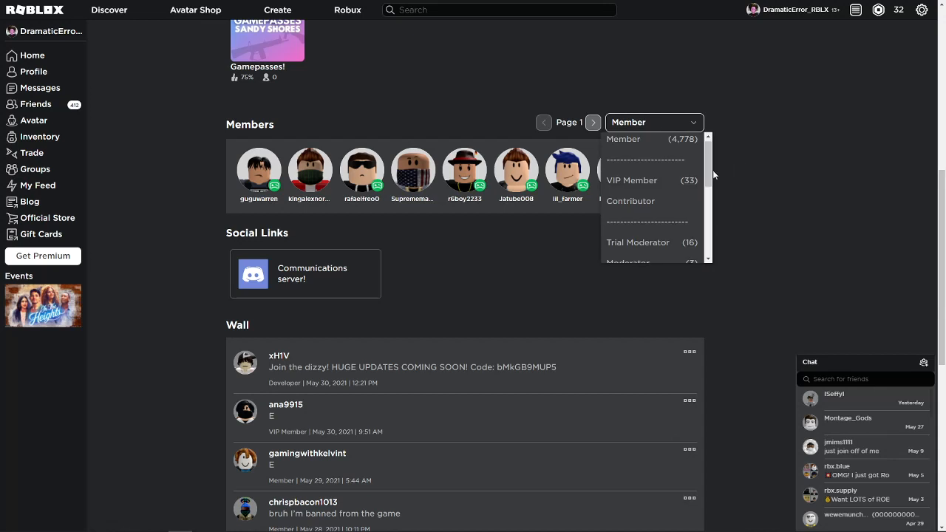
scroll("down", 3)
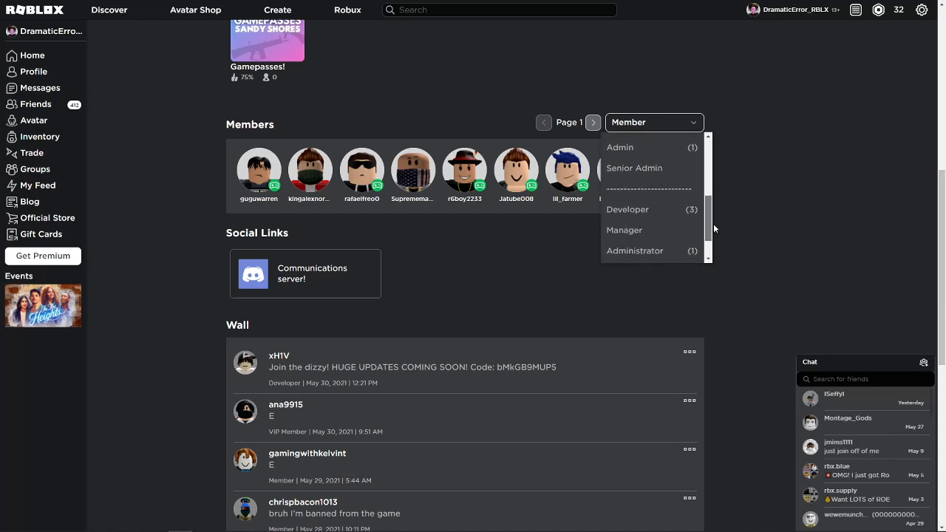
scroll("down", 3)
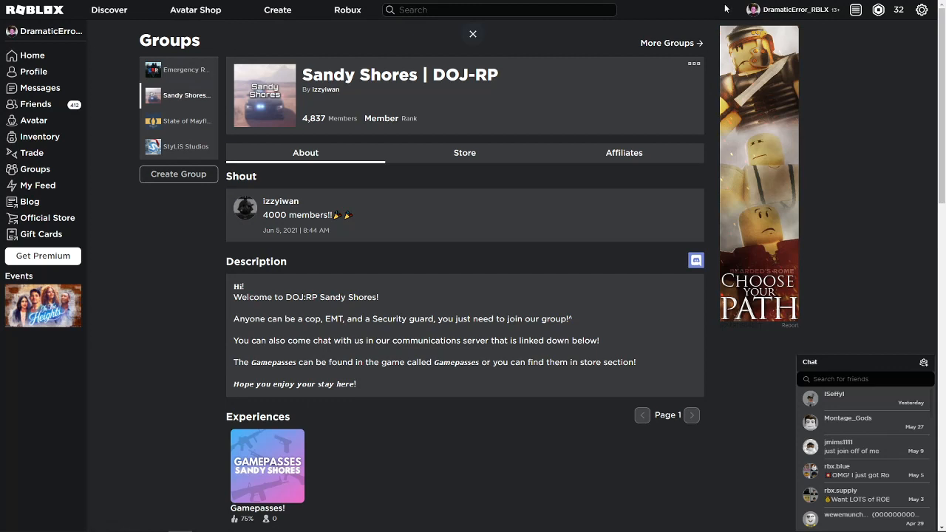
mouse_move(667, 89)
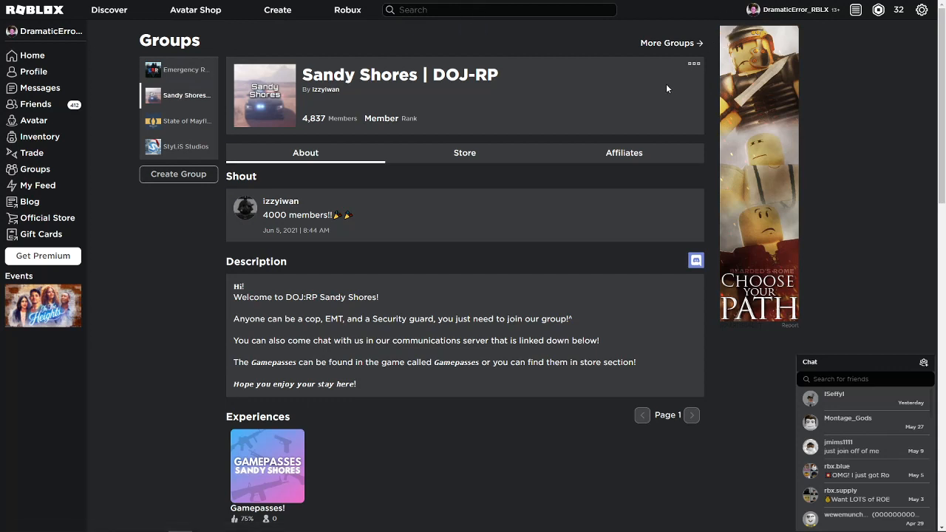
mouse_move(671, 198)
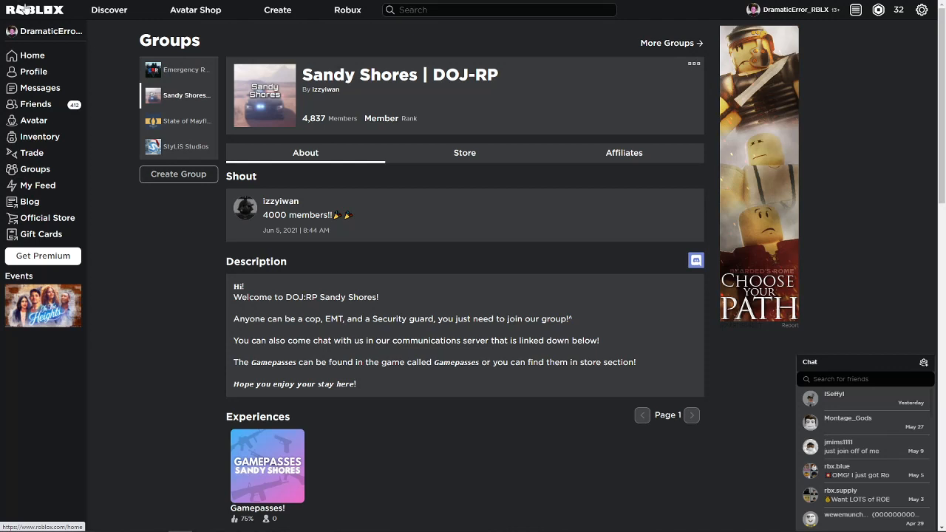
mouse_move(80, 6)
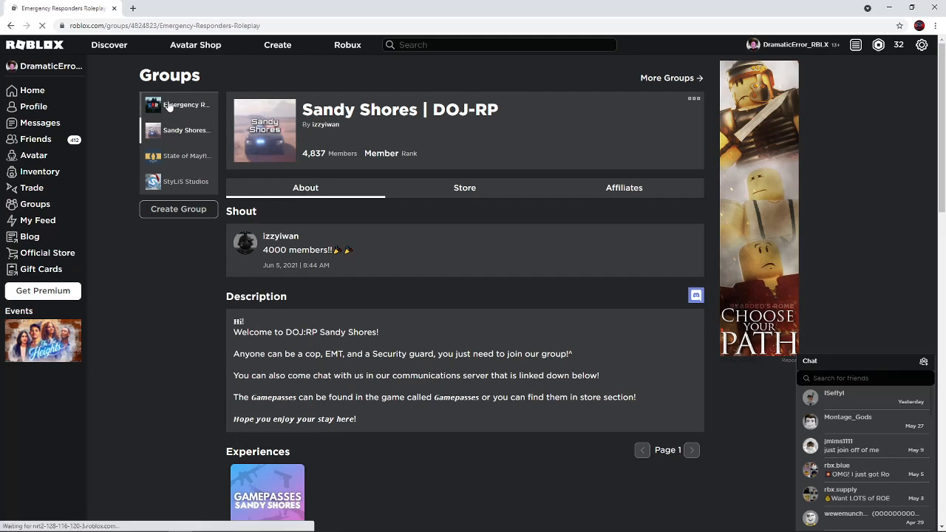
- Return to the Sandy Shores | DOJ-RP group and view its Store, which has no items
left_click(177, 103)
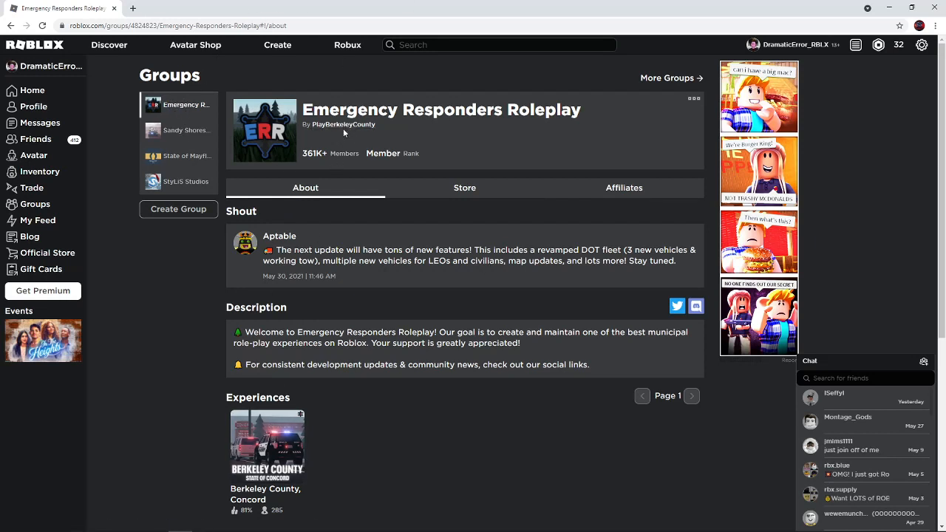
left_click(177, 130)
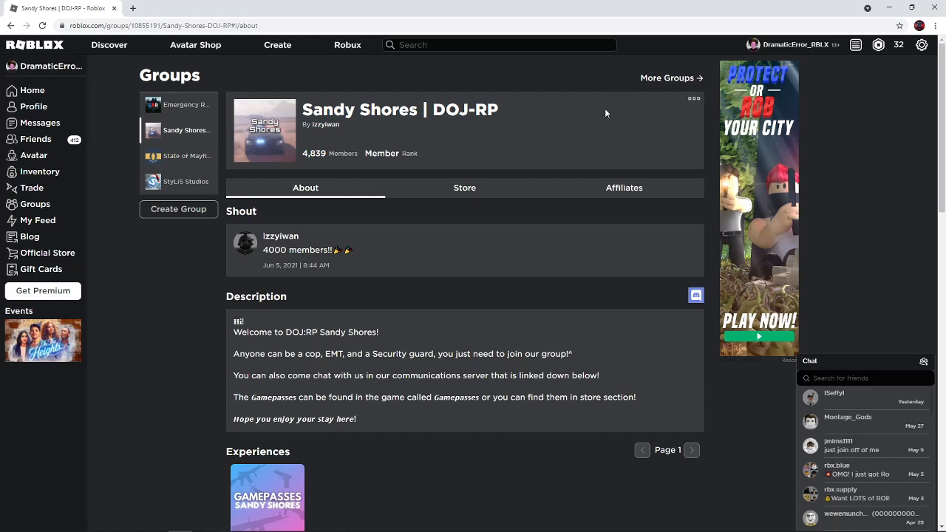
mouse_move(367, 281)
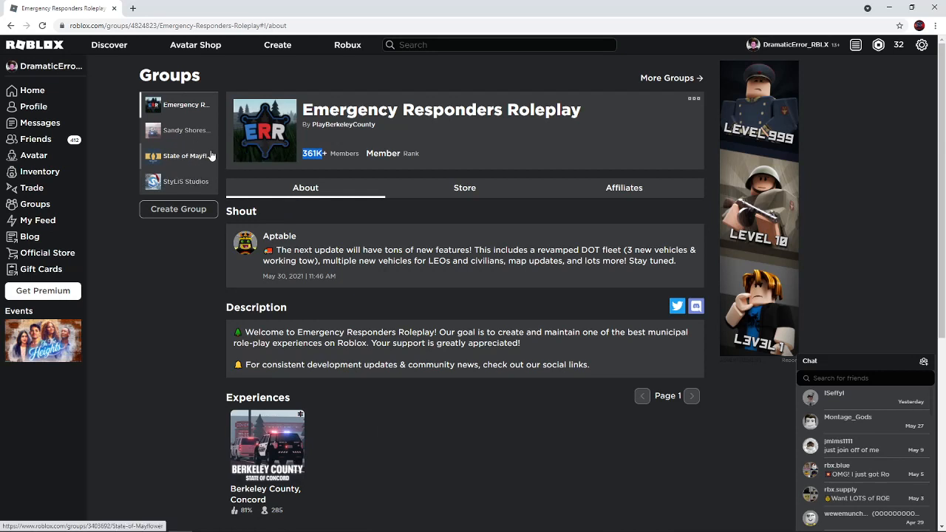
mouse_move(206, 157)
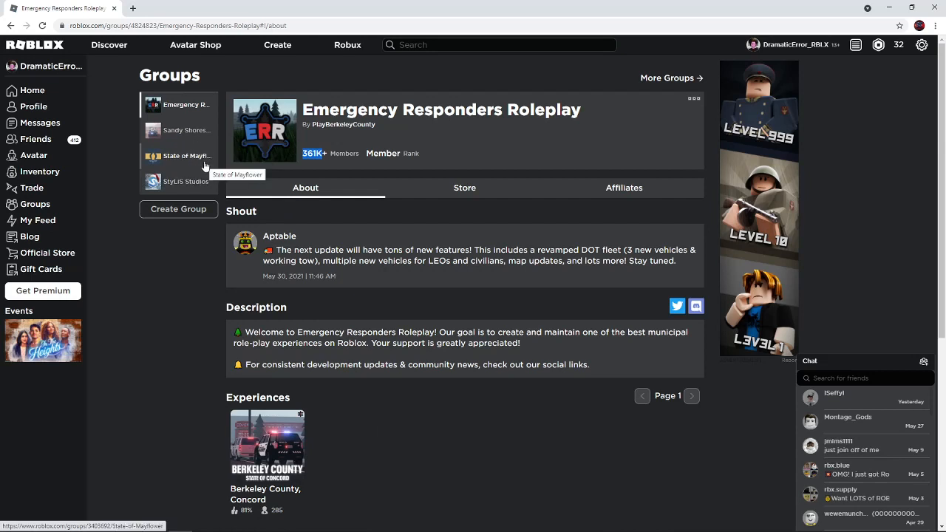
mouse_move(157, 161)
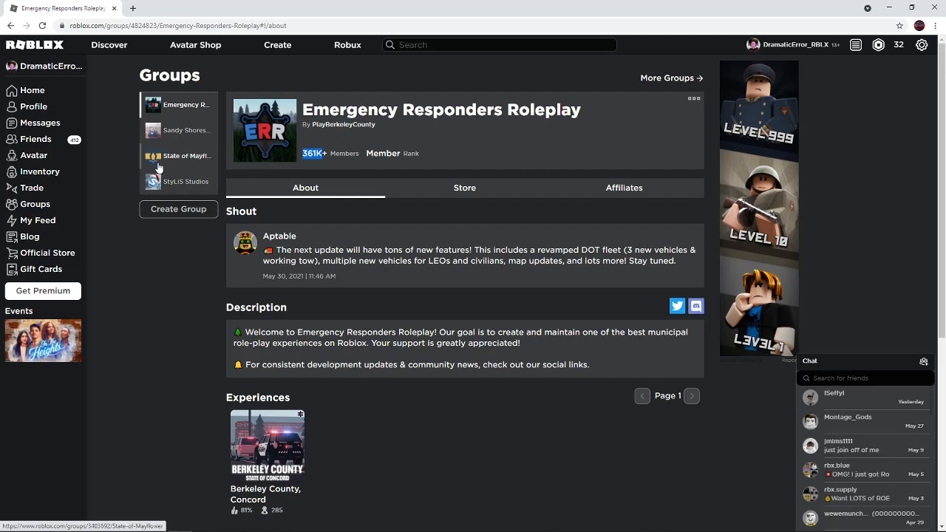
mouse_move(161, 170)
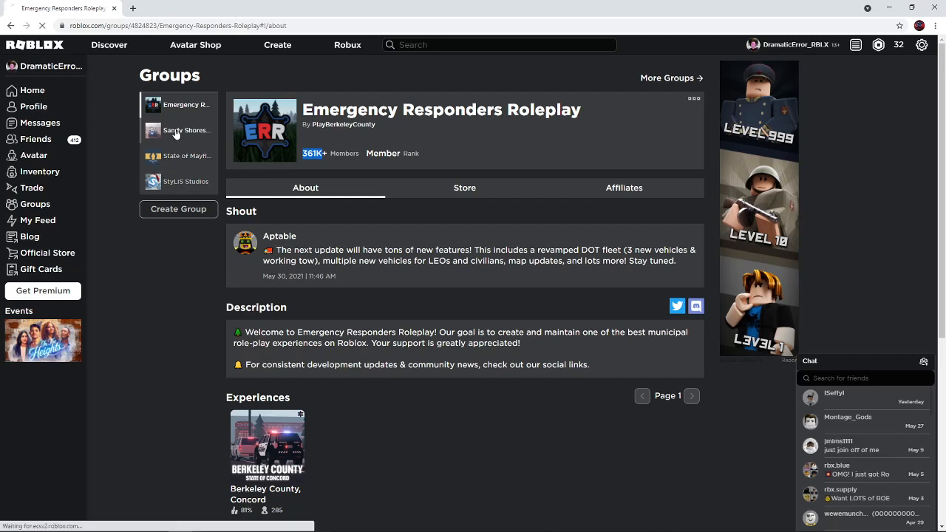
left_click(177, 130)
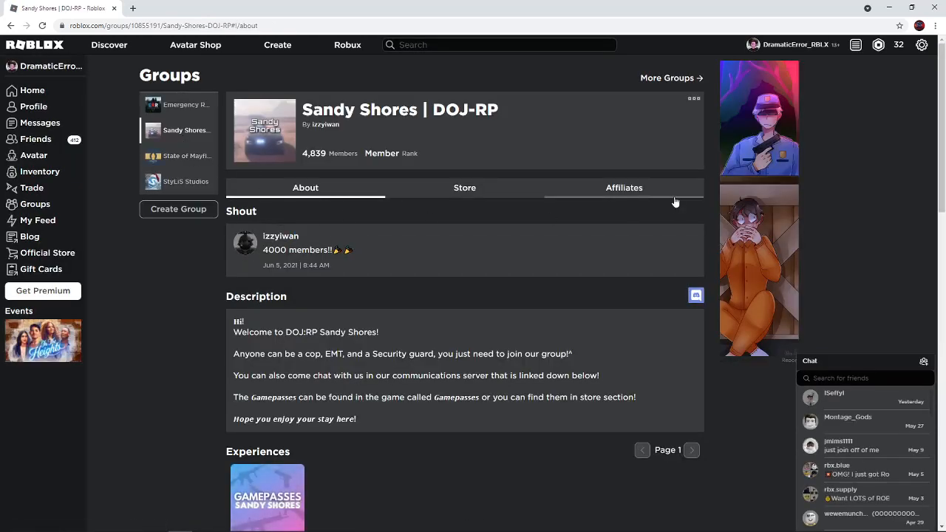
left_click(464, 186)
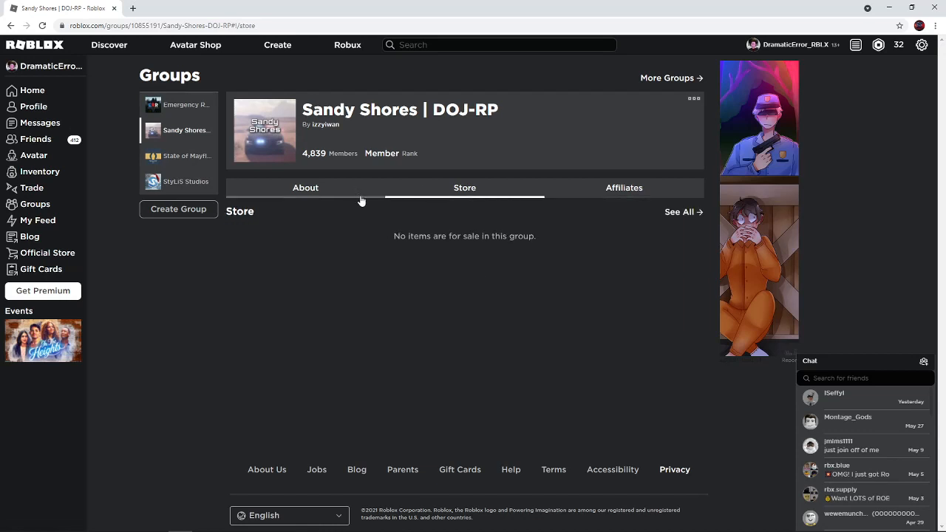
mouse_move(354, 230)
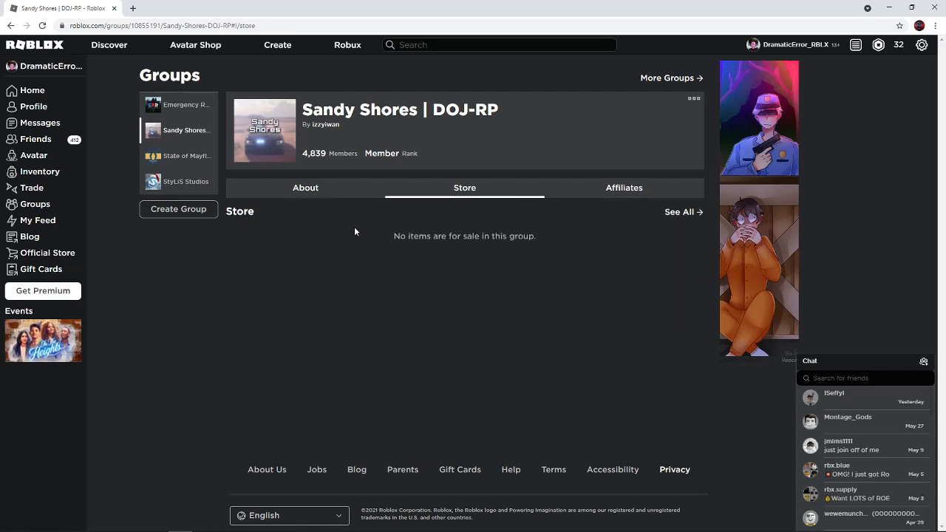
- Filter the group's members to Trial Moderator, then return to the About details
left_click(304, 186)
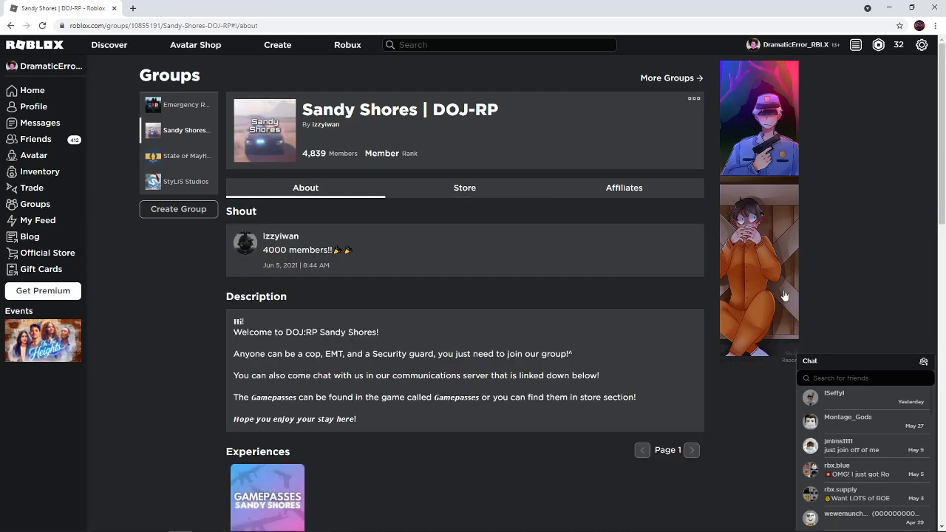
scroll("down", 3)
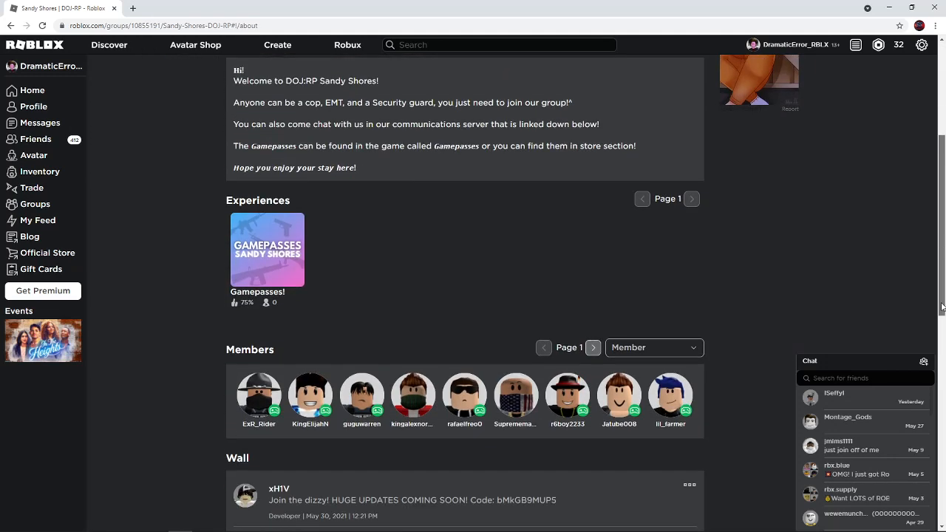
scroll("down", 3)
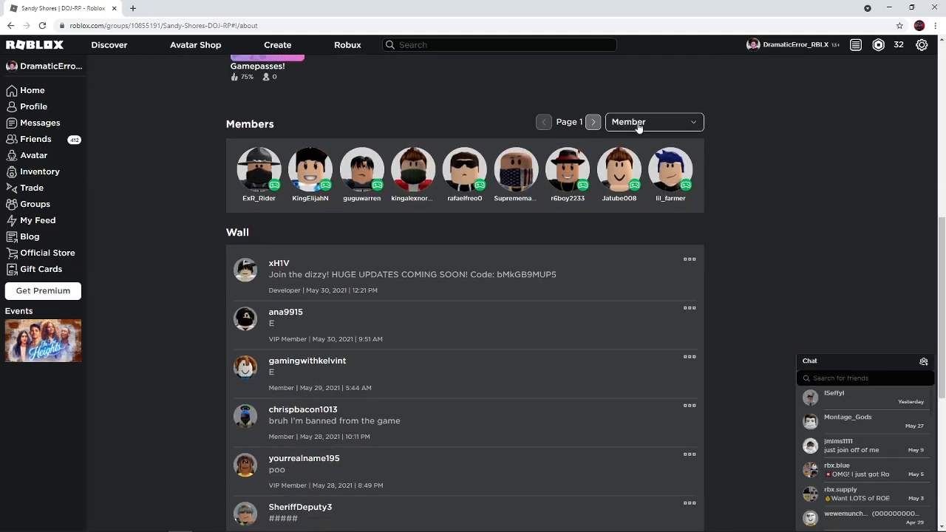
left_click(654, 121)
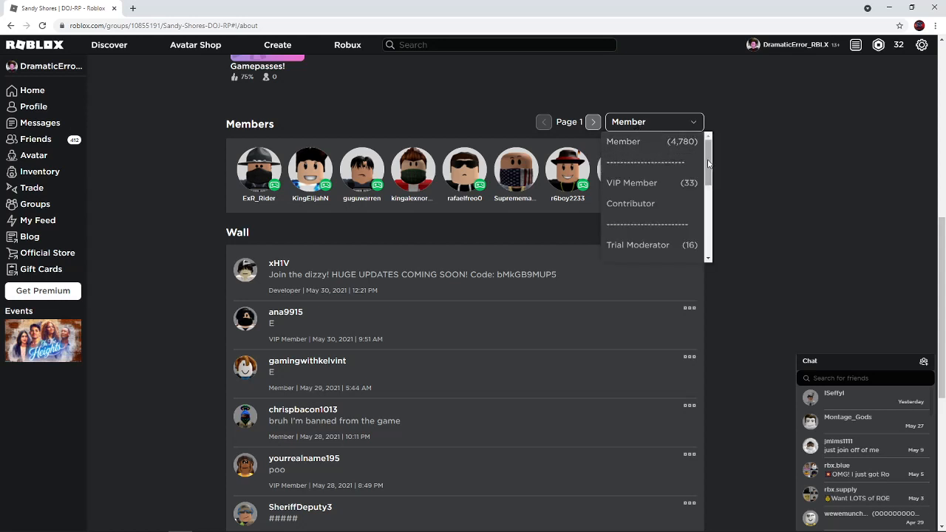
mouse_move(733, 219)
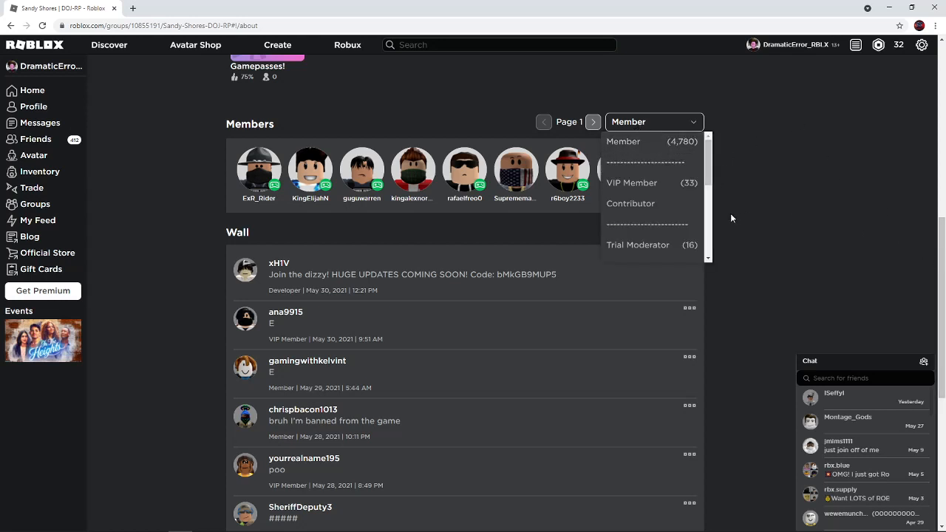
left_click(637, 245)
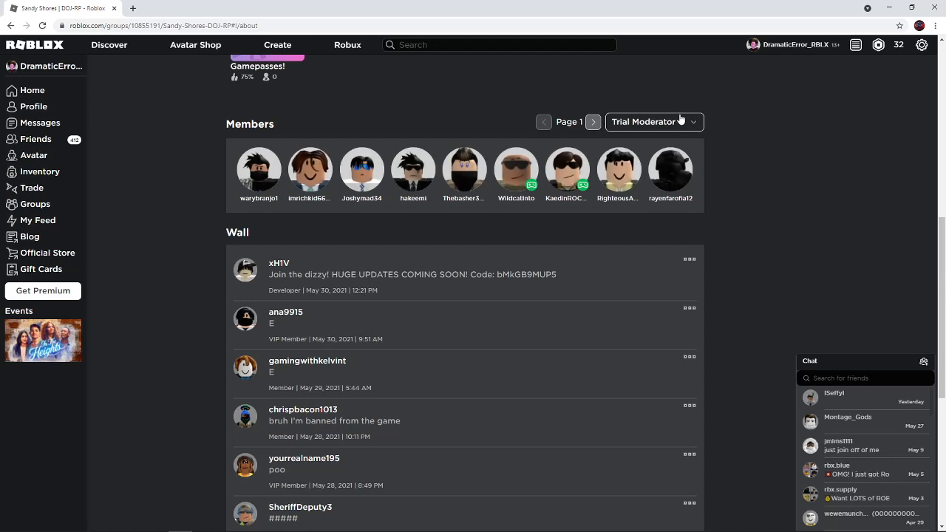
mouse_move(678, 131)
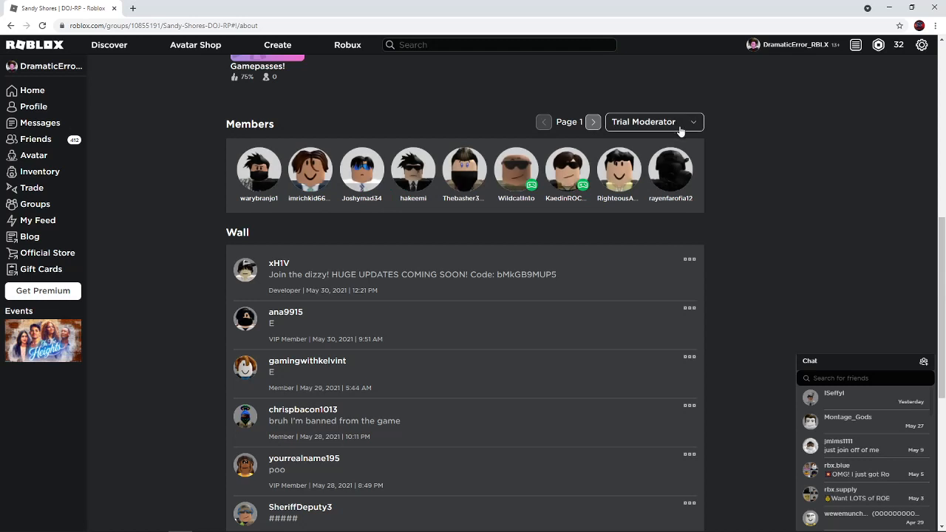
mouse_move(683, 132)
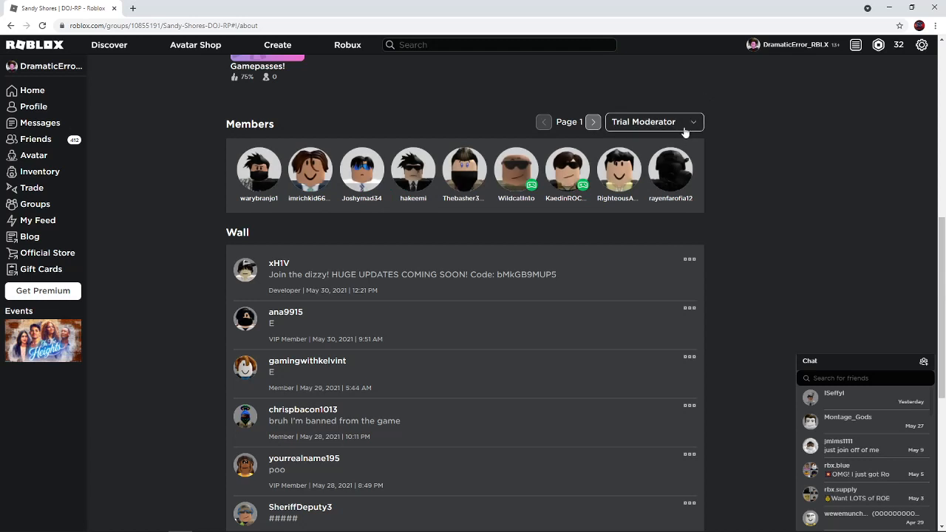
left_click(654, 121)
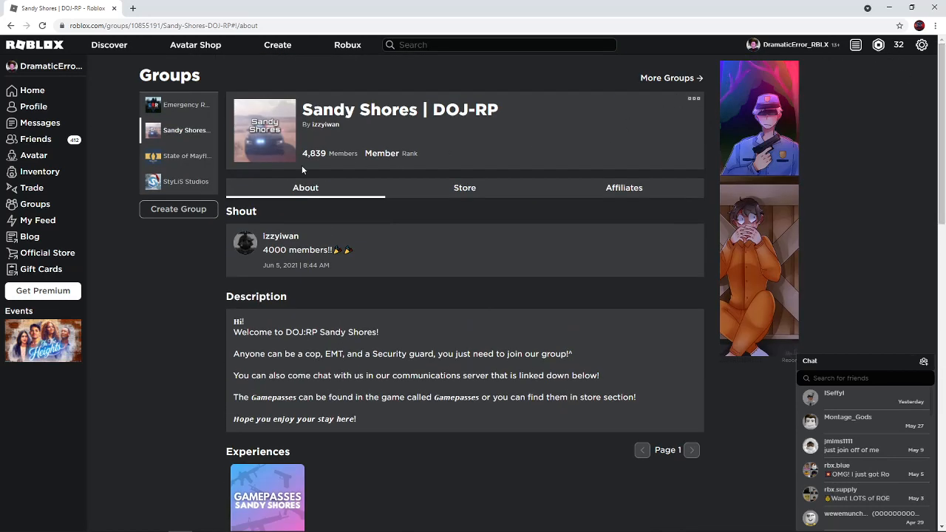
mouse_move(449, 184)
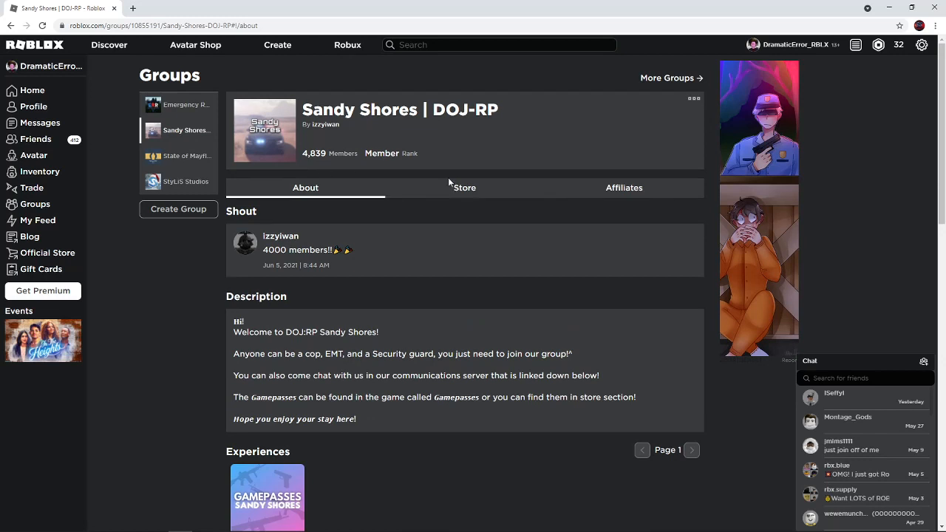
mouse_move(446, 182)
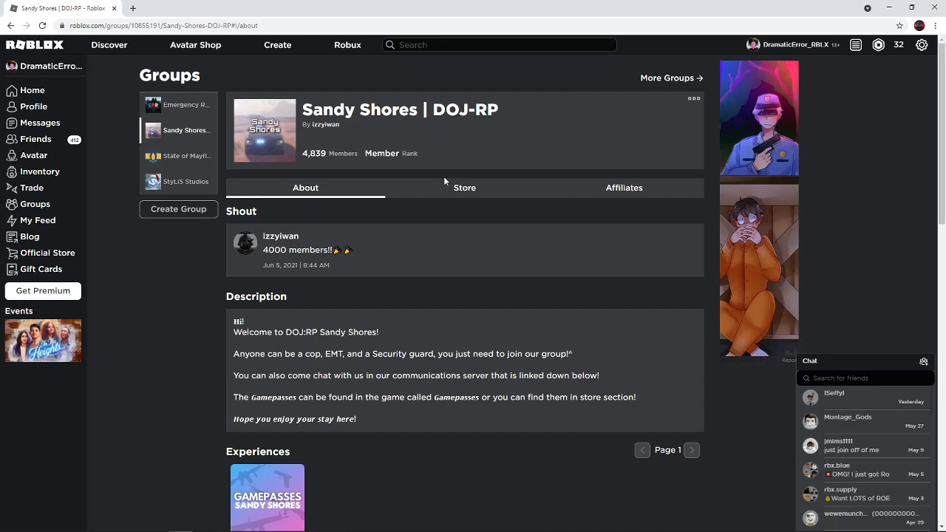
mouse_move(192, 93)
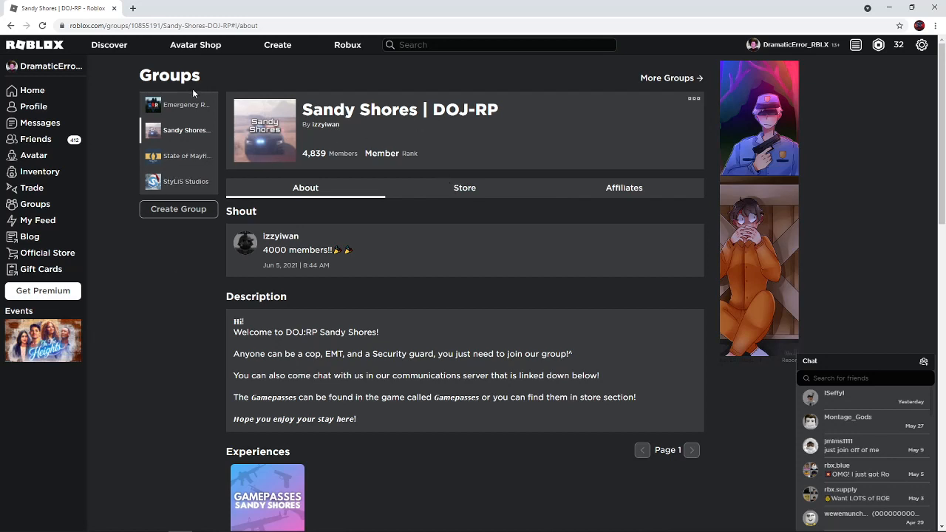
mouse_move(94, 109)
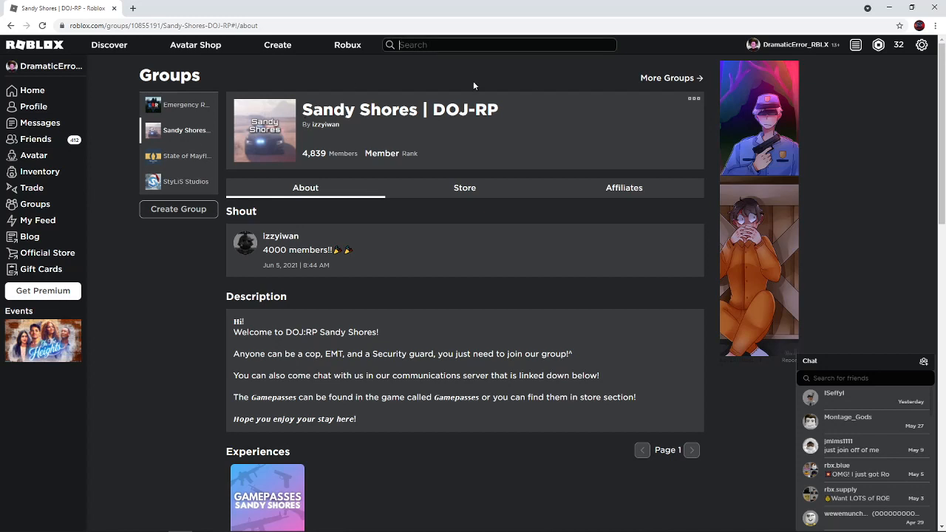
mouse_move(35, 139)
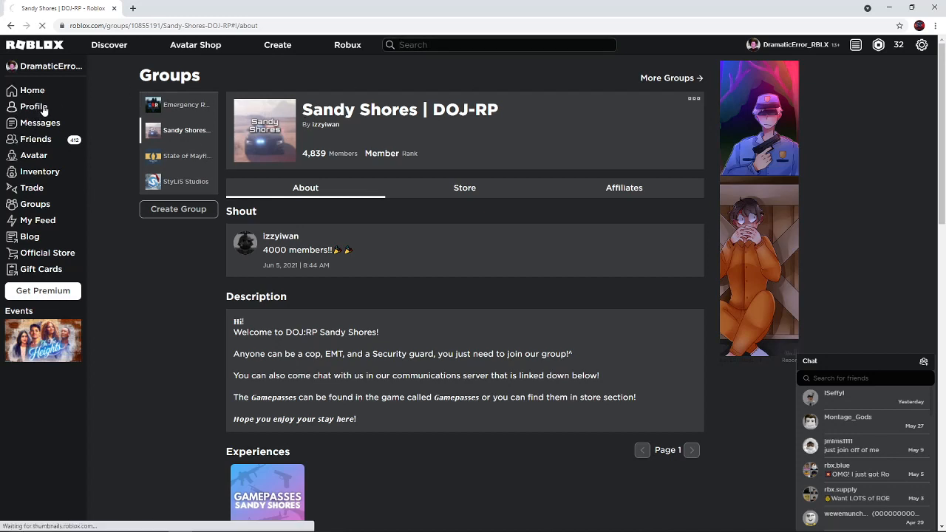
left_click(32, 106)
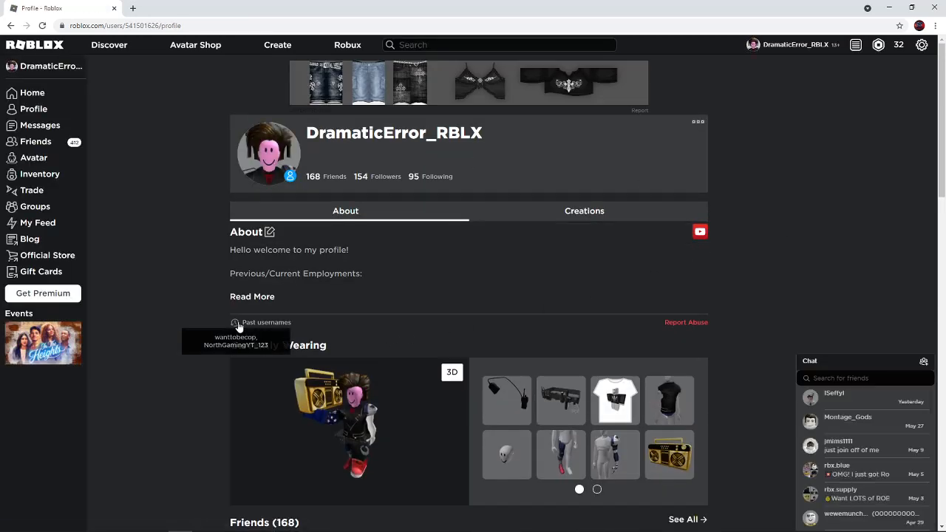
mouse_move(376, 334)
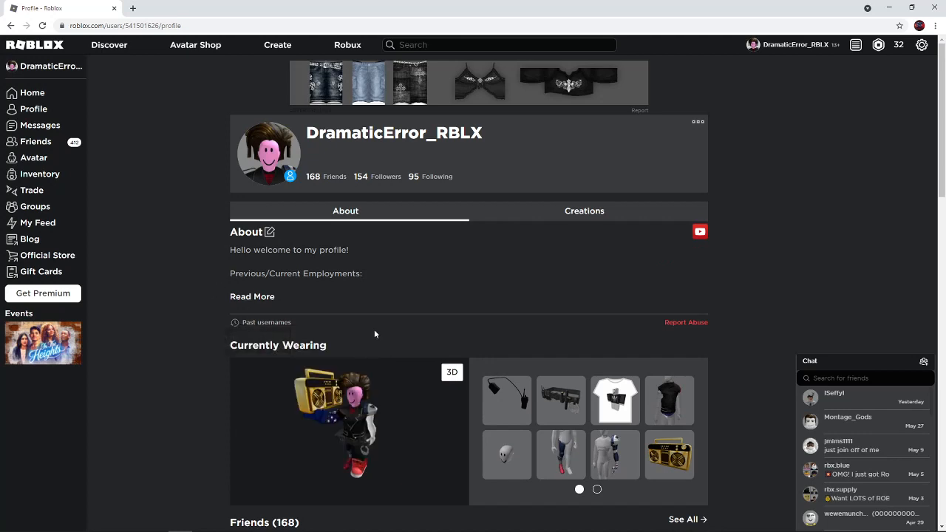
scroll("down", 3)
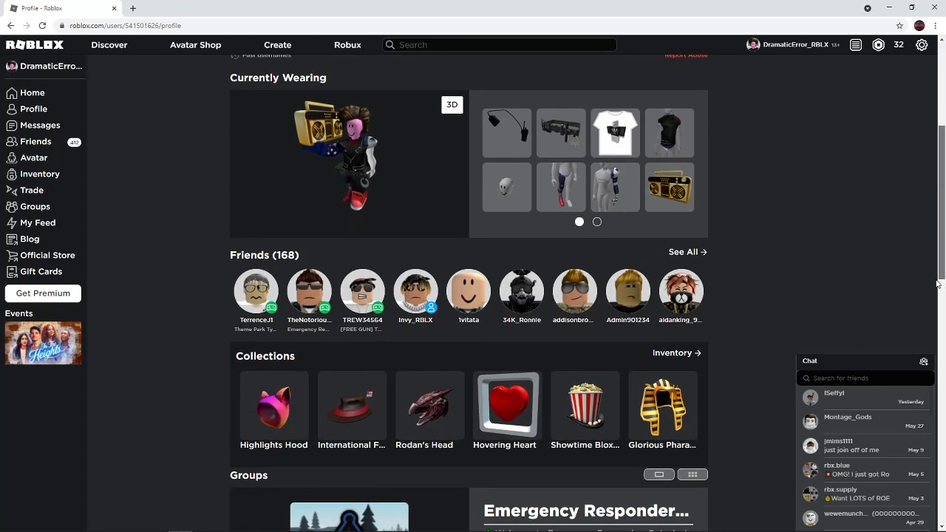
scroll("down", 3)
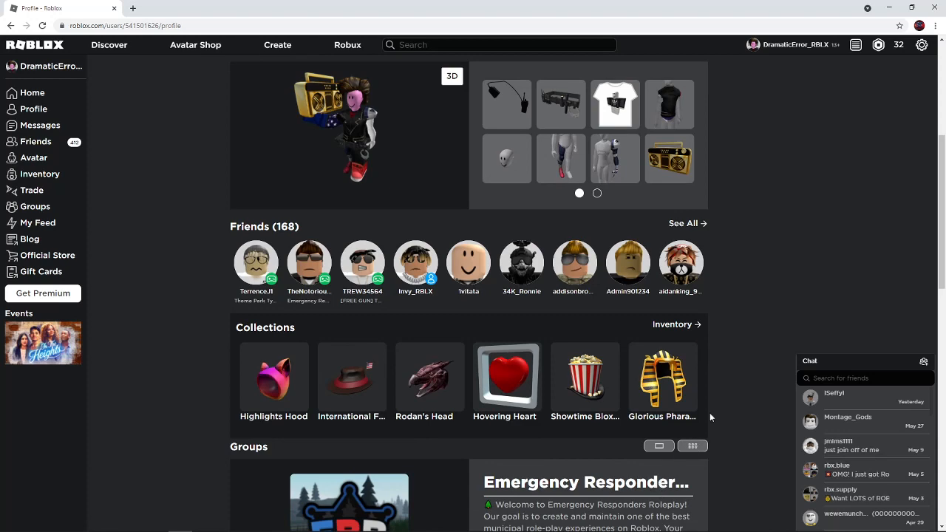
scroll("down", 3)
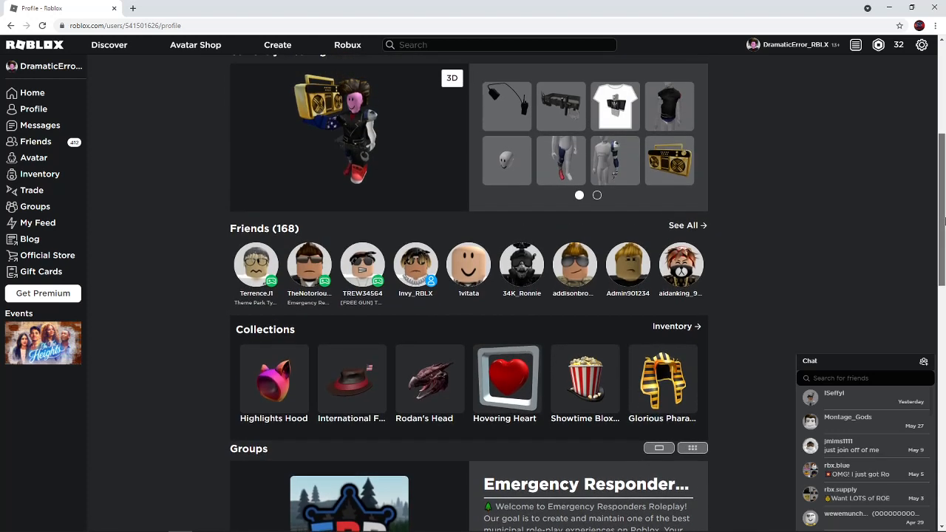
scroll("down", 3)
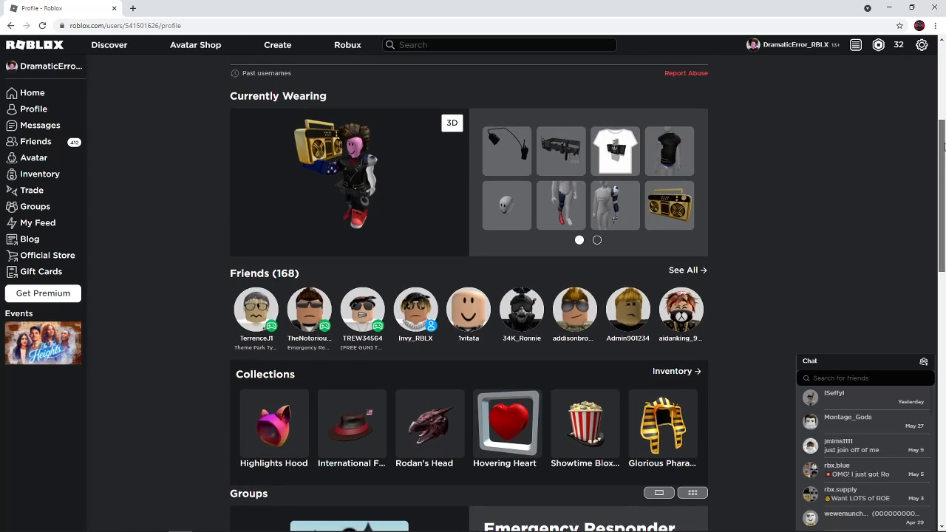
scroll("down", 3)
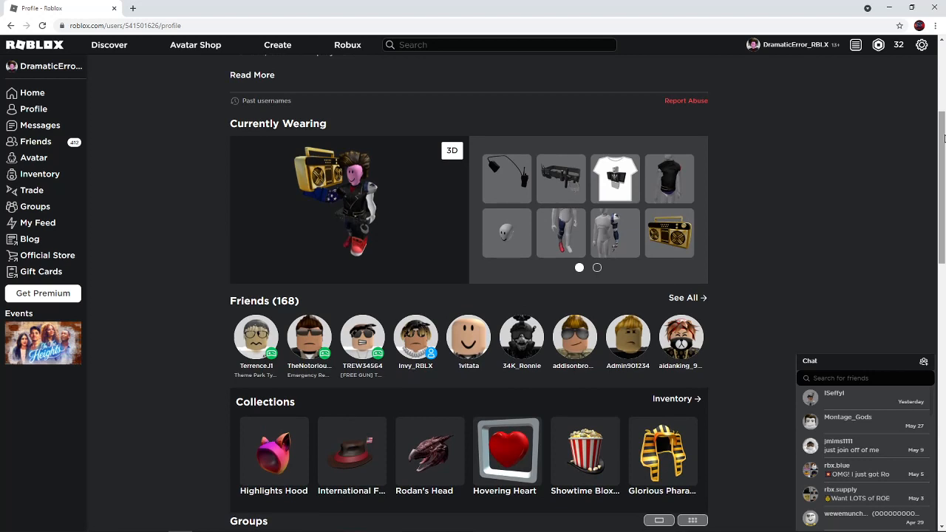
mouse_move(886, 204)
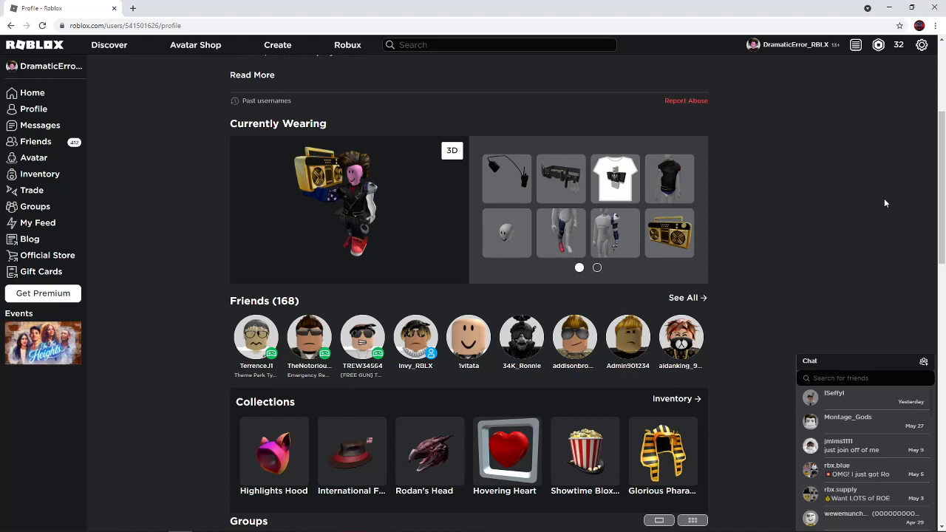
mouse_move(647, 286)
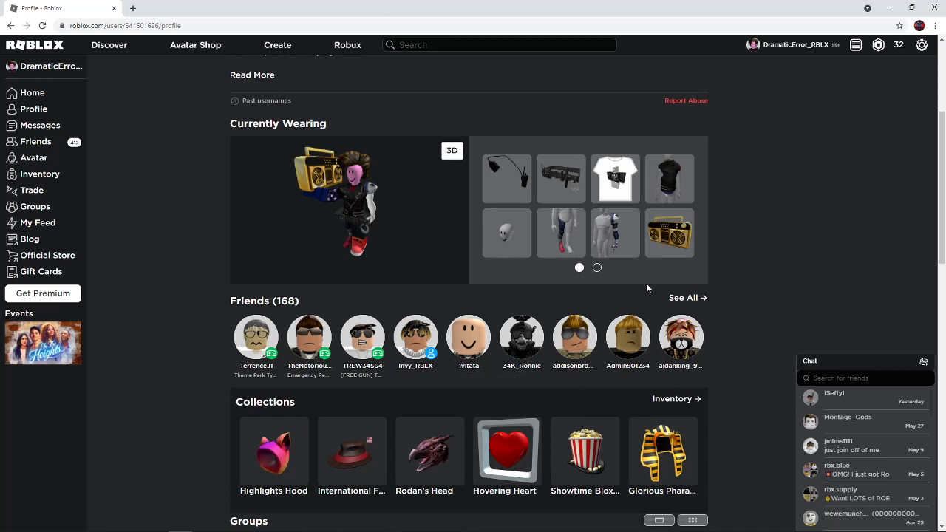
left_click(597, 268)
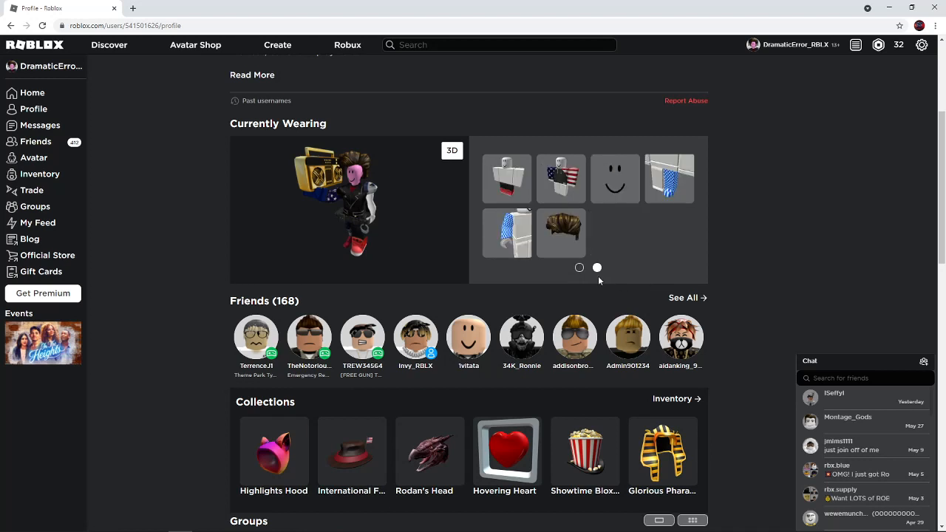
mouse_move(588, 279)
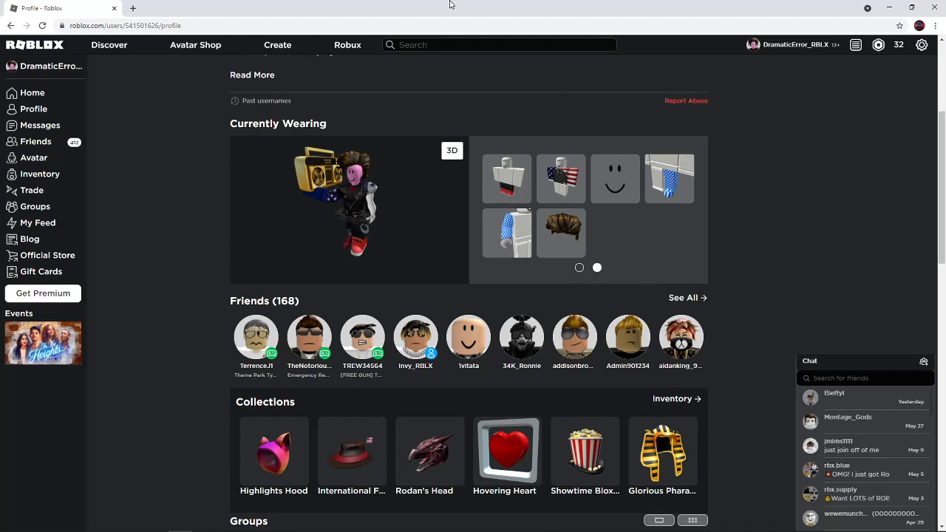
mouse_move(431, 6)
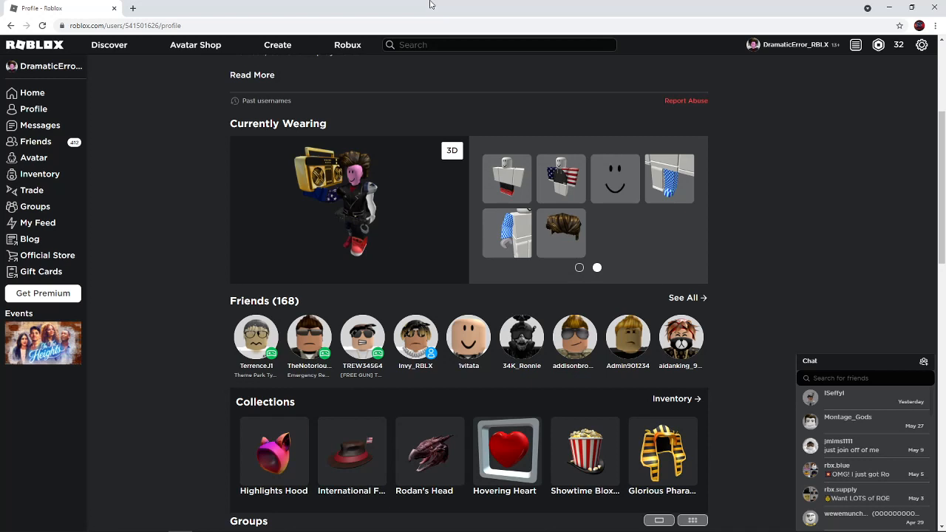
- Open a friend's profile, unfriend them, and scroll down toward the groups list
left_click(520, 337)
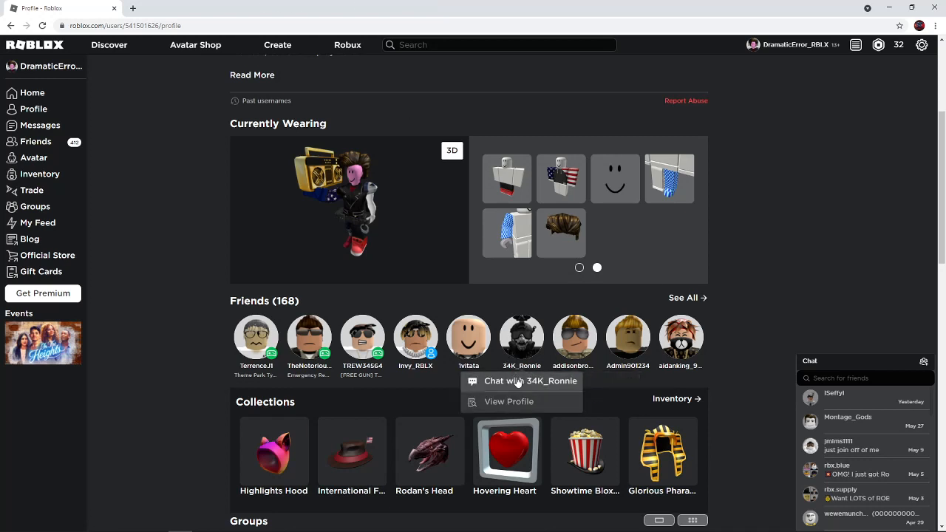
left_click(508, 402)
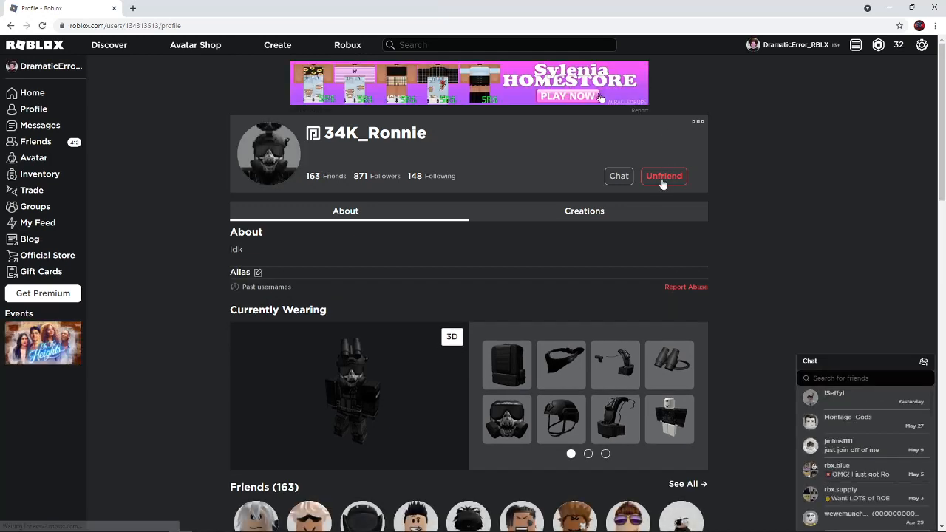
left_click(662, 176)
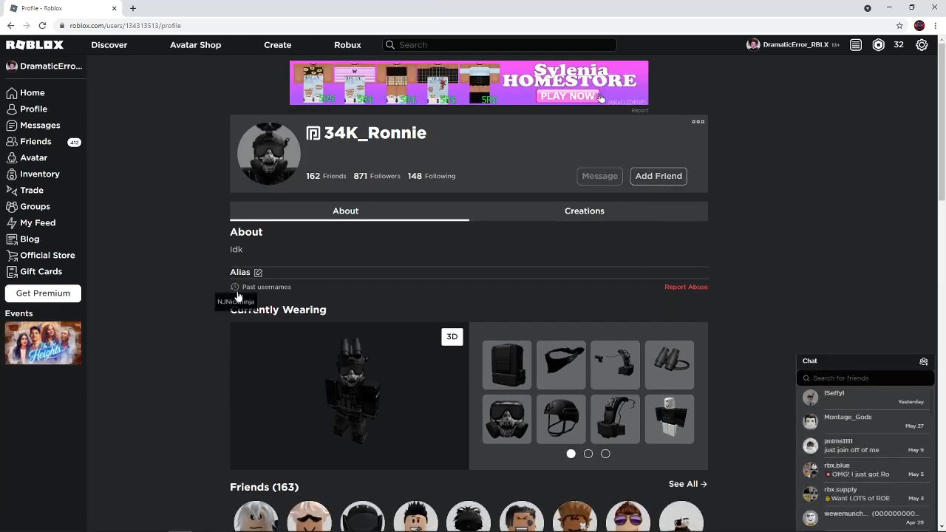
scroll("down", 3)
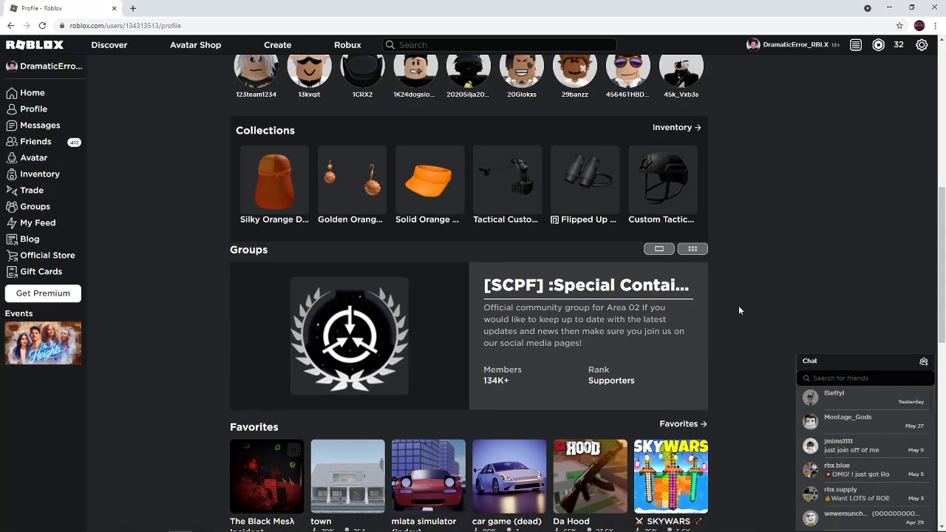
scroll("down", 3)
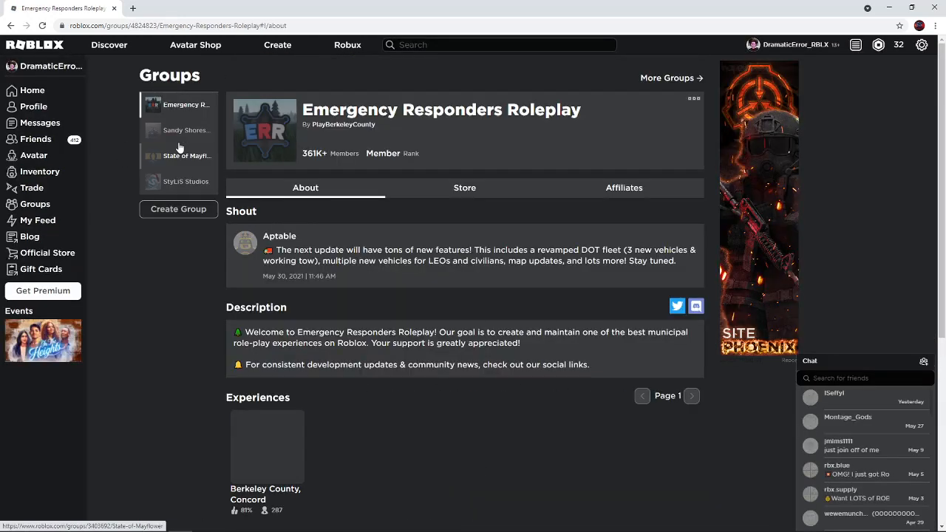
- On the Sandy Shores | DOJ-RP group page, choose Leave Group from the ⋯ menu
left_click(186, 130)
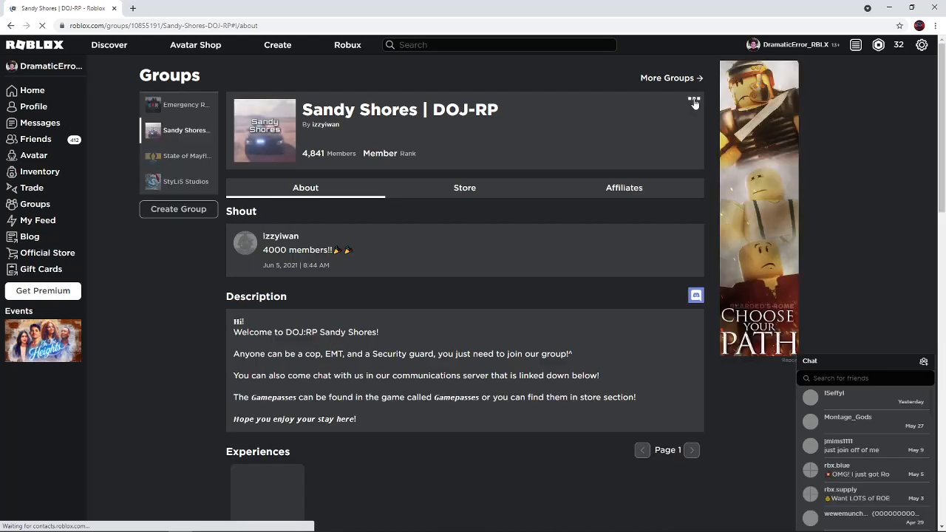
left_click(693, 100)
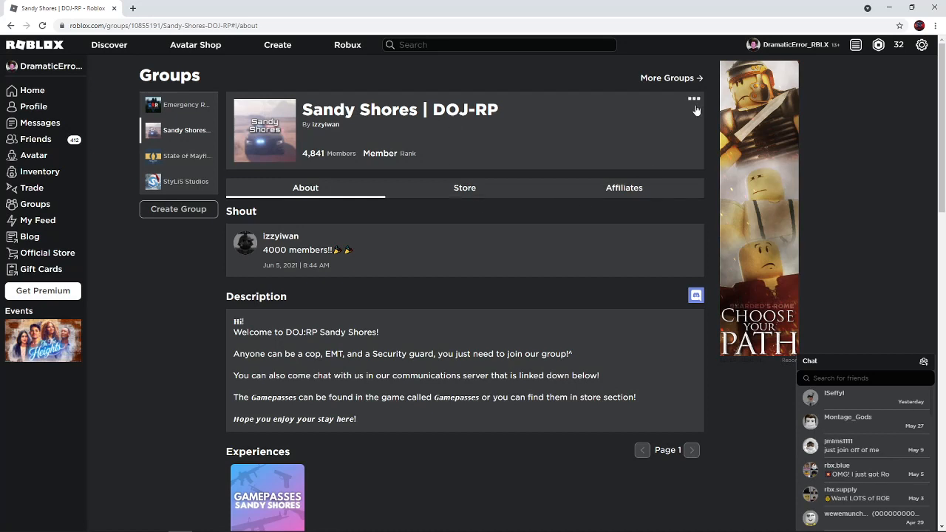
left_click(693, 97)
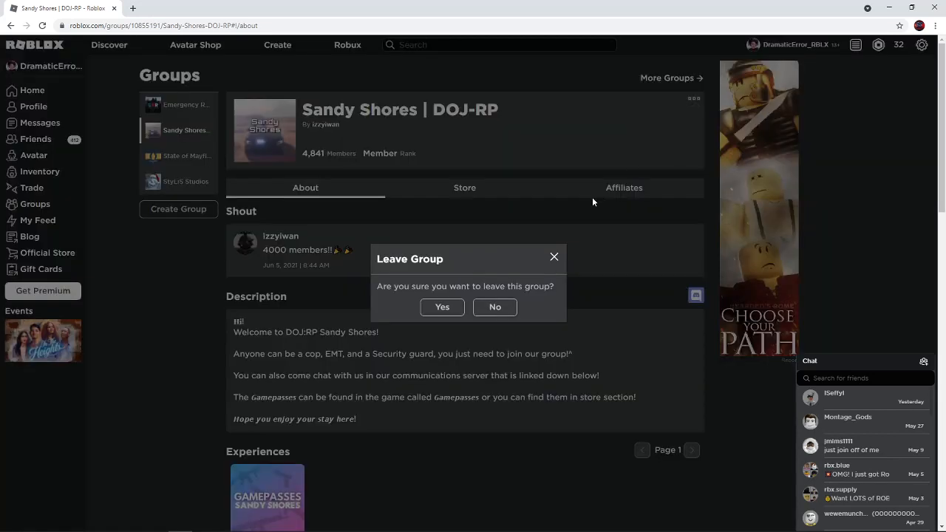
mouse_move(492, 255)
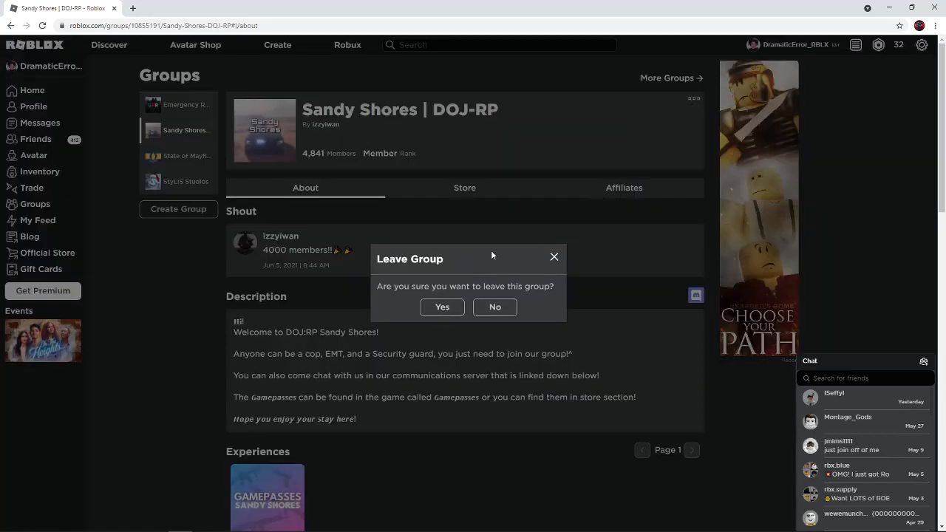
mouse_move(420, 4)
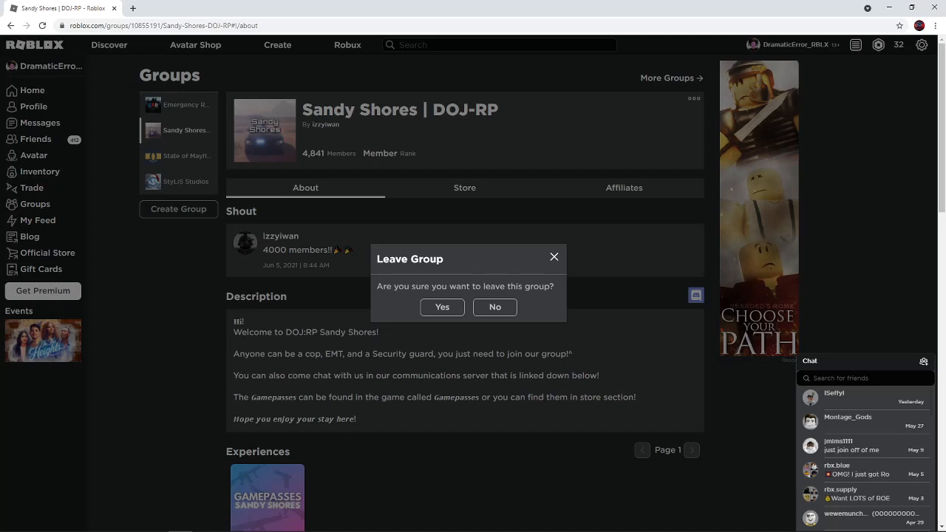
- Confirm leaving the Sandy Shores | DOJ-RP group with Yes
left_click(442, 306)
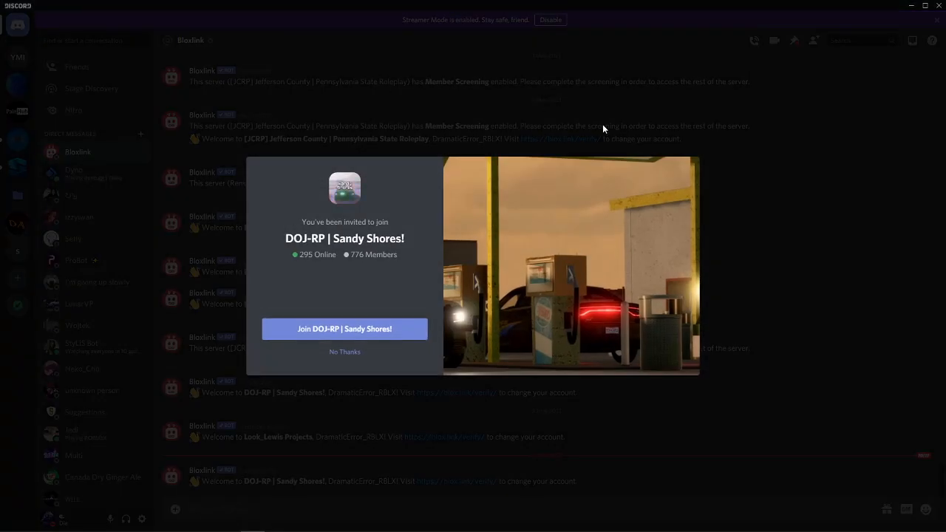
mouse_move(353, 260)
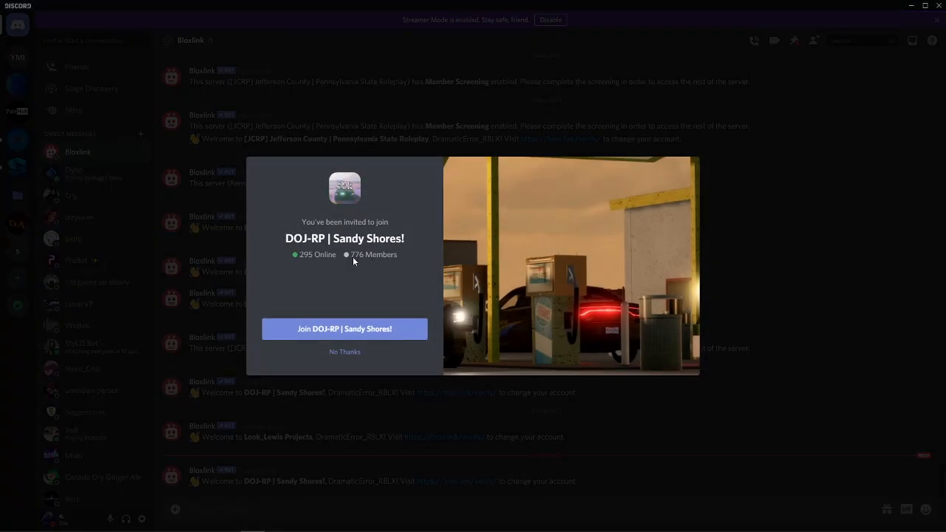
mouse_move(323, 275)
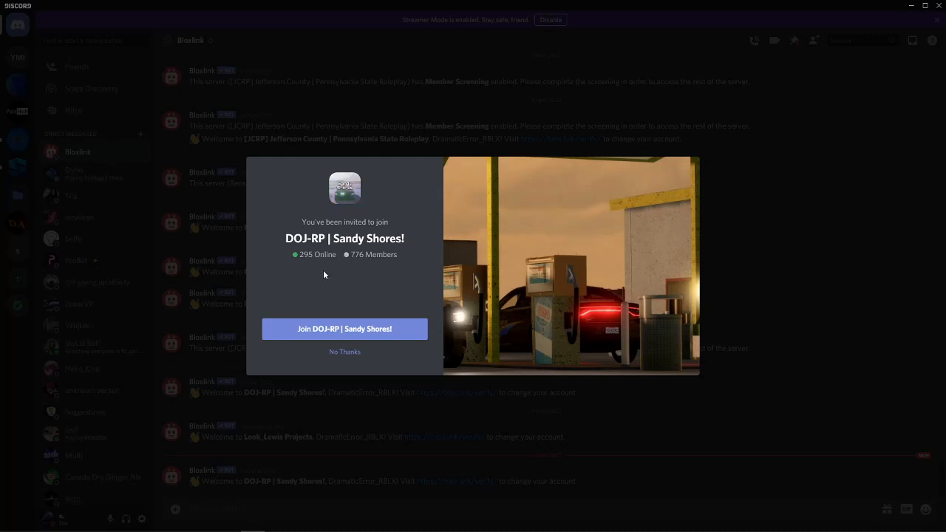
mouse_move(365, 262)
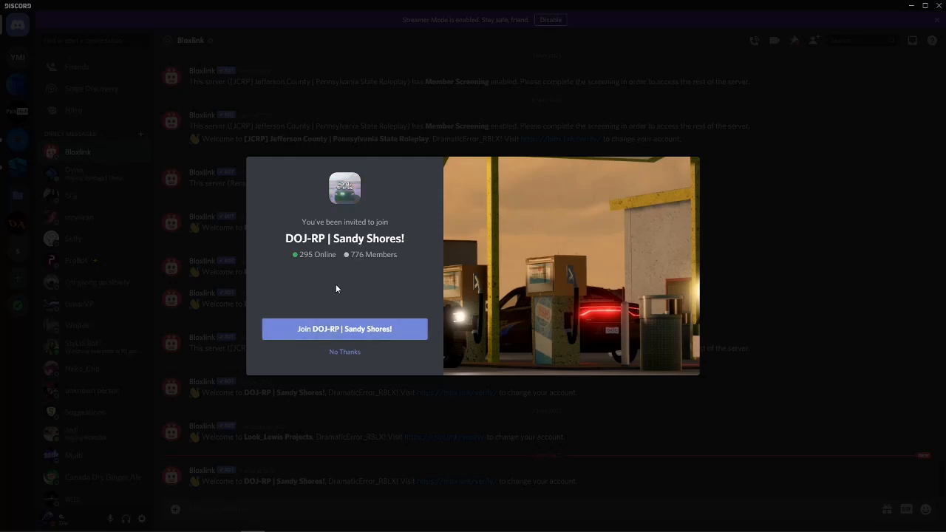
mouse_move(327, 313)
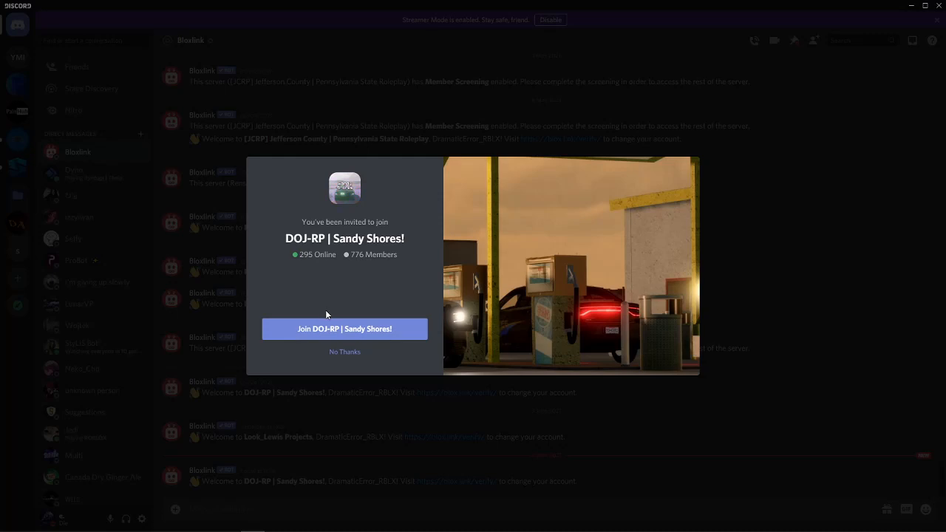
mouse_move(364, 194)
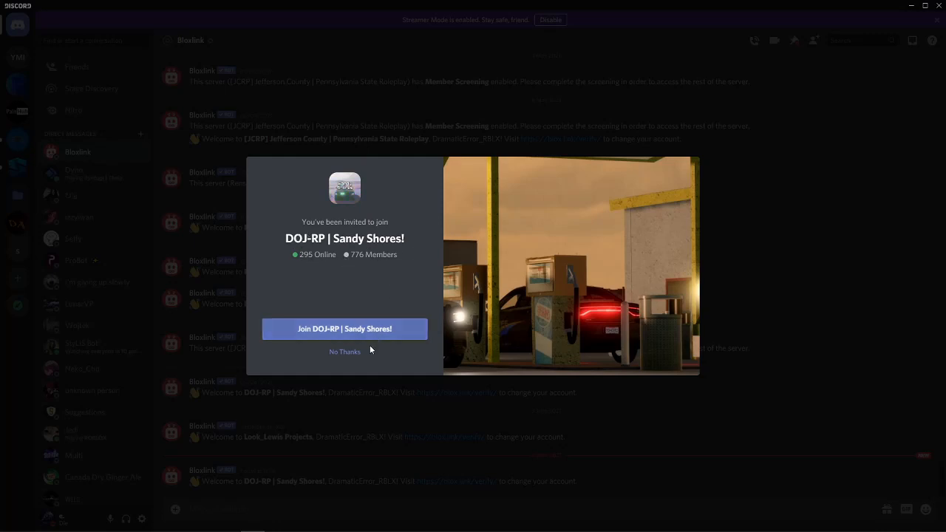
mouse_move(405, 264)
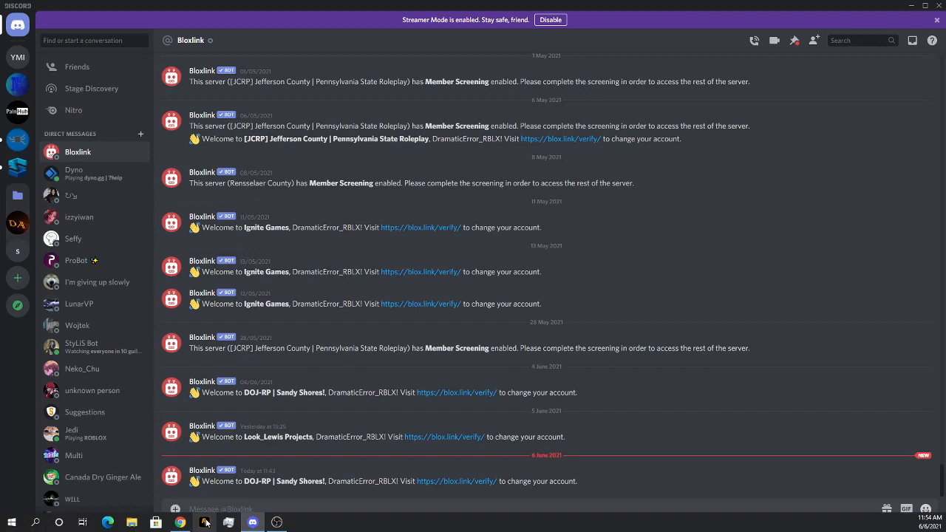
mouse_move(79, 218)
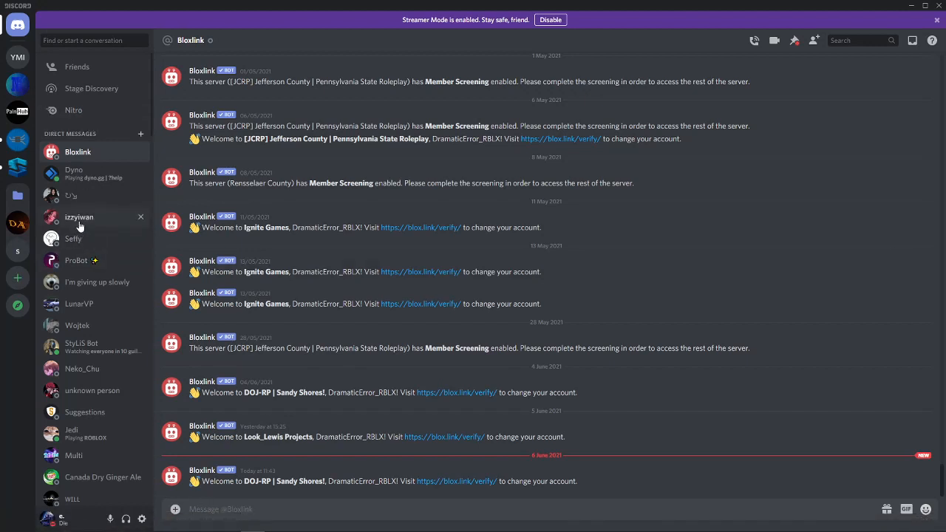
mouse_move(101, 227)
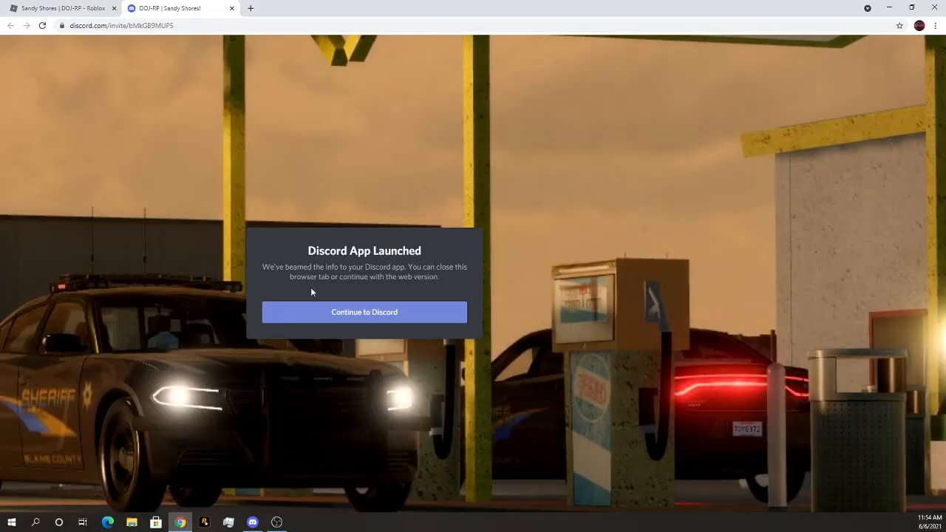
mouse_move(180, 9)
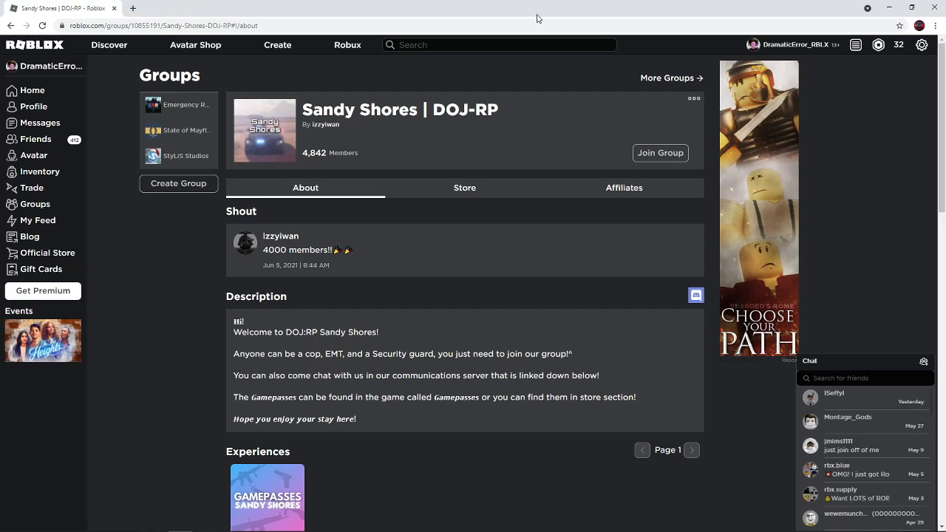
mouse_move(603, 67)
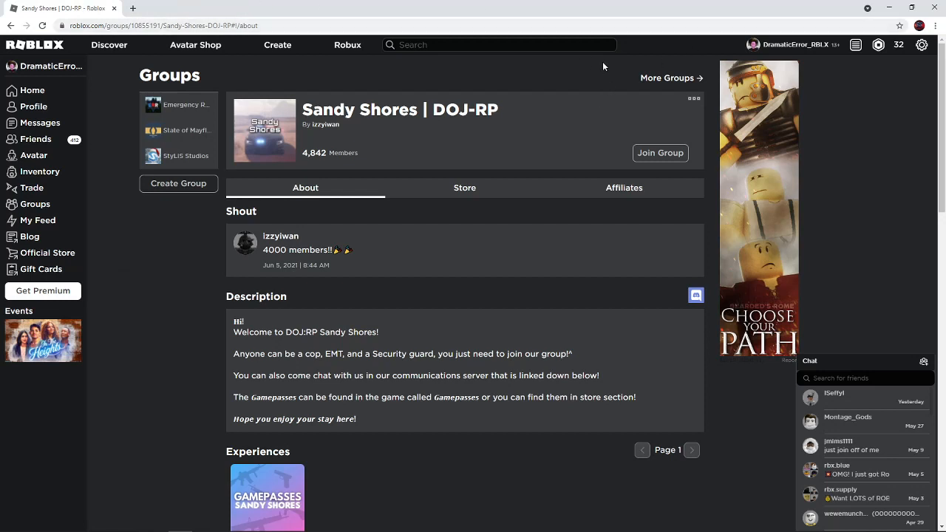
mouse_move(157, 5)
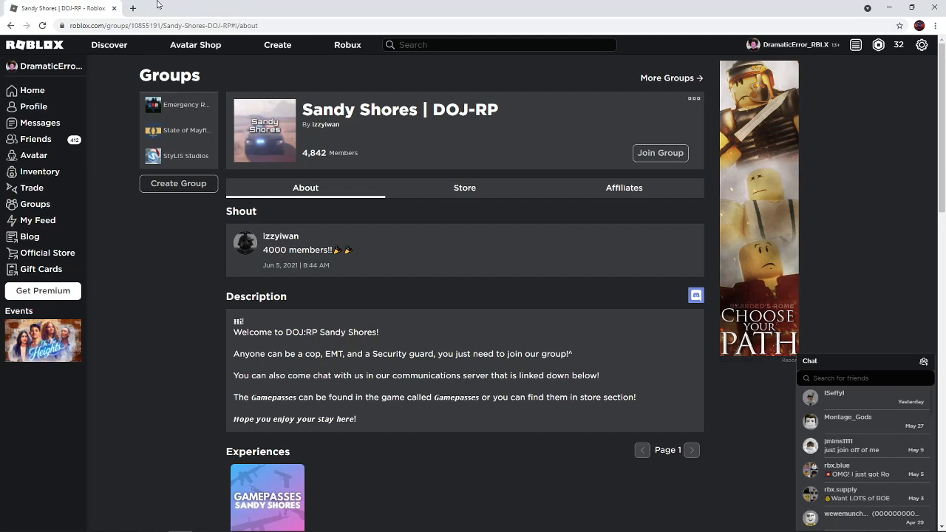
mouse_move(199, 156)
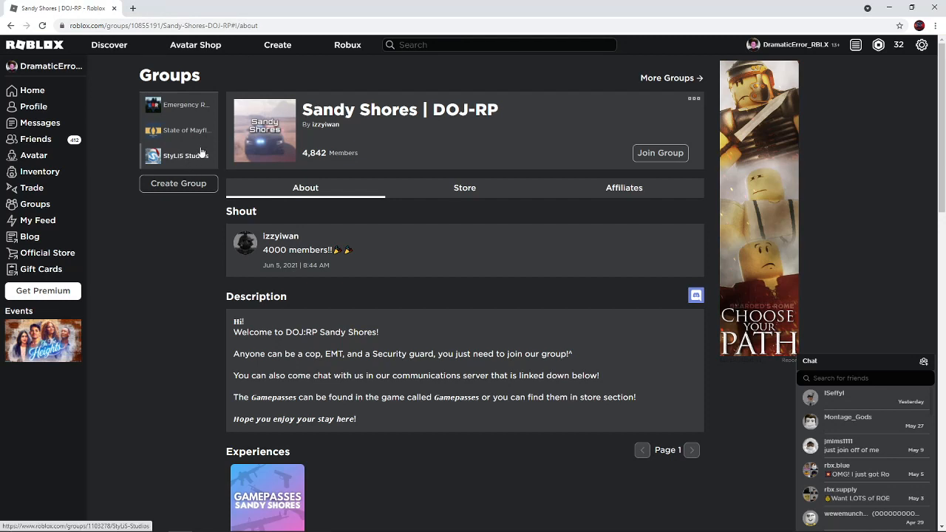
mouse_move(185, 155)
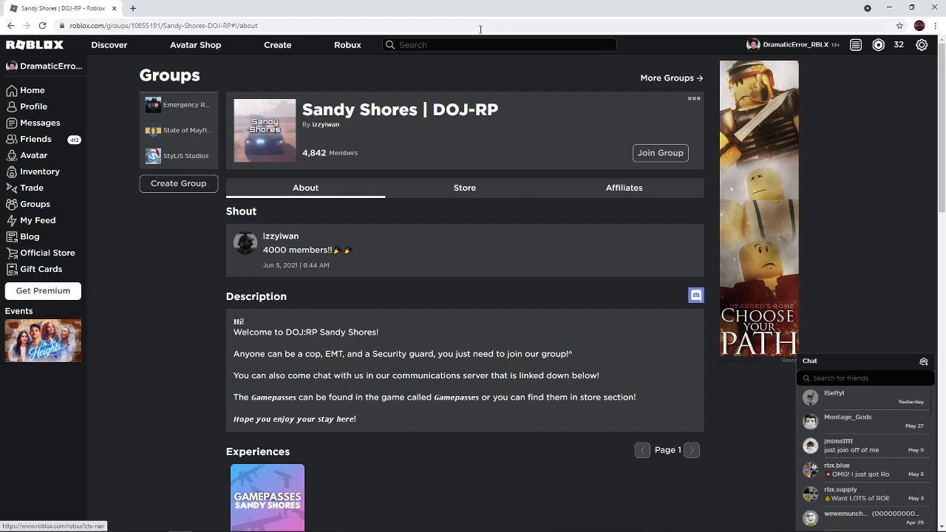
mouse_move(53, 84)
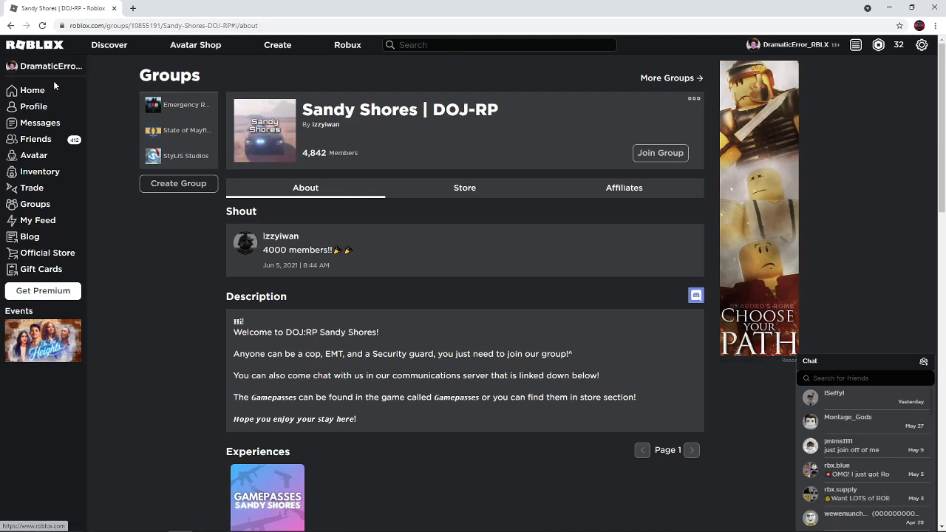
mouse_move(59, 89)
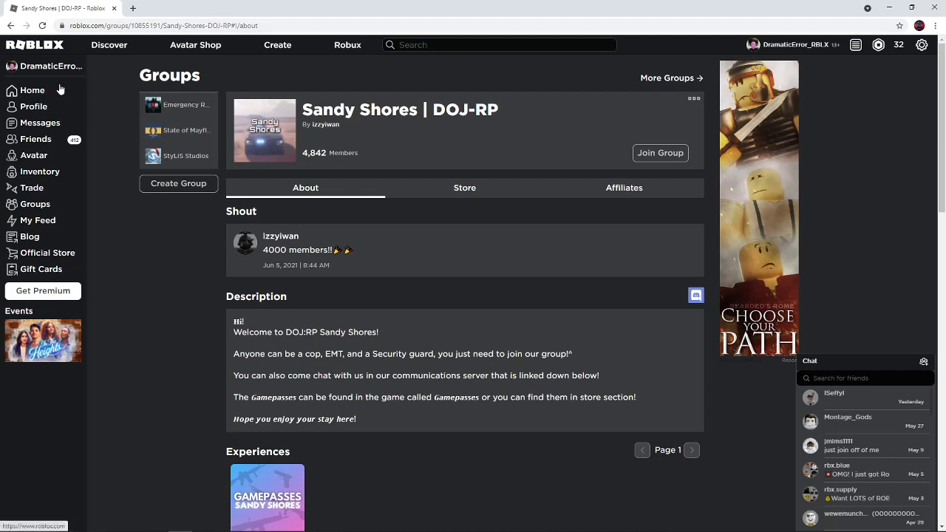
mouse_move(53, 253)
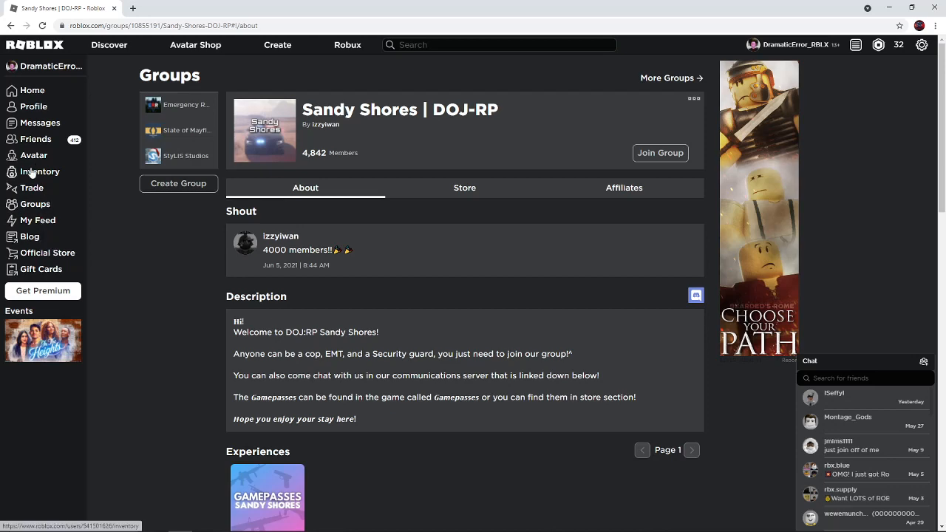
- Show the places created by me in my inventory
left_click(40, 172)
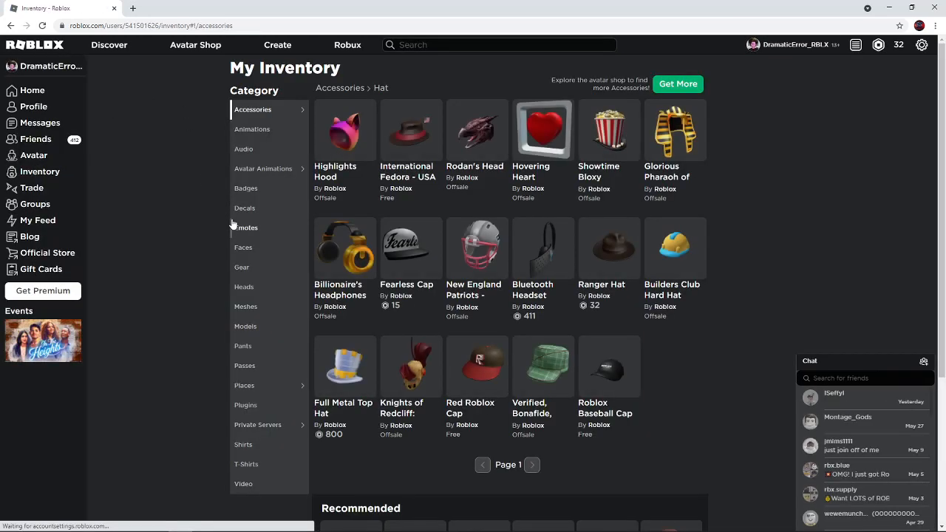
left_click(244, 384)
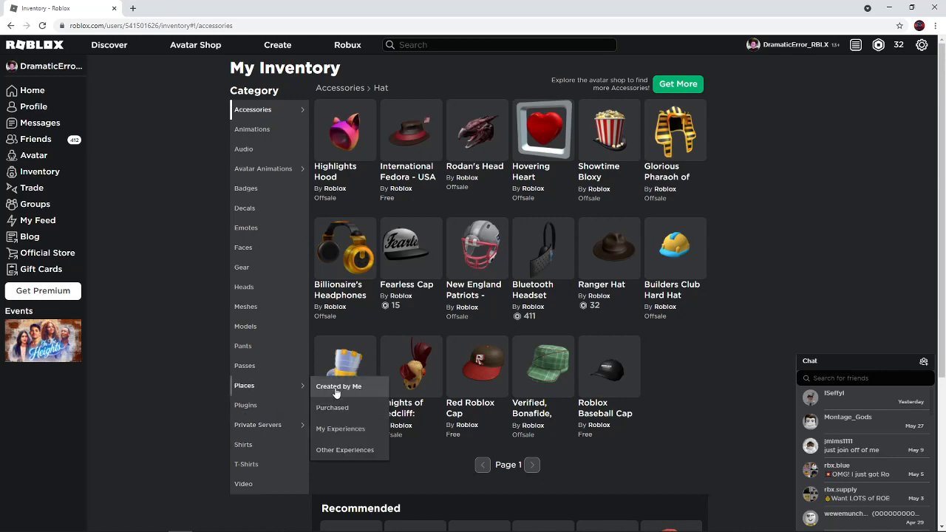
left_click(338, 386)
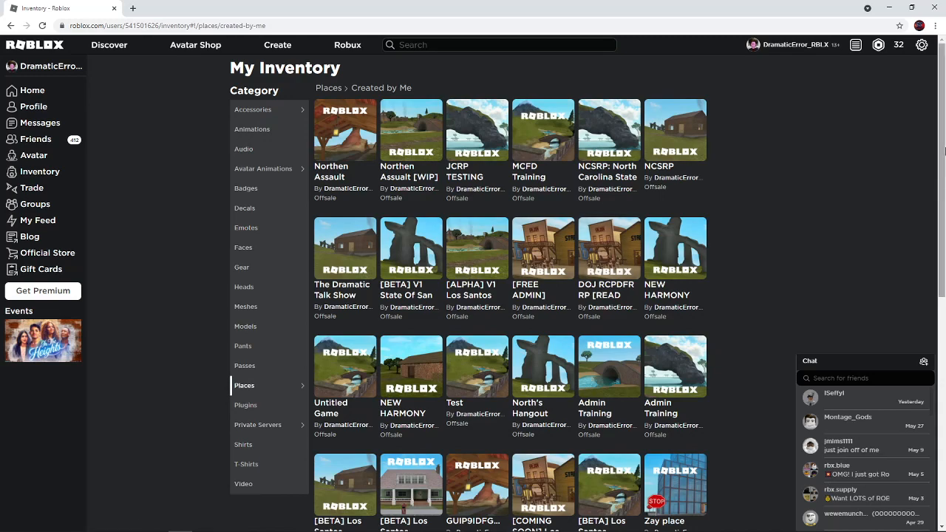
scroll("down", 3)
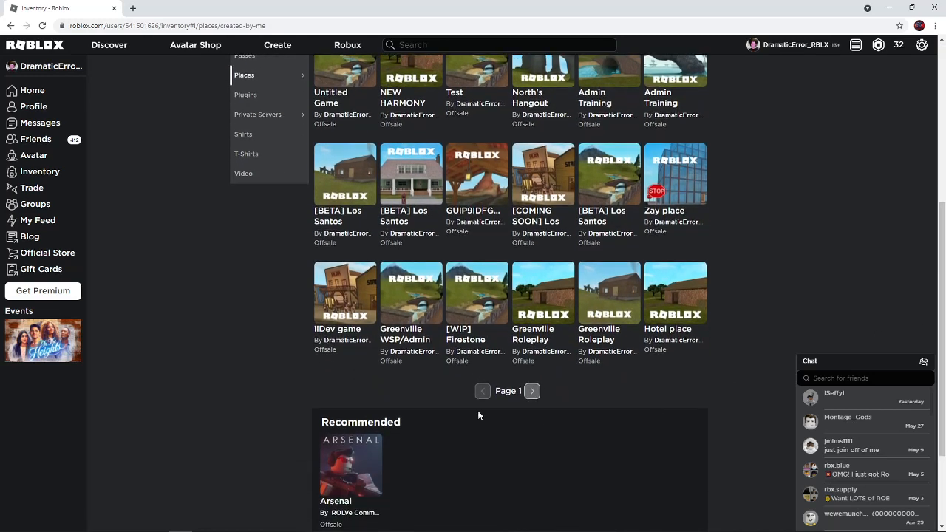
- Page through my created places, return to page one, then switch to my private servers
left_click(532, 390)
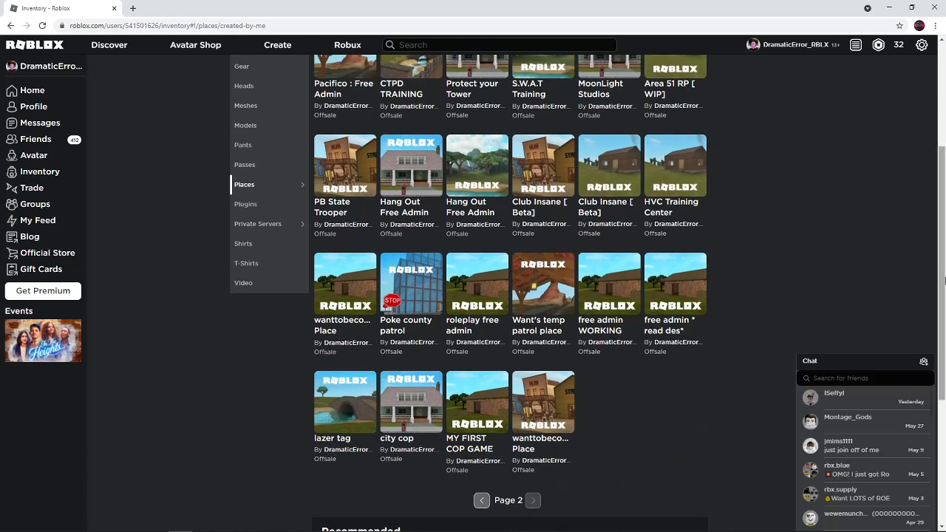
scroll("down", 3)
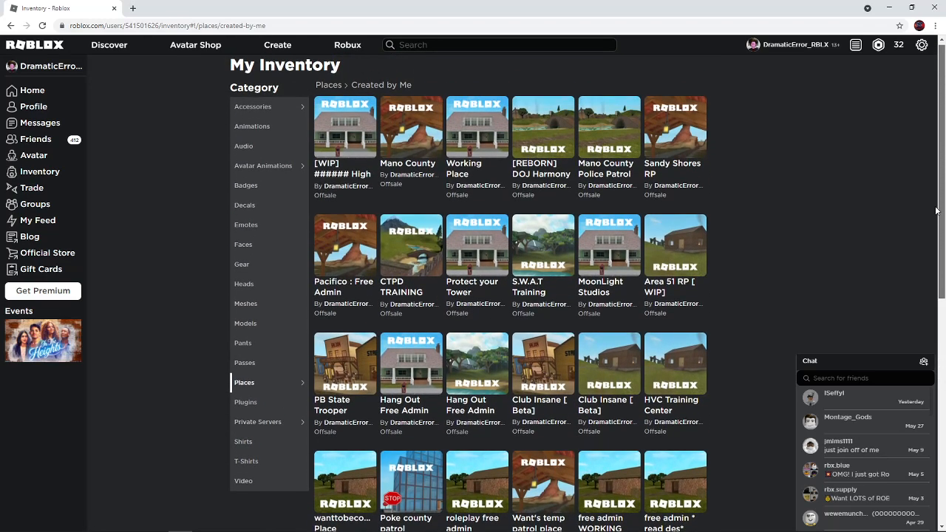
scroll("down", 3)
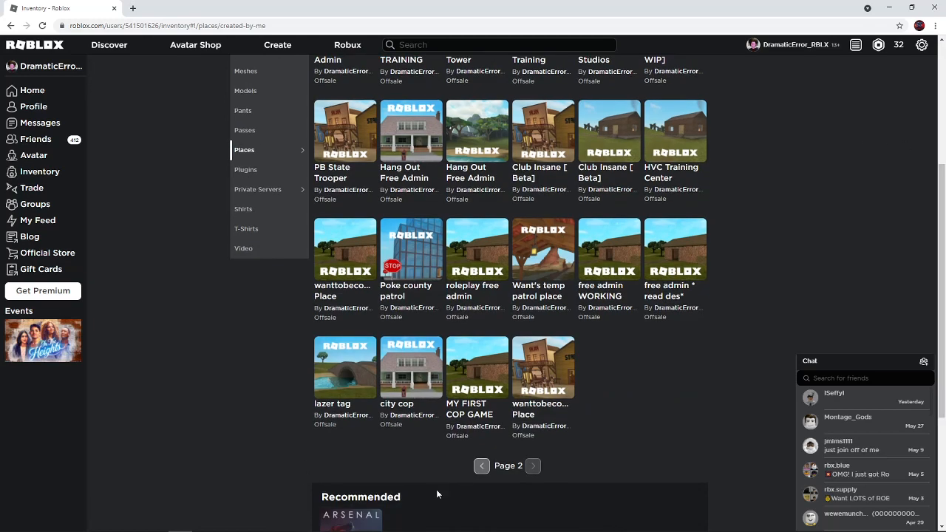
left_click(482, 466)
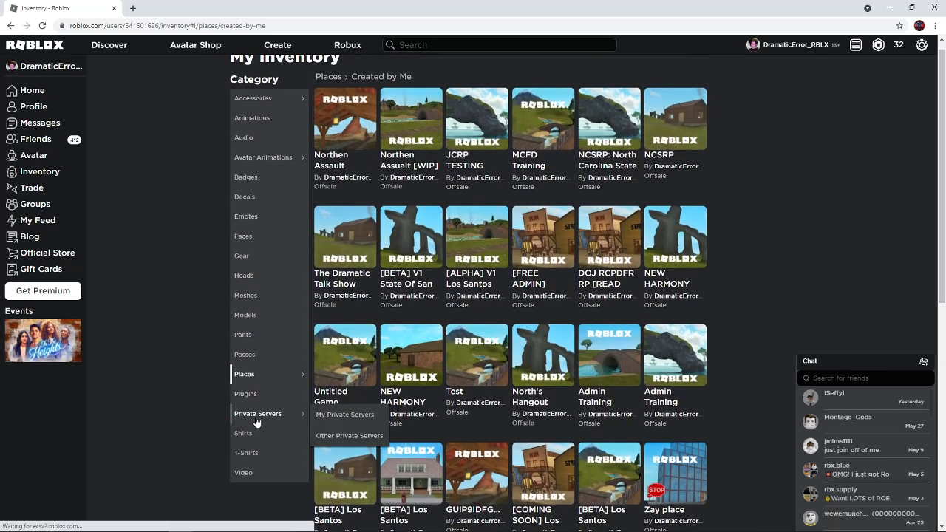
left_click(345, 414)
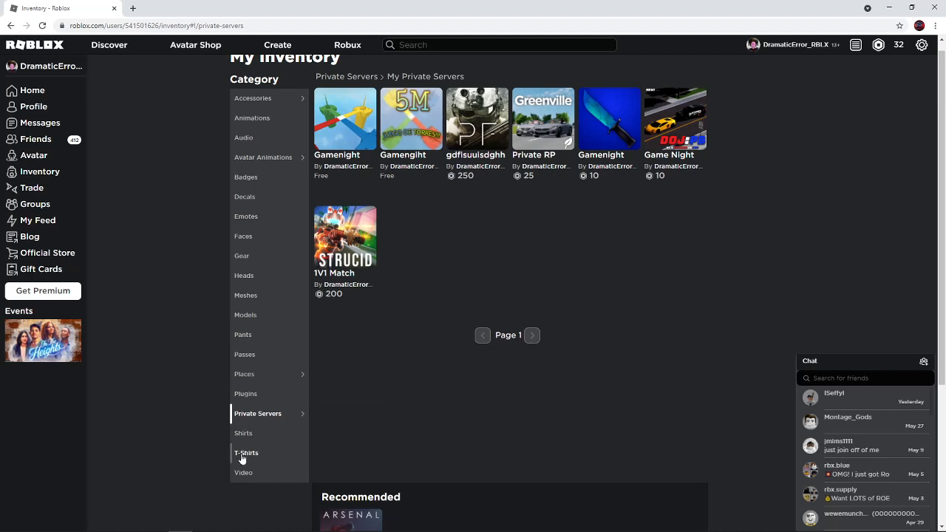
- Open the Poke county sheriff' office group and scroll through its wall
left_click(246, 452)
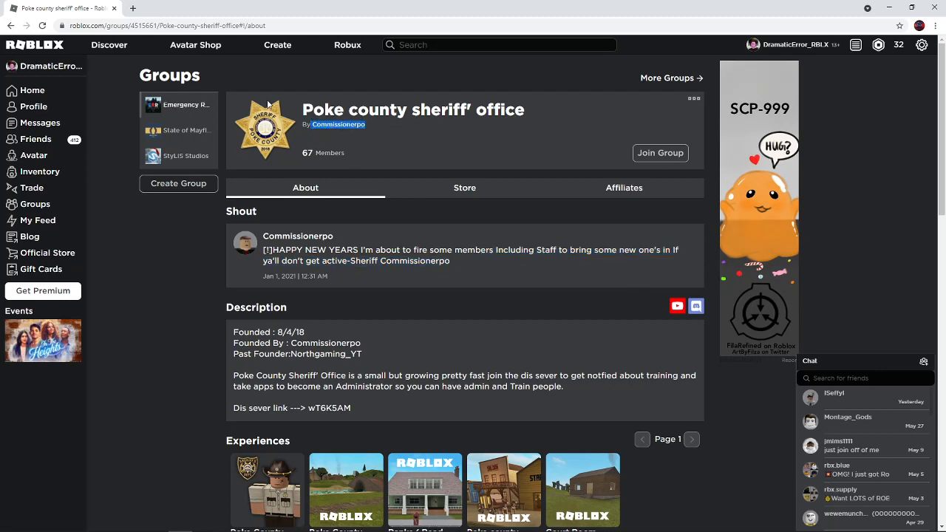
scroll("down", 3)
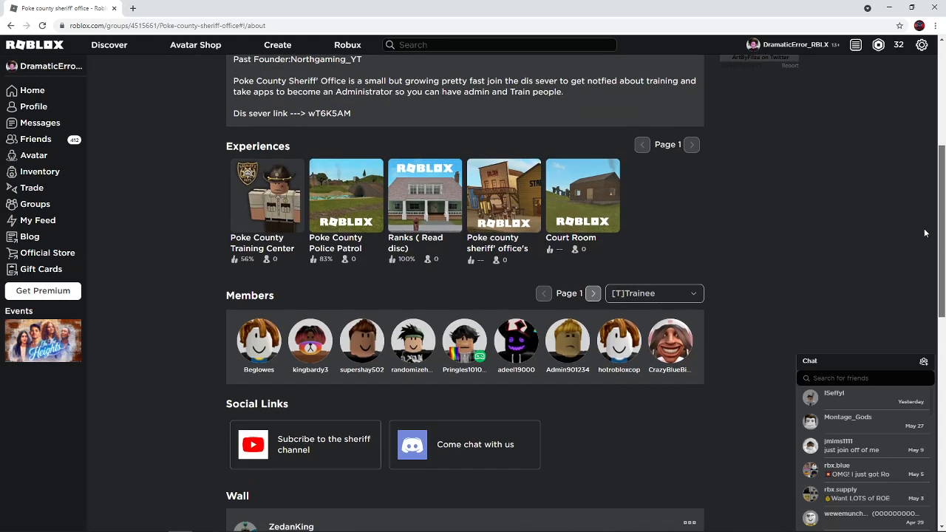
scroll("down", 3)
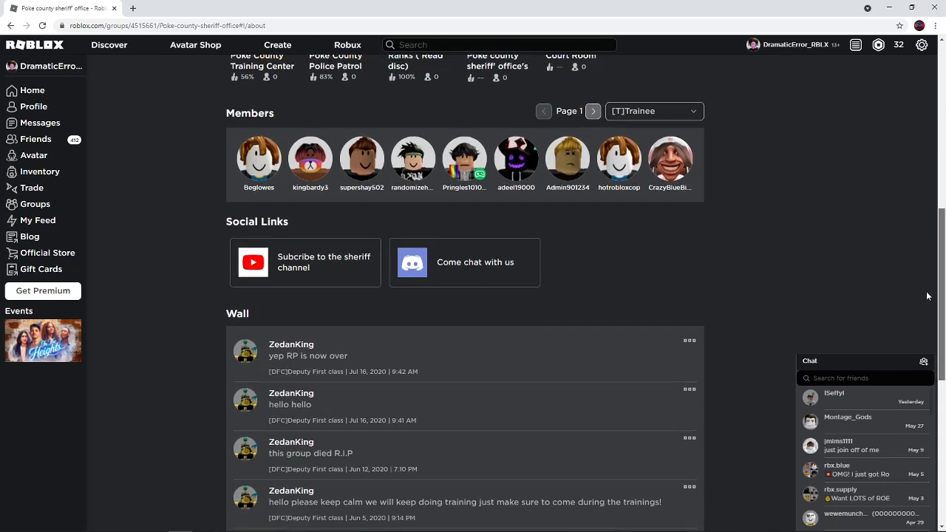
scroll("down", 3)
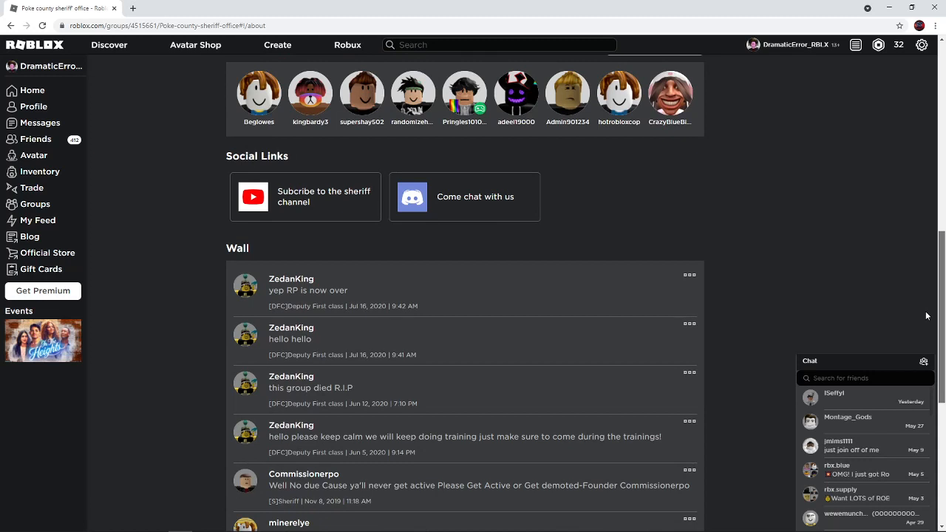
scroll("down", 3)
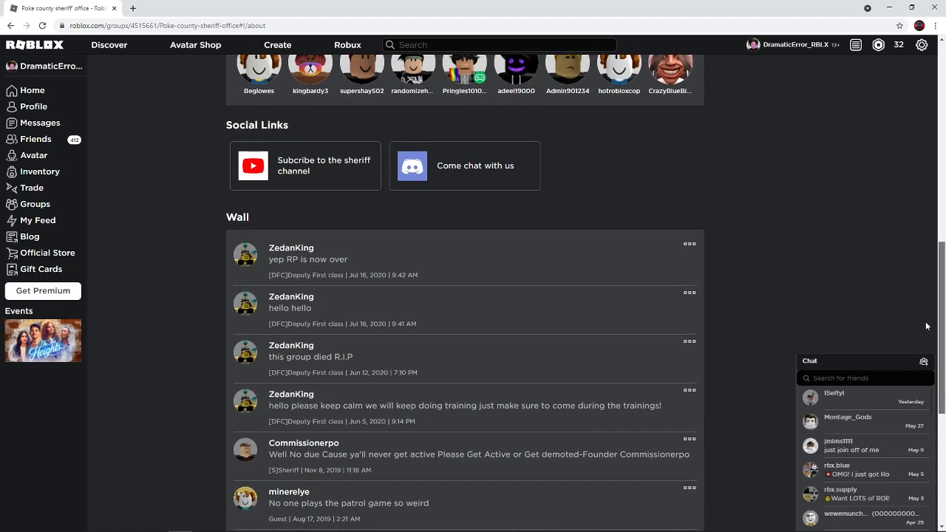
scroll("down", 3)
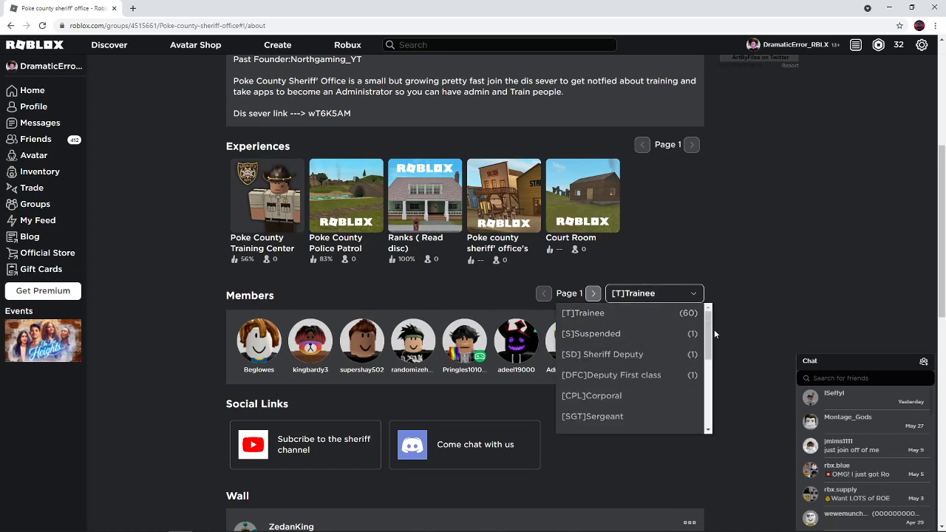
- Filter members by suspended, Deputy First class and Administrator in training ranks, then close the invalid Discord invite
left_click(591, 334)
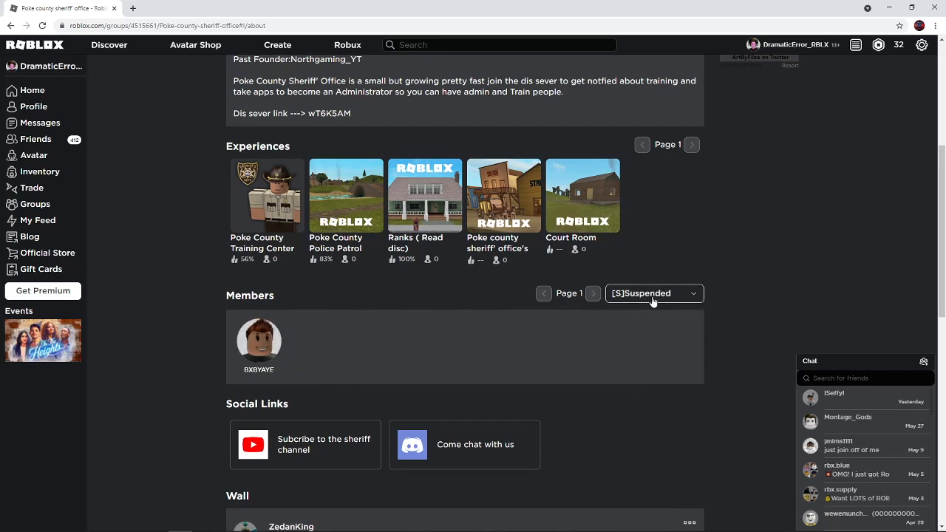
left_click(653, 293)
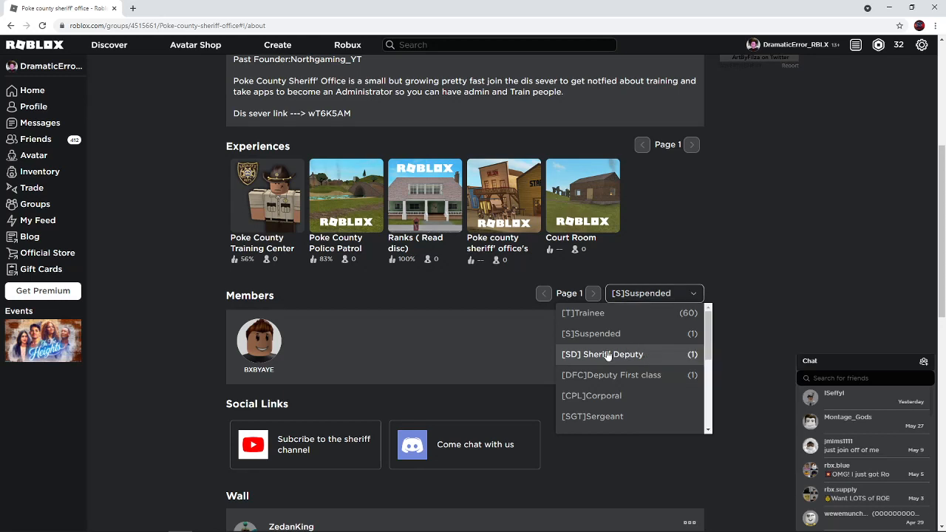
left_click(611, 375)
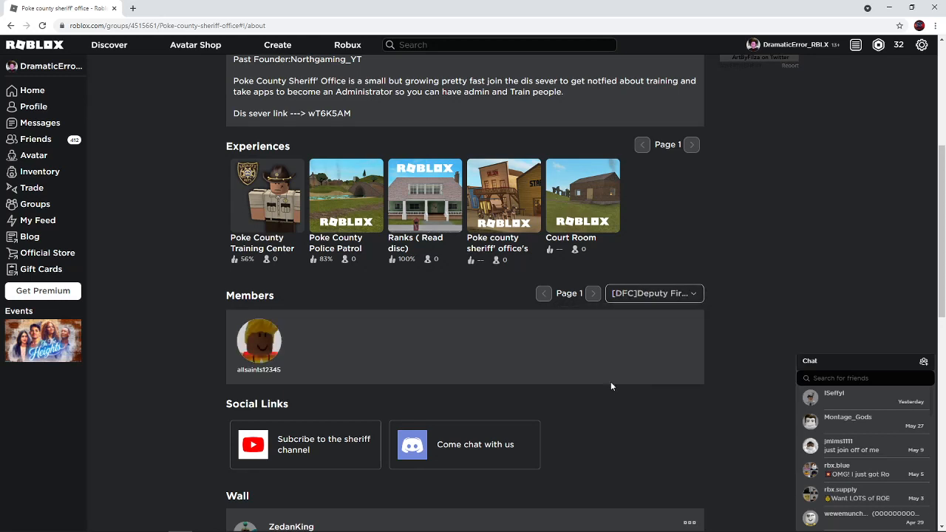
left_click(653, 293)
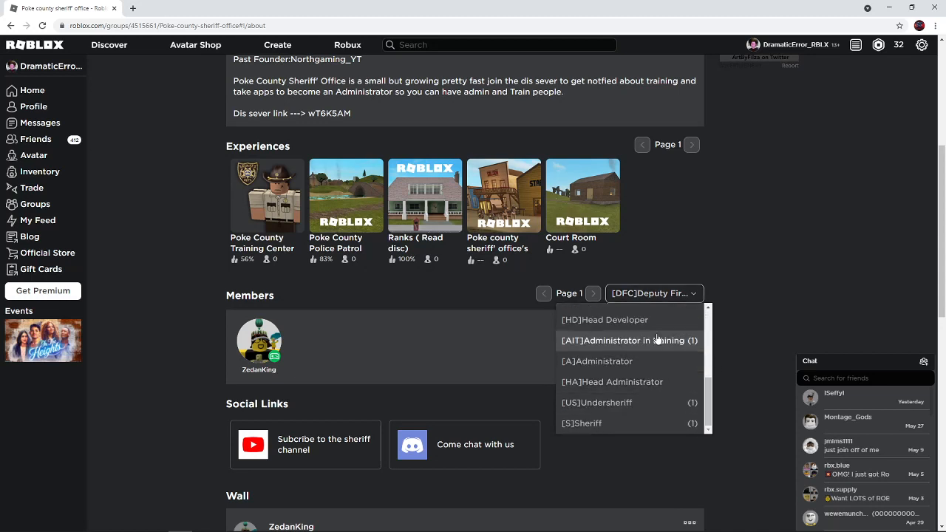
left_click(627, 340)
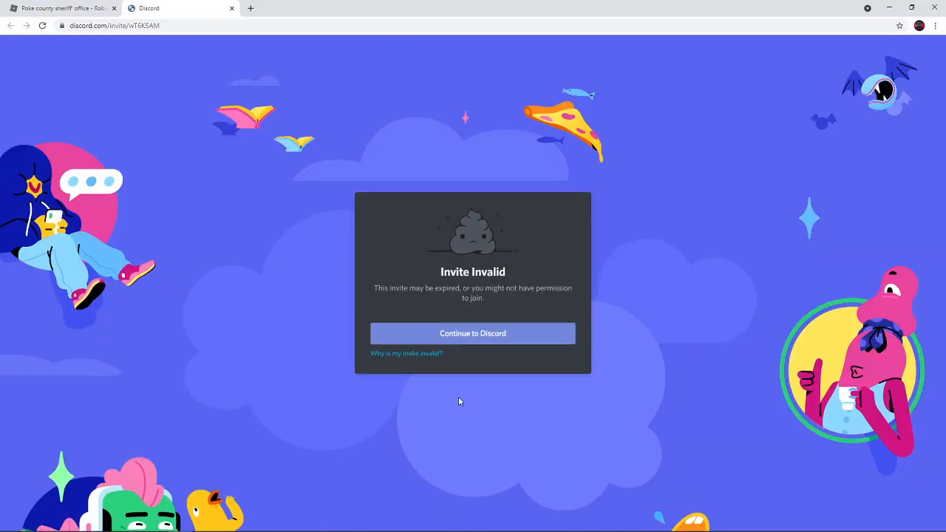
mouse_move(230, 18)
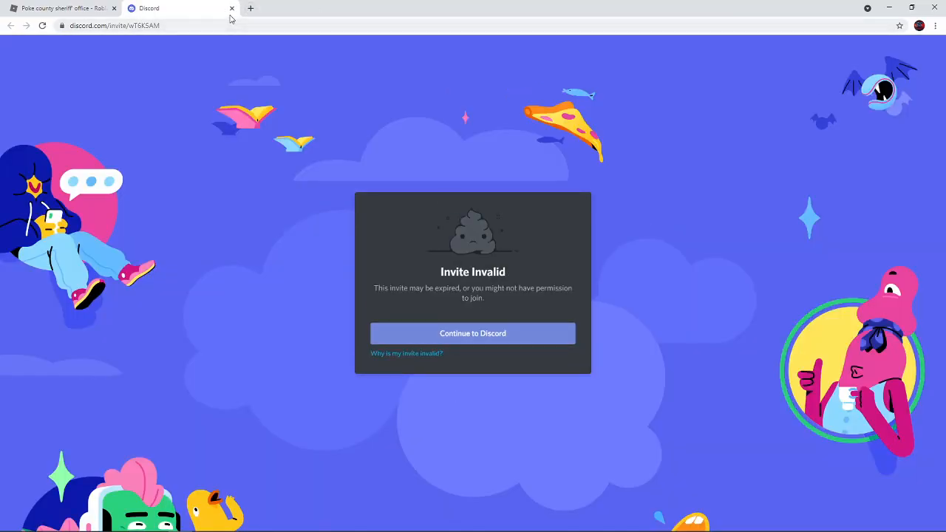
left_click(62, 9)
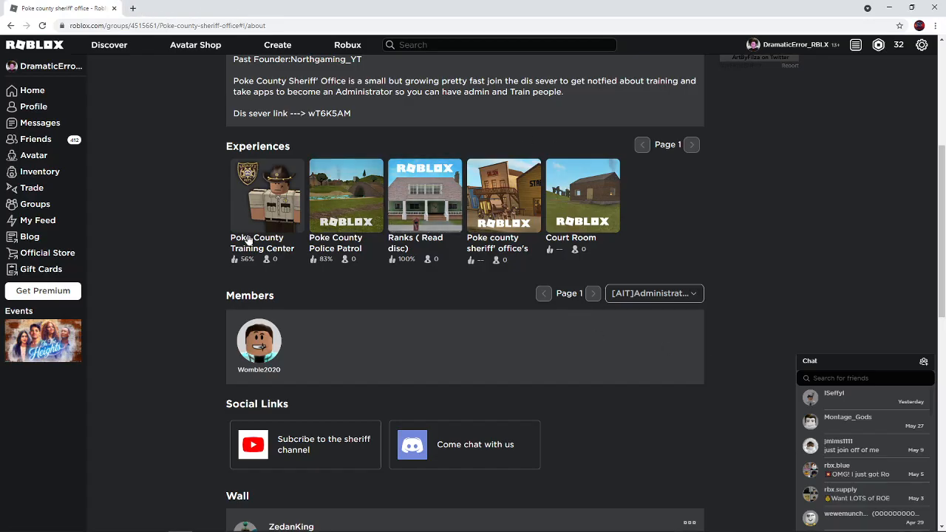
- Open Poke County Training Center, attempt to play it, dismiss the download prompt and view its details
left_click(266, 195)
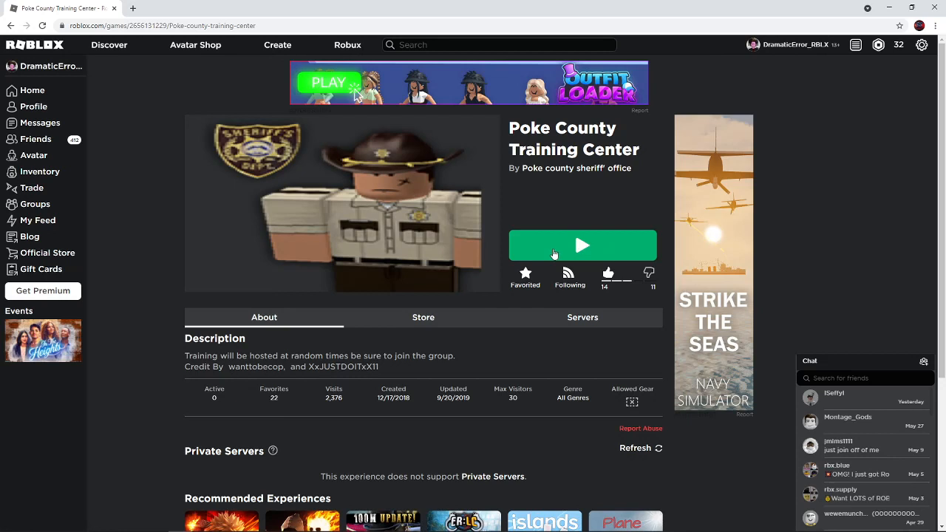
left_click(582, 245)
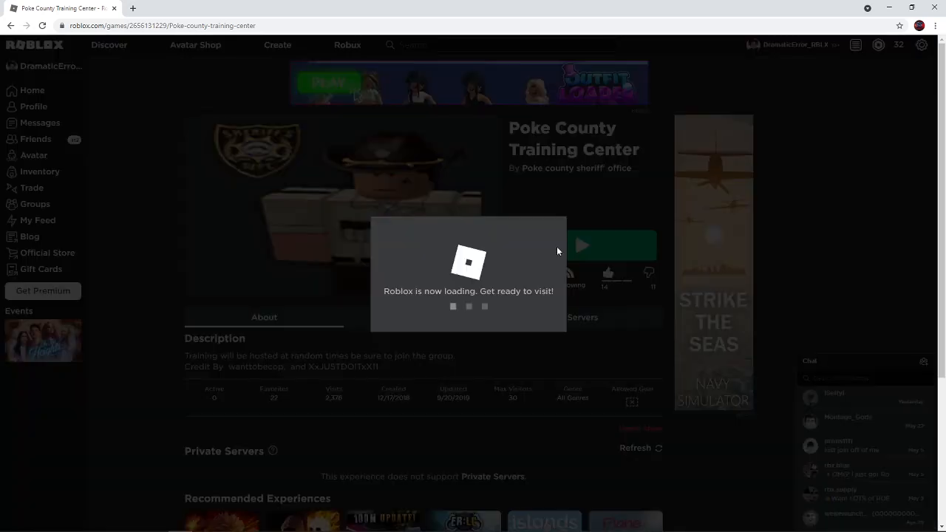
mouse_move(269, 359)
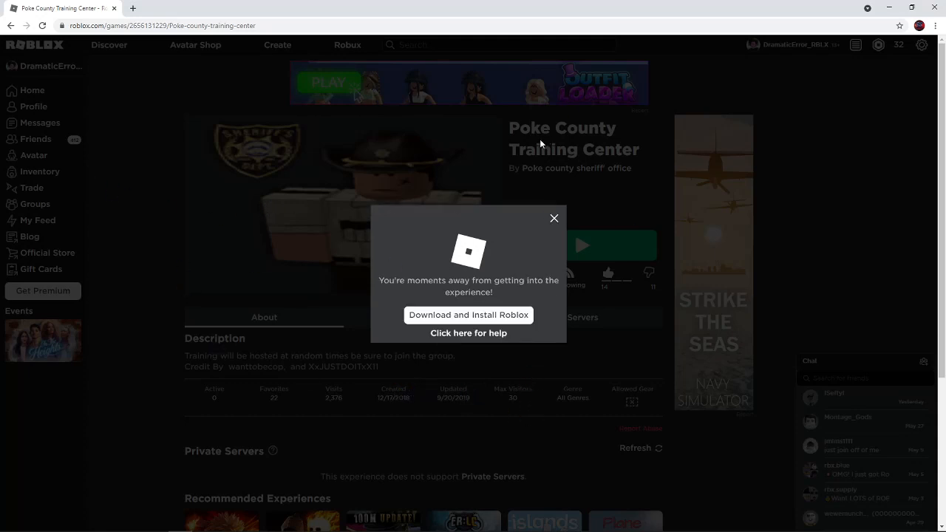
left_click(553, 217)
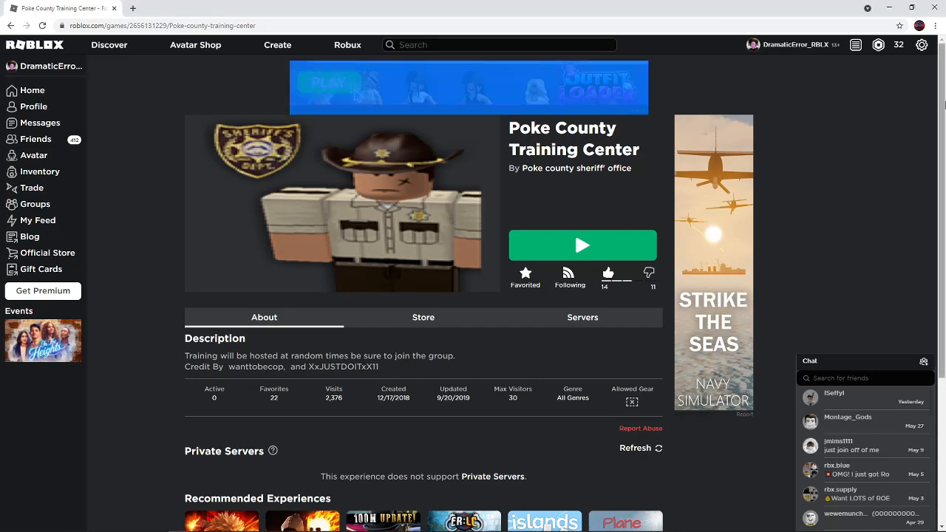
scroll("down", 3)
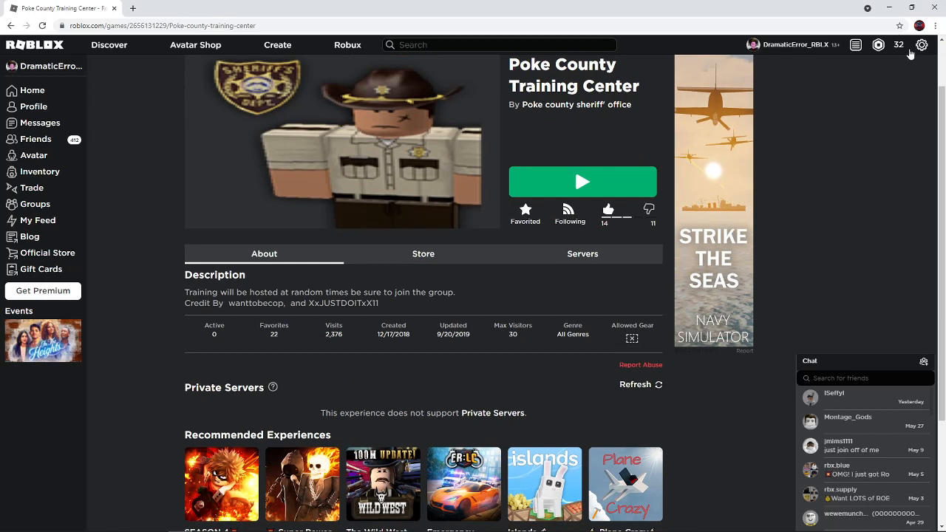
mouse_move(900, 174)
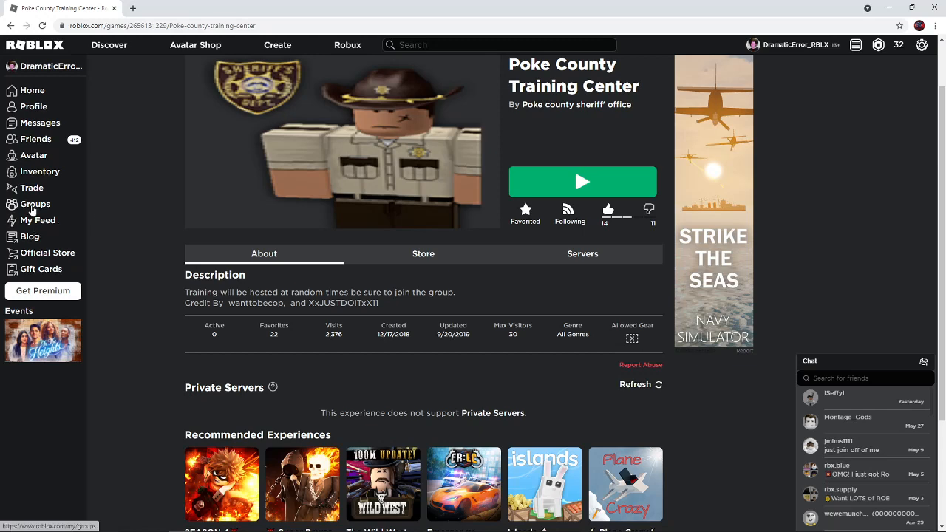
- Open my groups list, landing on the Emergency Responders Roleplay group's about page
left_click(35, 204)
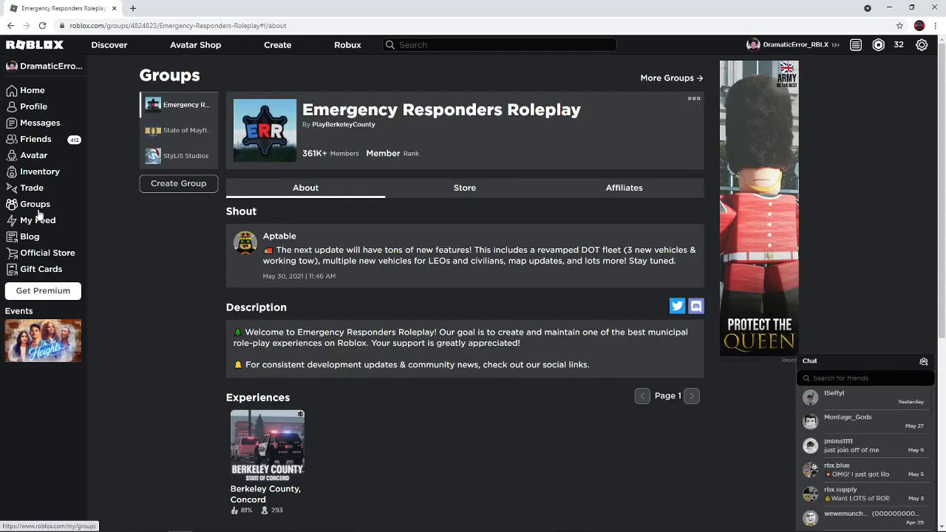
mouse_move(152, 263)
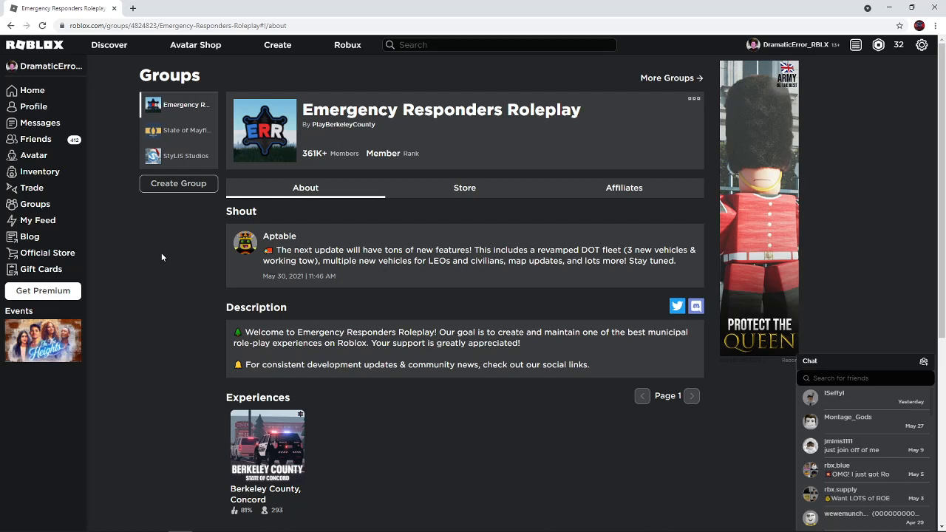
mouse_move(72, 281)
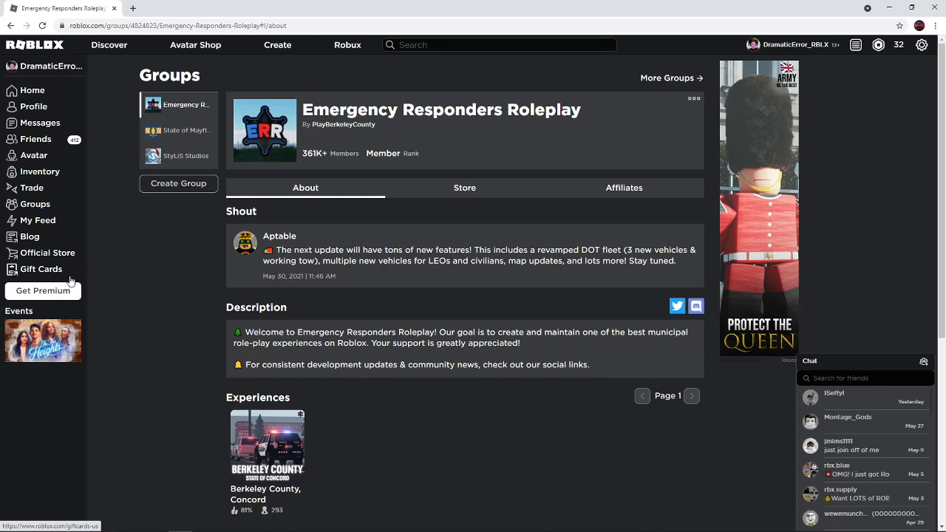
mouse_move(189, 230)
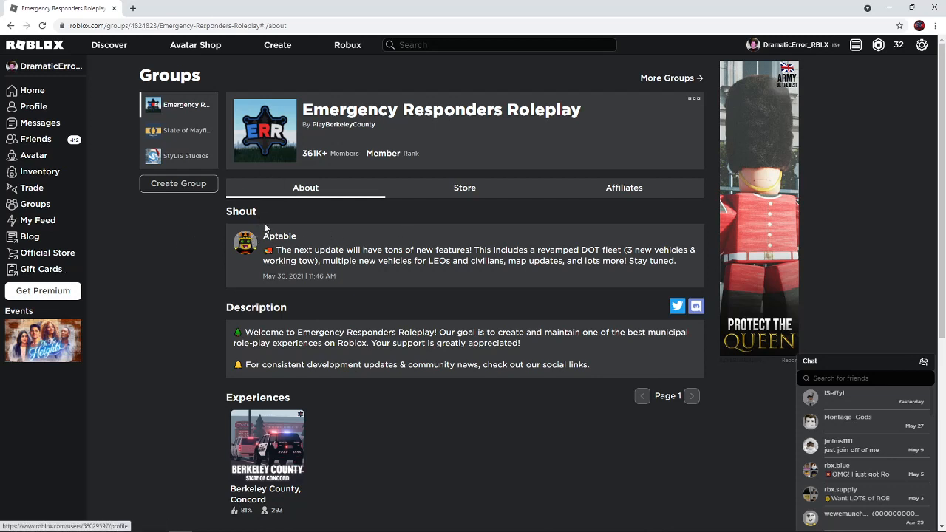
key("ctrl+a")
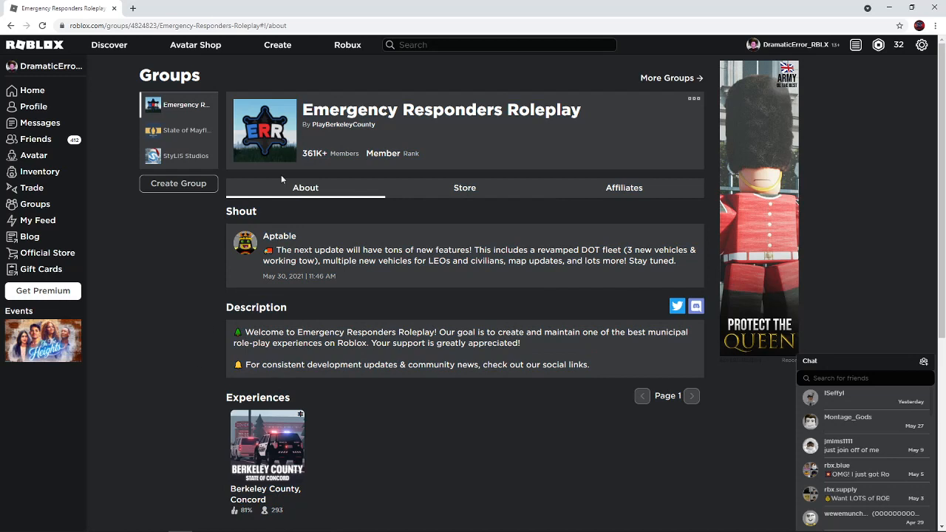
mouse_move(418, 94)
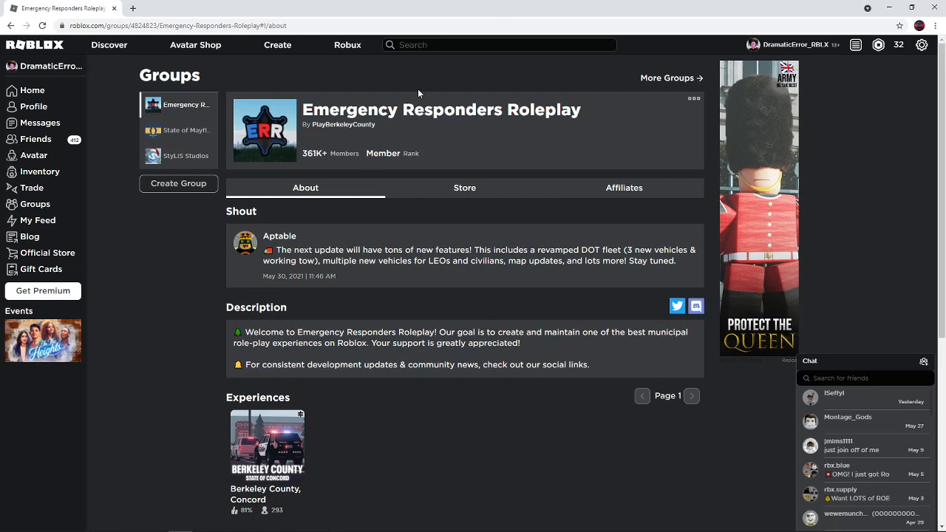
mouse_move(440, 138)
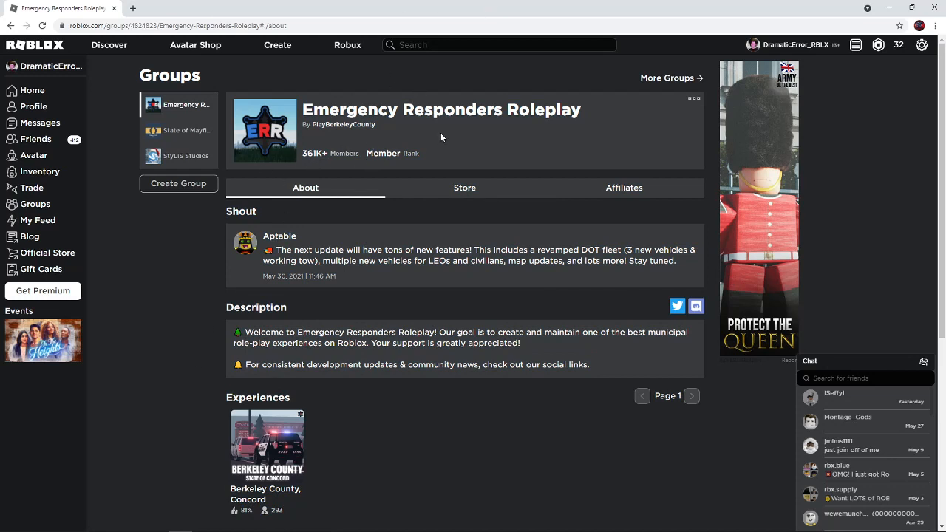
mouse_move(256, 183)
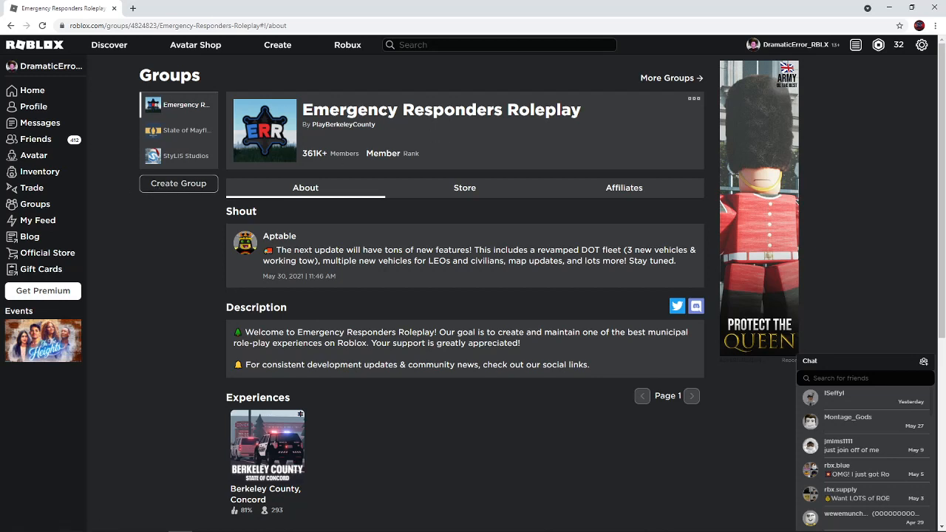
mouse_move(34, 106)
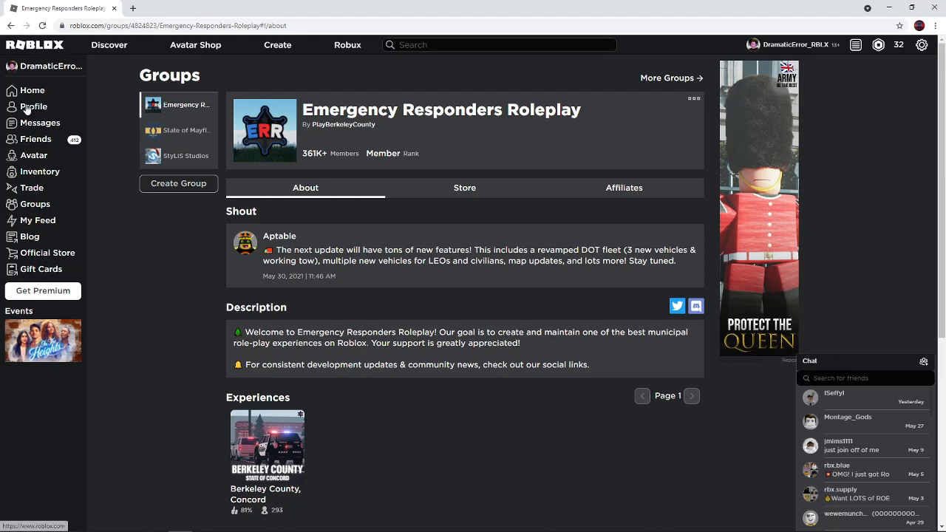
- From the home page, launch Natural Disaster Survival from recently played into the client
left_click(32, 90)
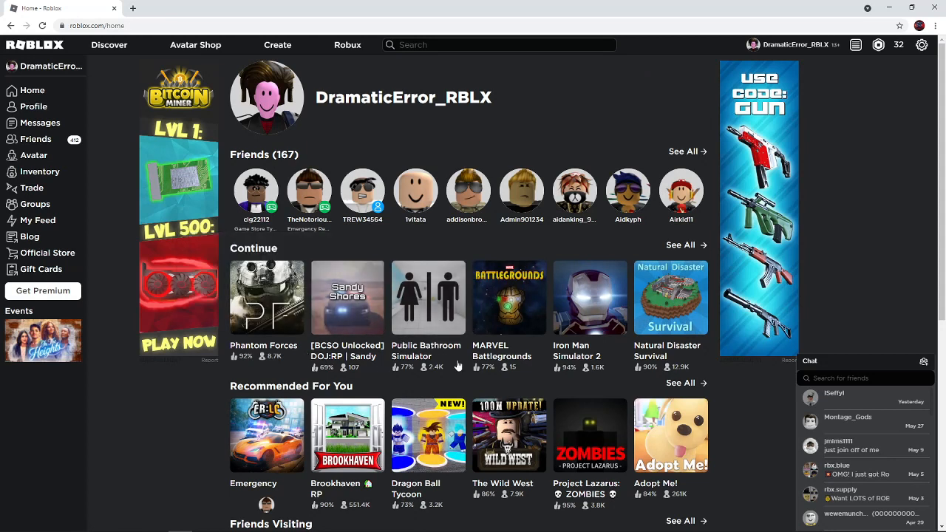
mouse_move(618, 310)
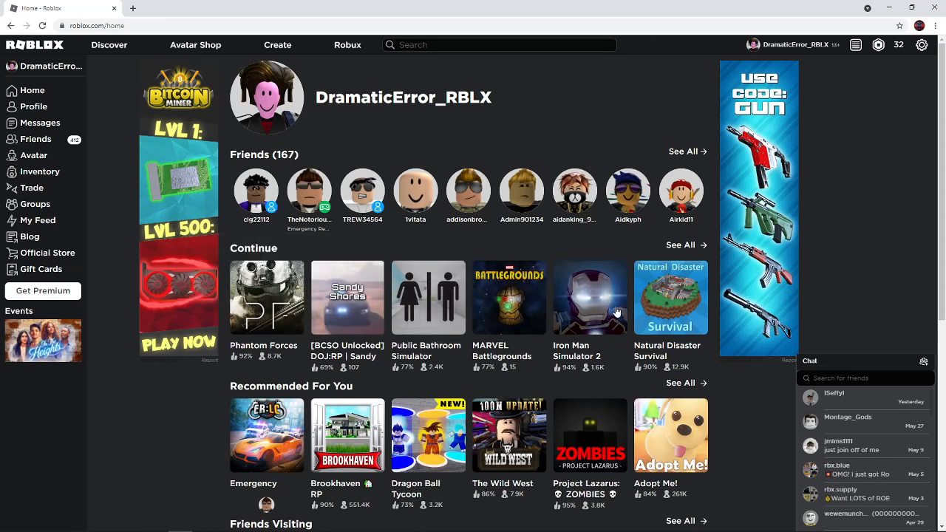
left_click(669, 297)
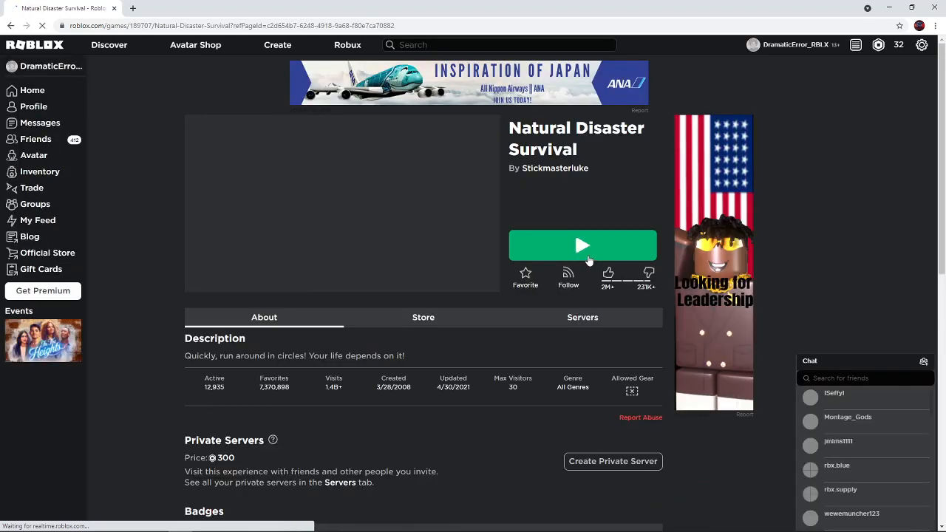
left_click(582, 245)
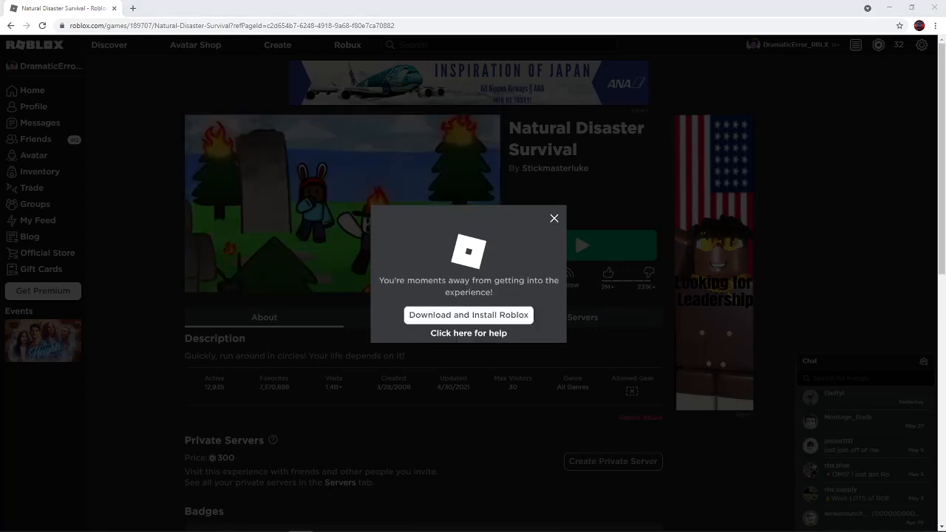
left_click(553, 219)
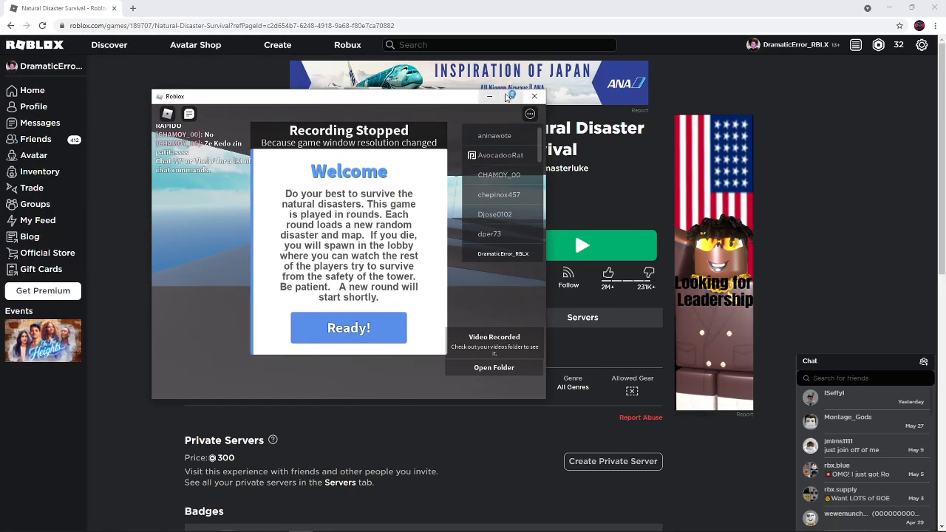
- Dismiss the welcome dialog, check the player list in the menu, and resume into the lobby
left_click(349, 329)
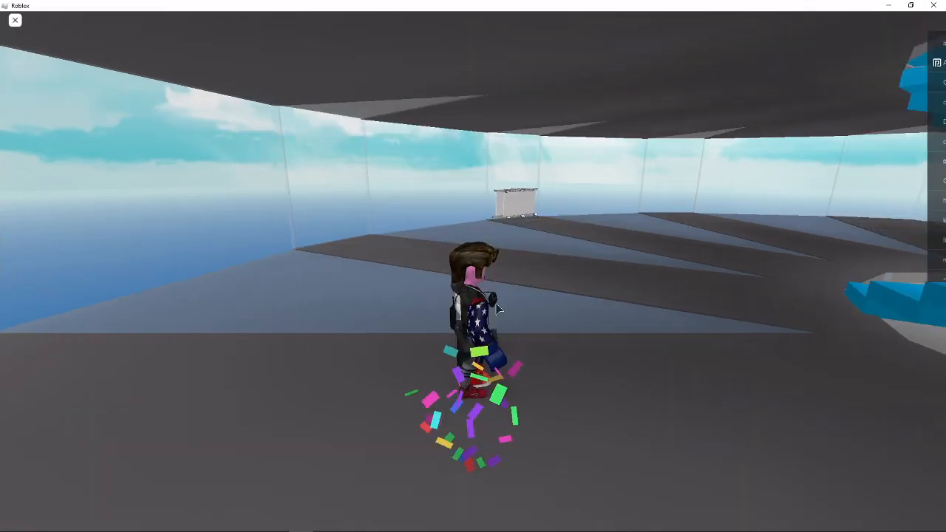
key("Escape")
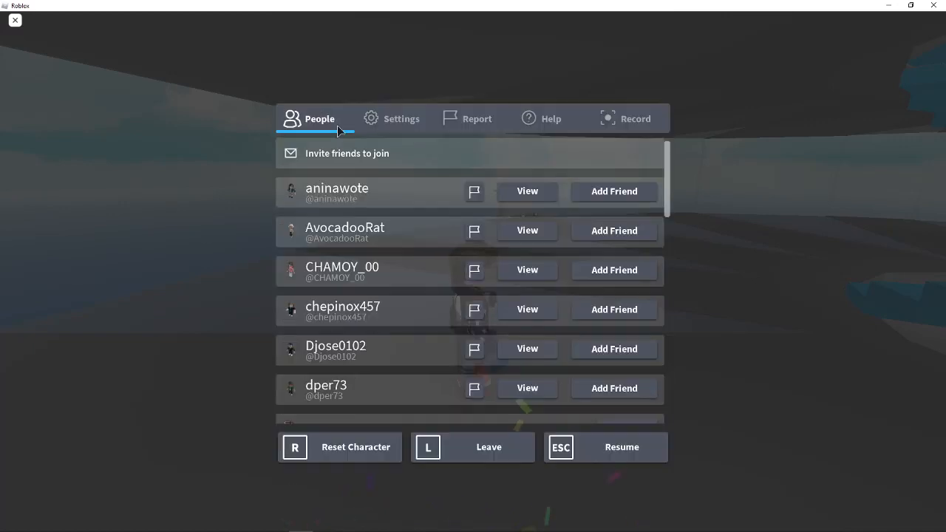
left_click(402, 119)
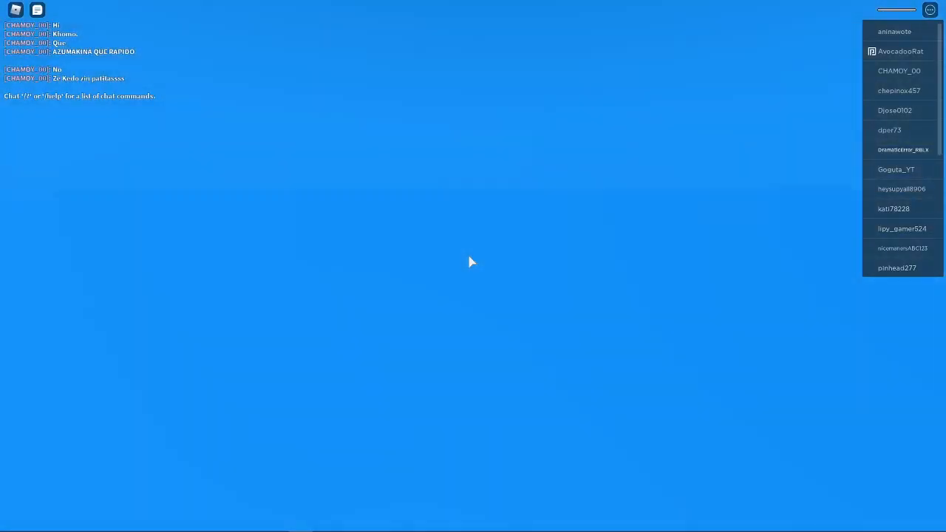
mouse_move(455, 257)
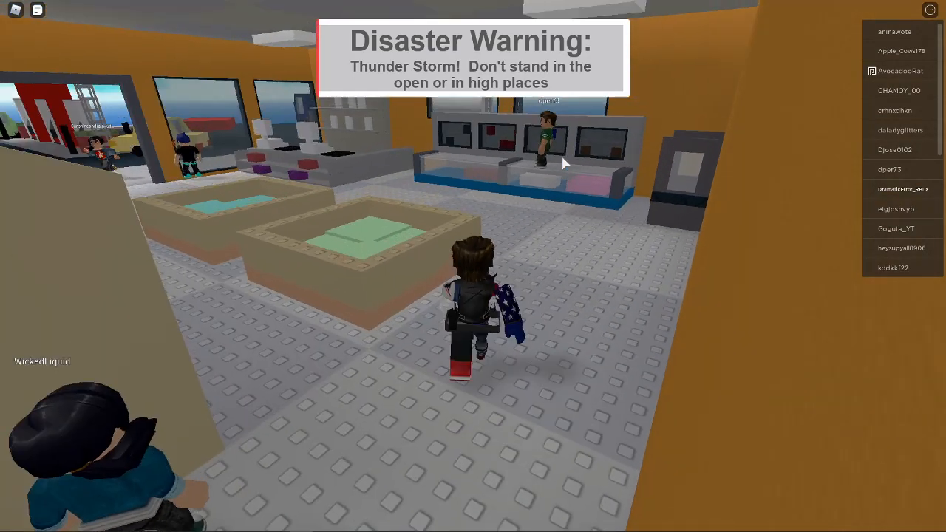
- Bring up the in-game menu to see this server's players, then resume
key("Escape")
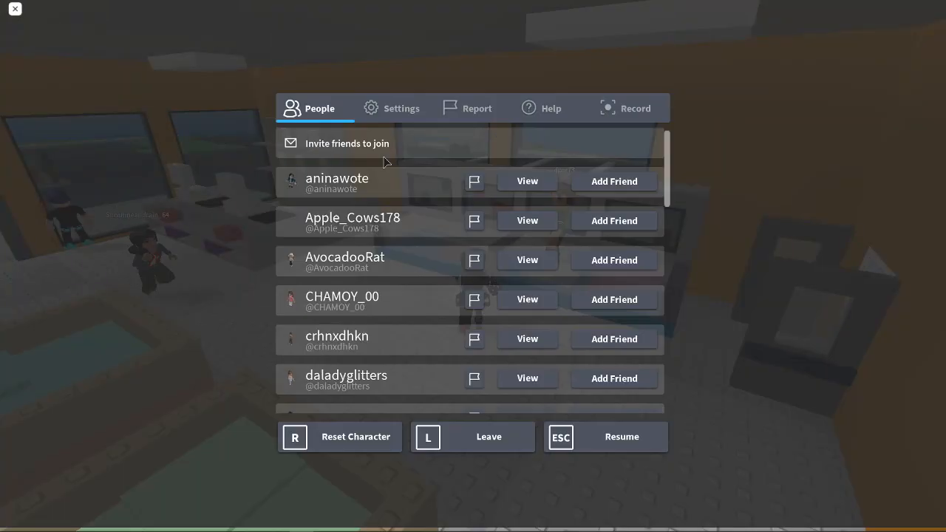
left_click(402, 108)
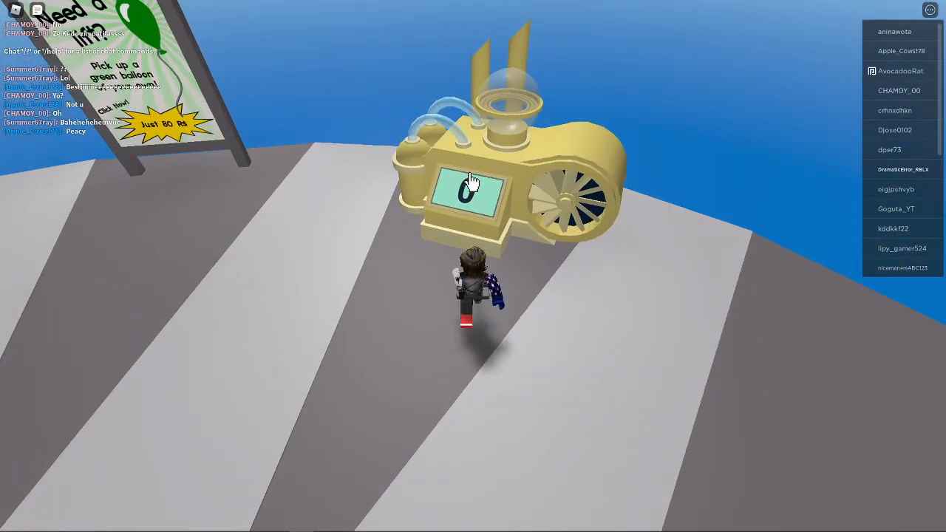
- Try the weather machine's power-up and decline buying more Robux for it
left_click(471, 184)
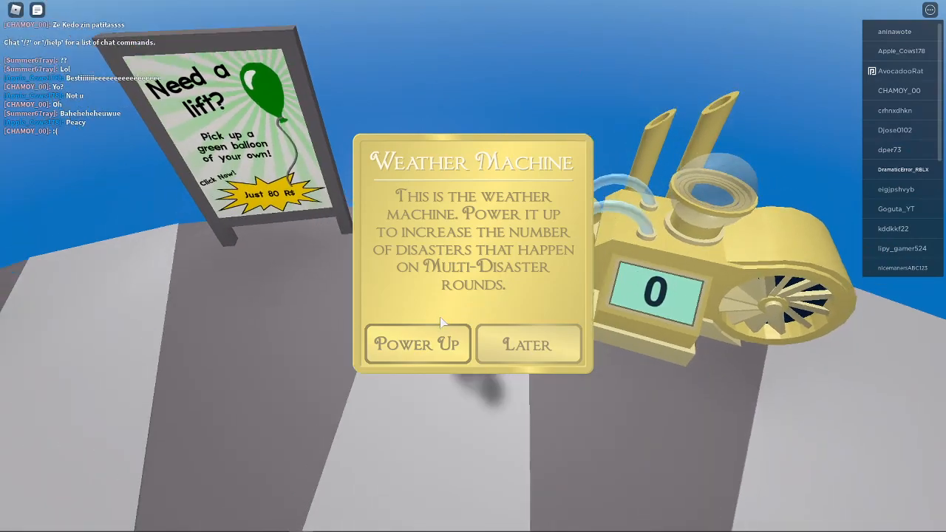
left_click(417, 342)
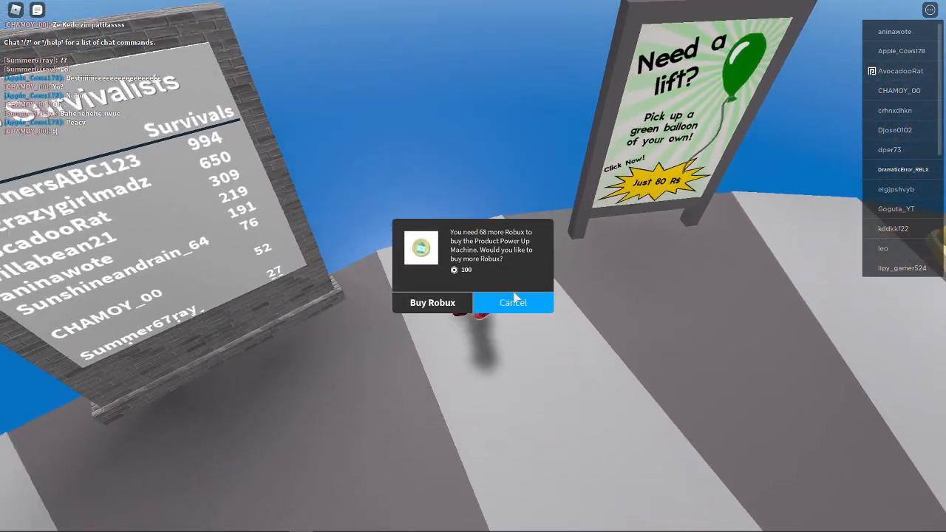
left_click(511, 302)
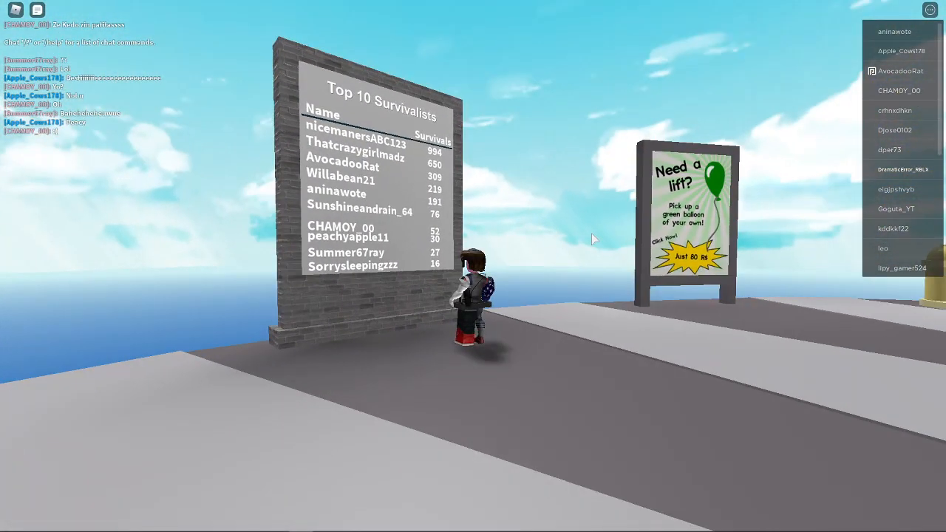